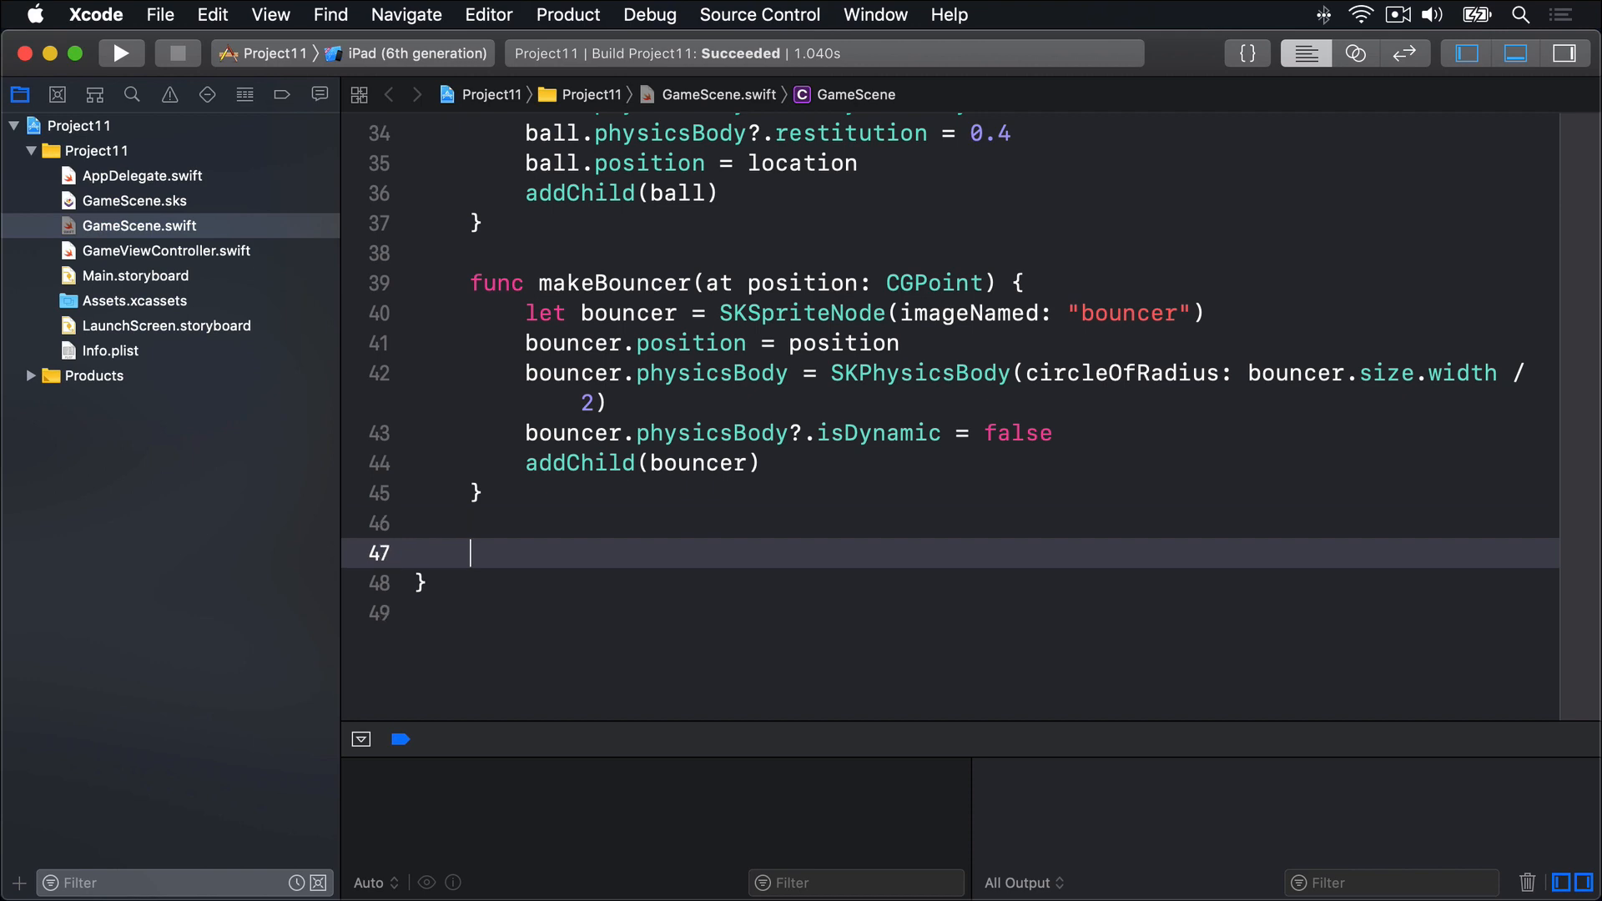
- Declare makeSlot(at:isGood:) with a slotBase SKSpriteNode variable and start its if branch
text(func makeSlot(at position: CGPoint)
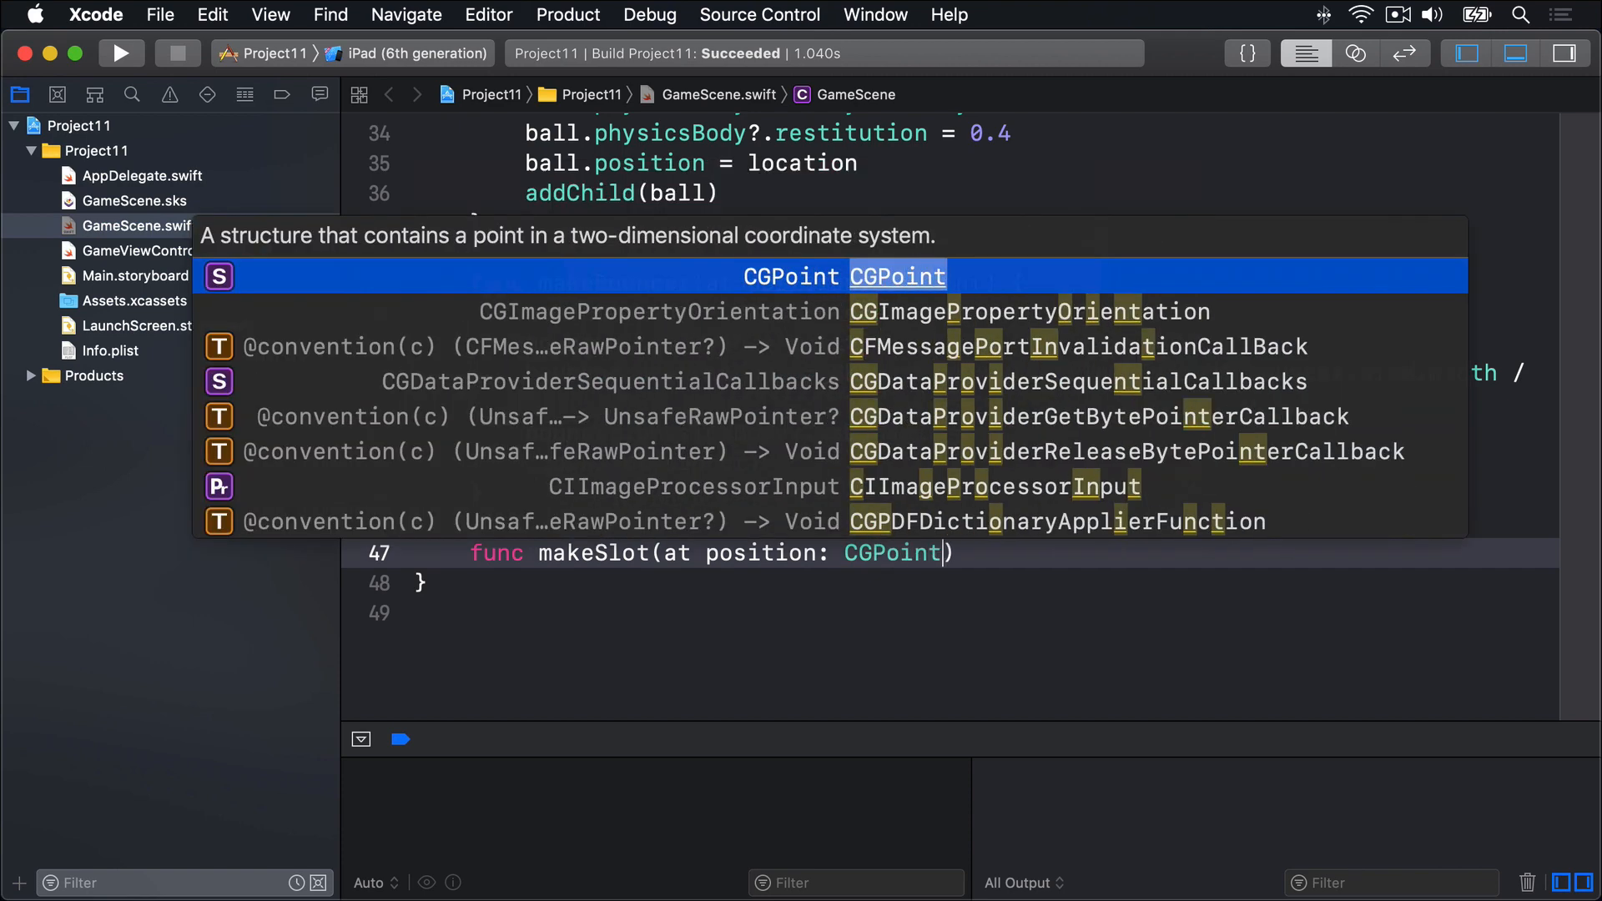
text(, isGood: Bool)
text(var)
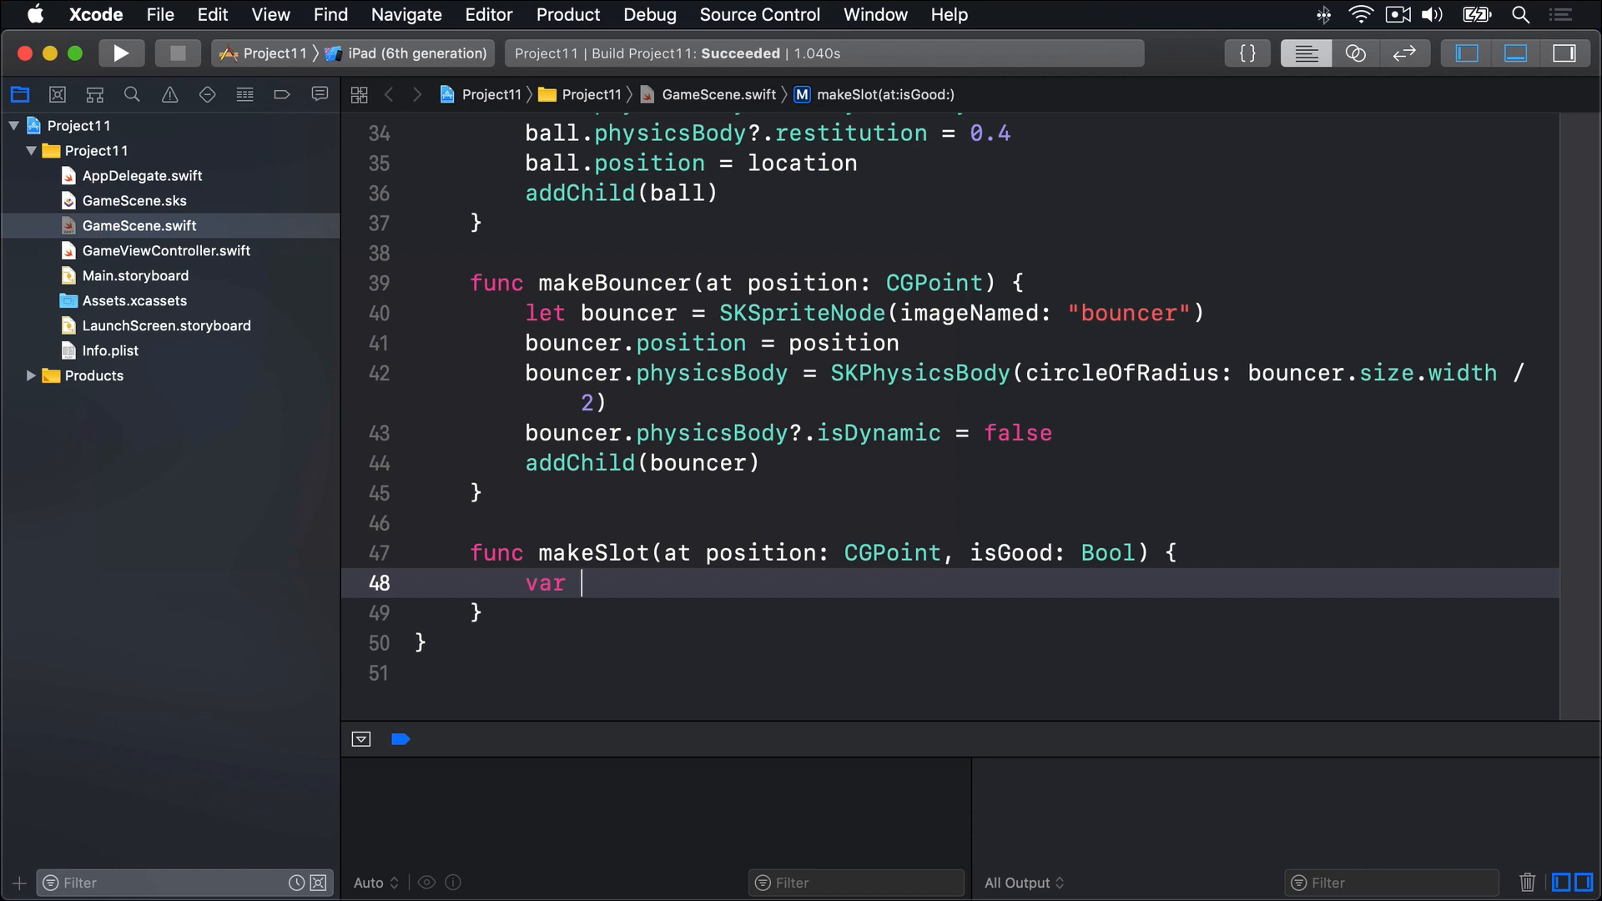
text(slotBase: SKSpriteNode)
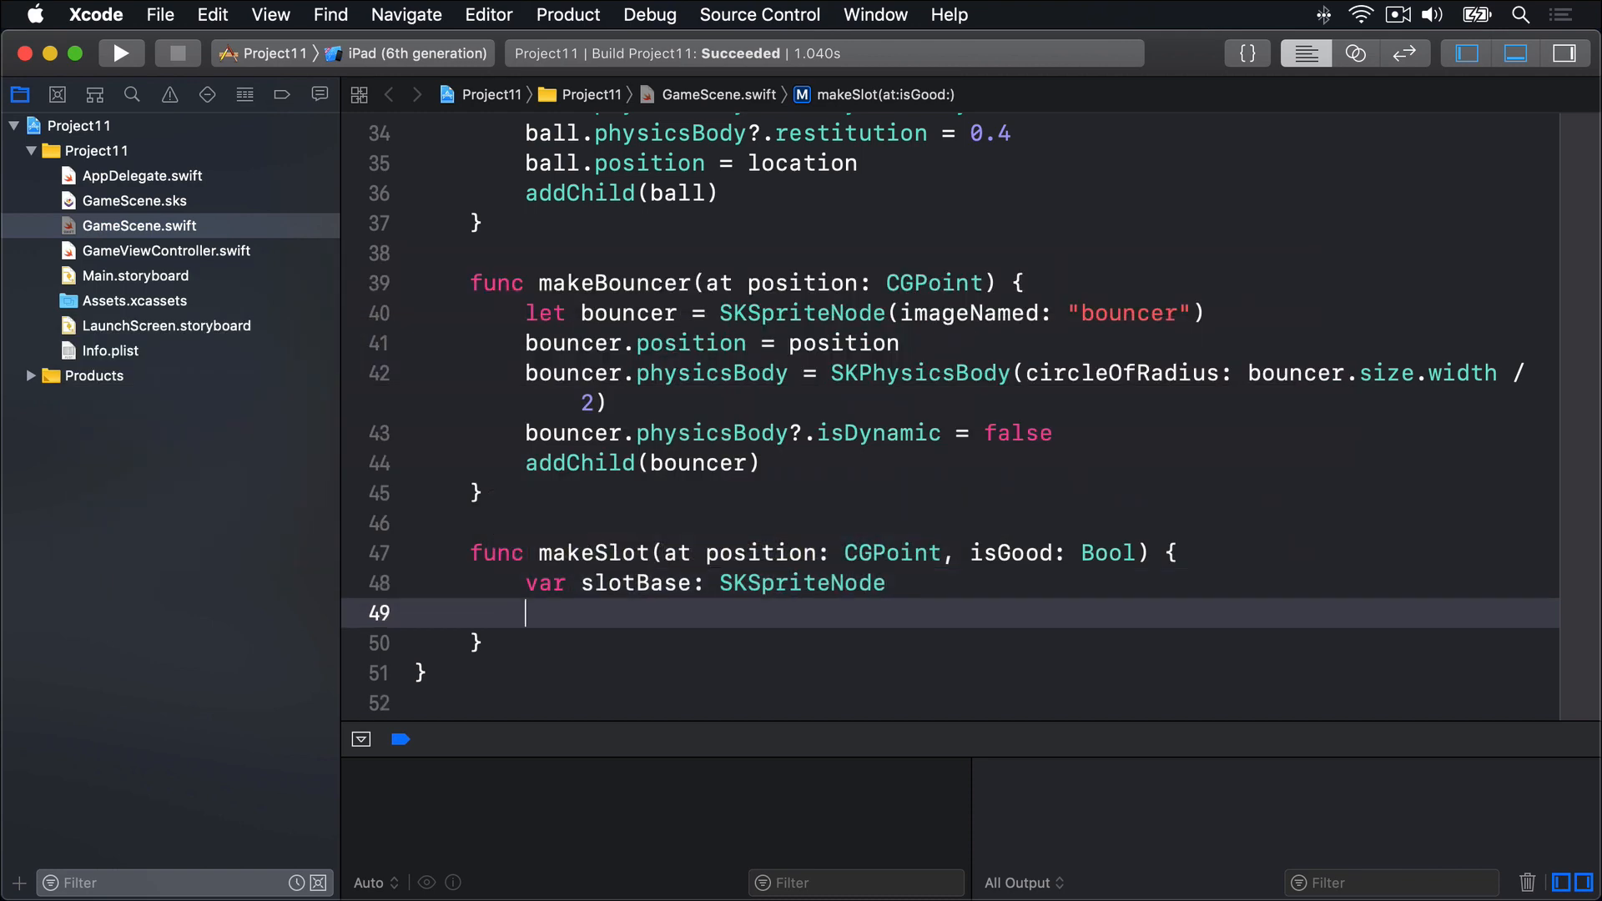
text(if isGood {)
text(sl)
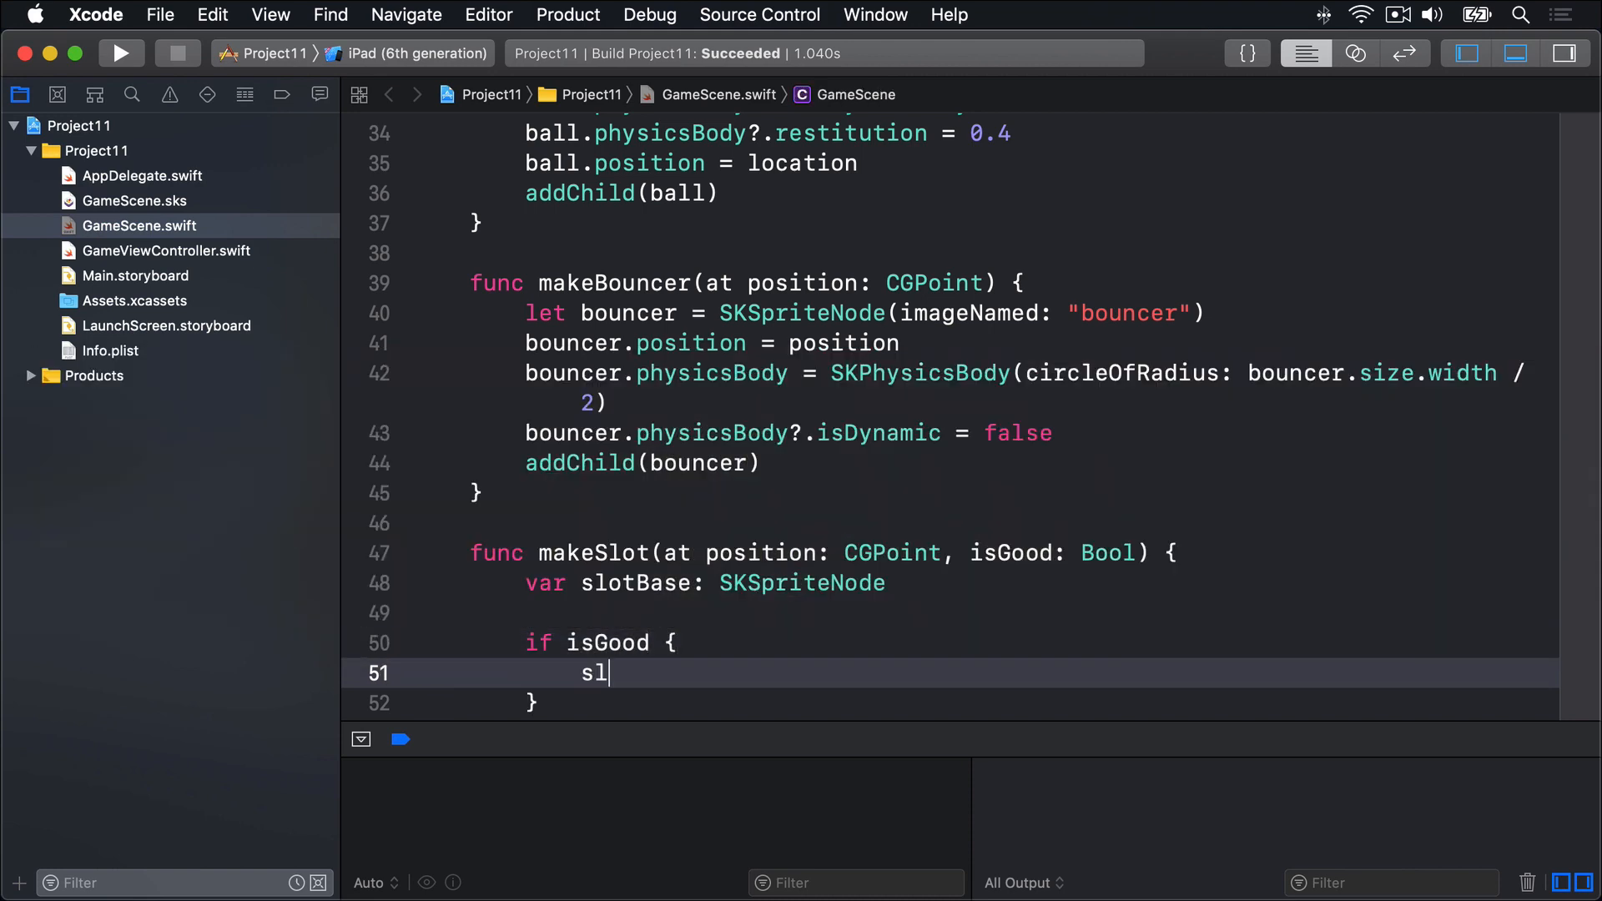
text(otBase = S)
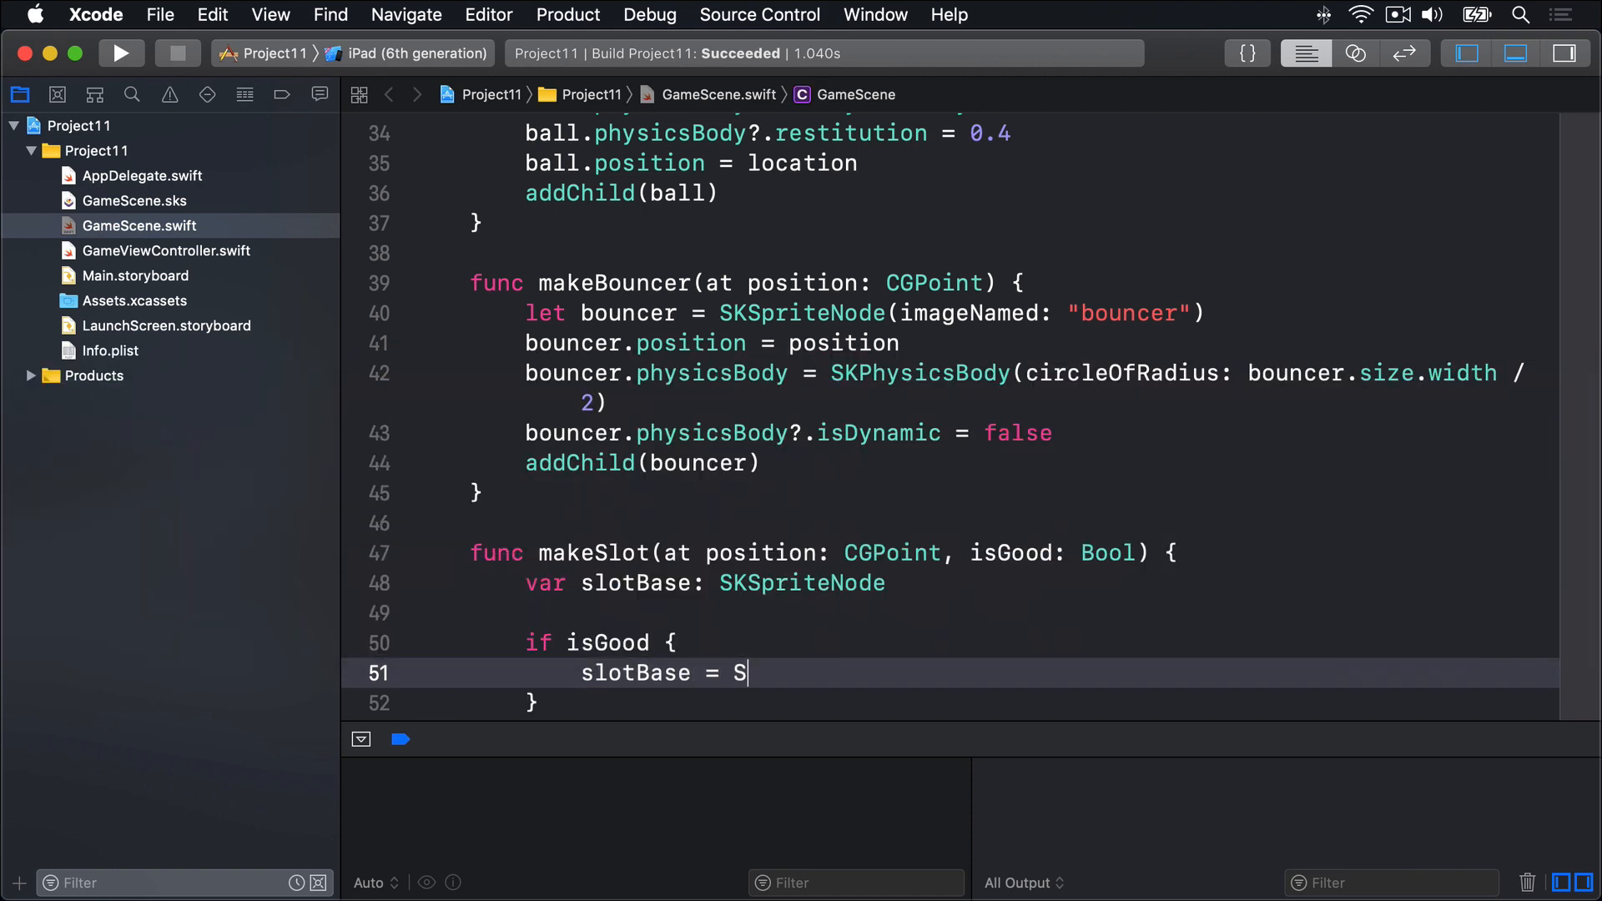
text(KSpriteNode()
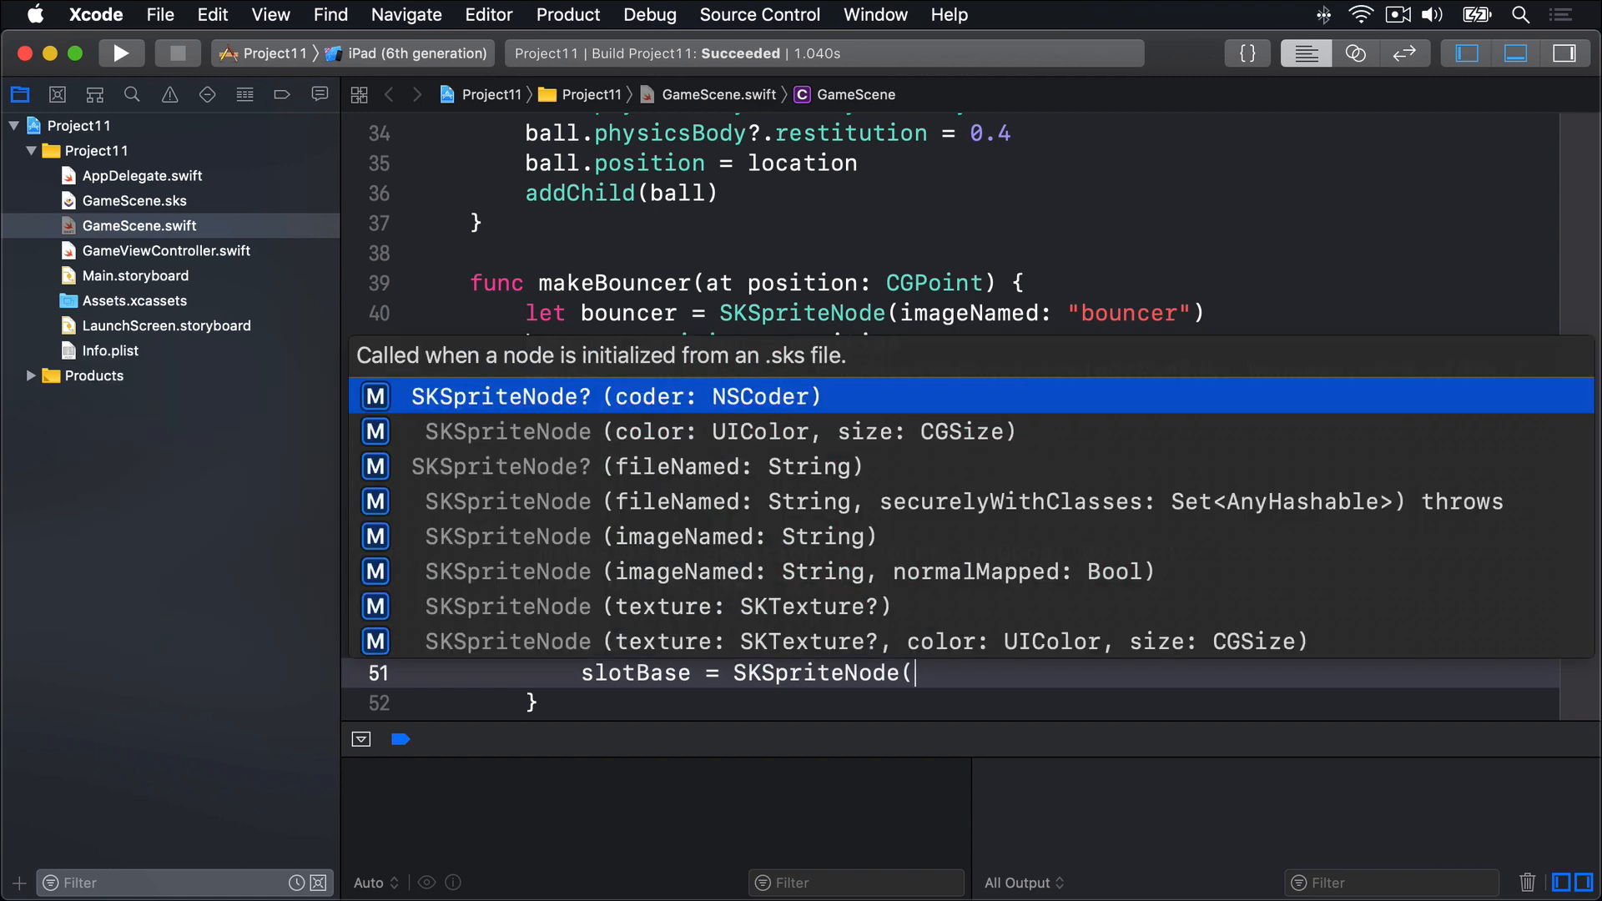
- Create slotBaseGood or slotBaseBad in if/else, set slotBase position, and add it to the scene
click(644, 537)
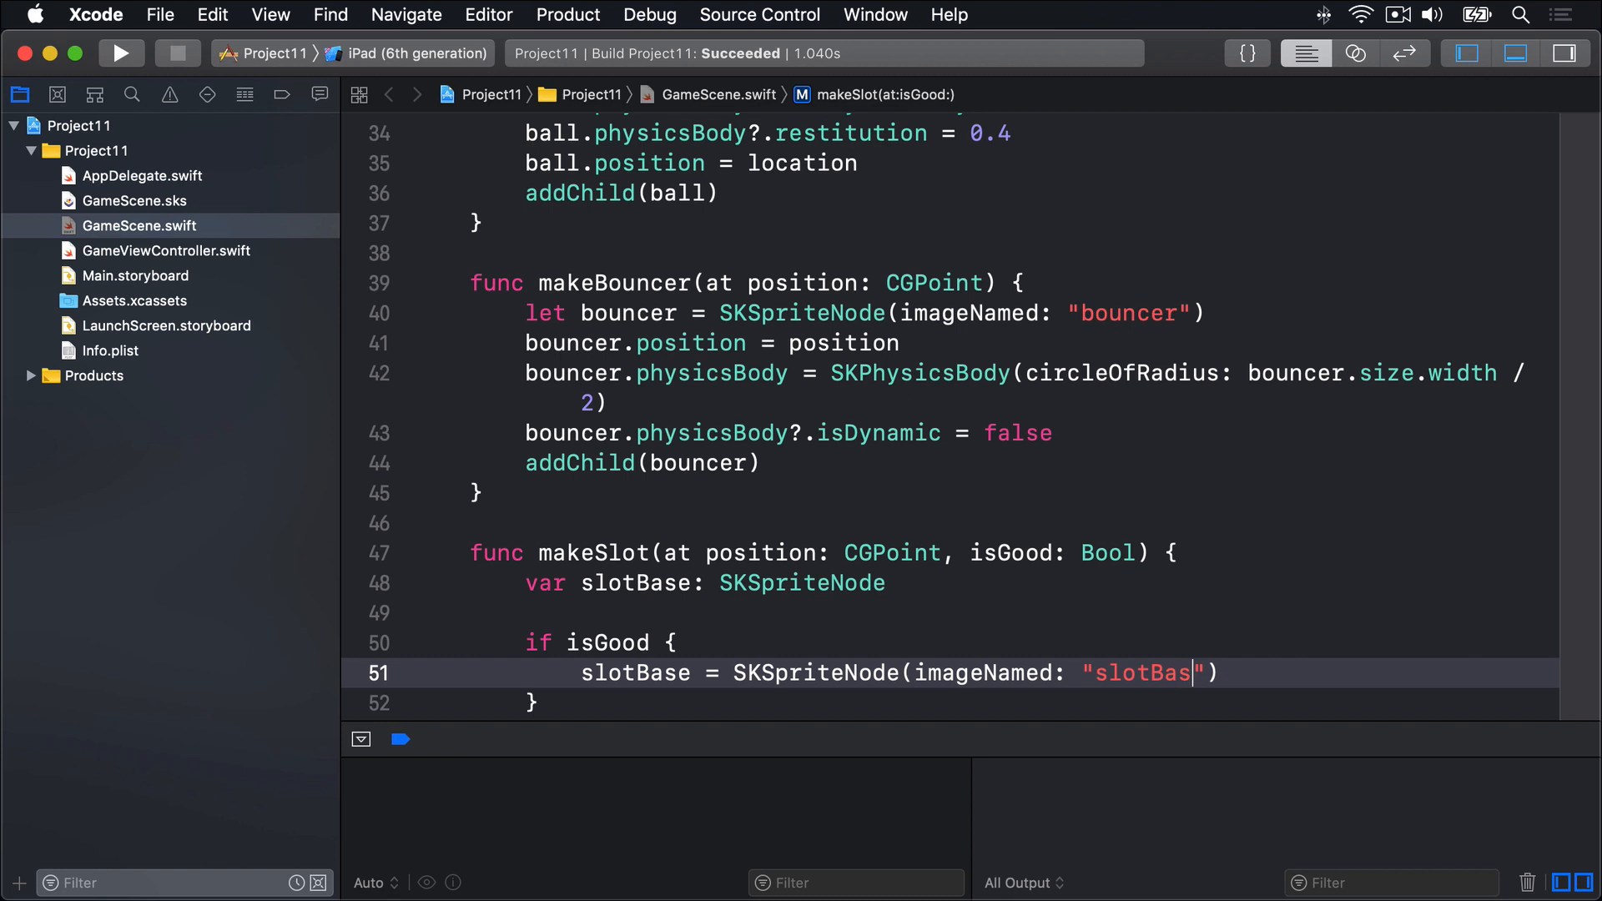
text(eGood)
click(951, 704)
text( else {)
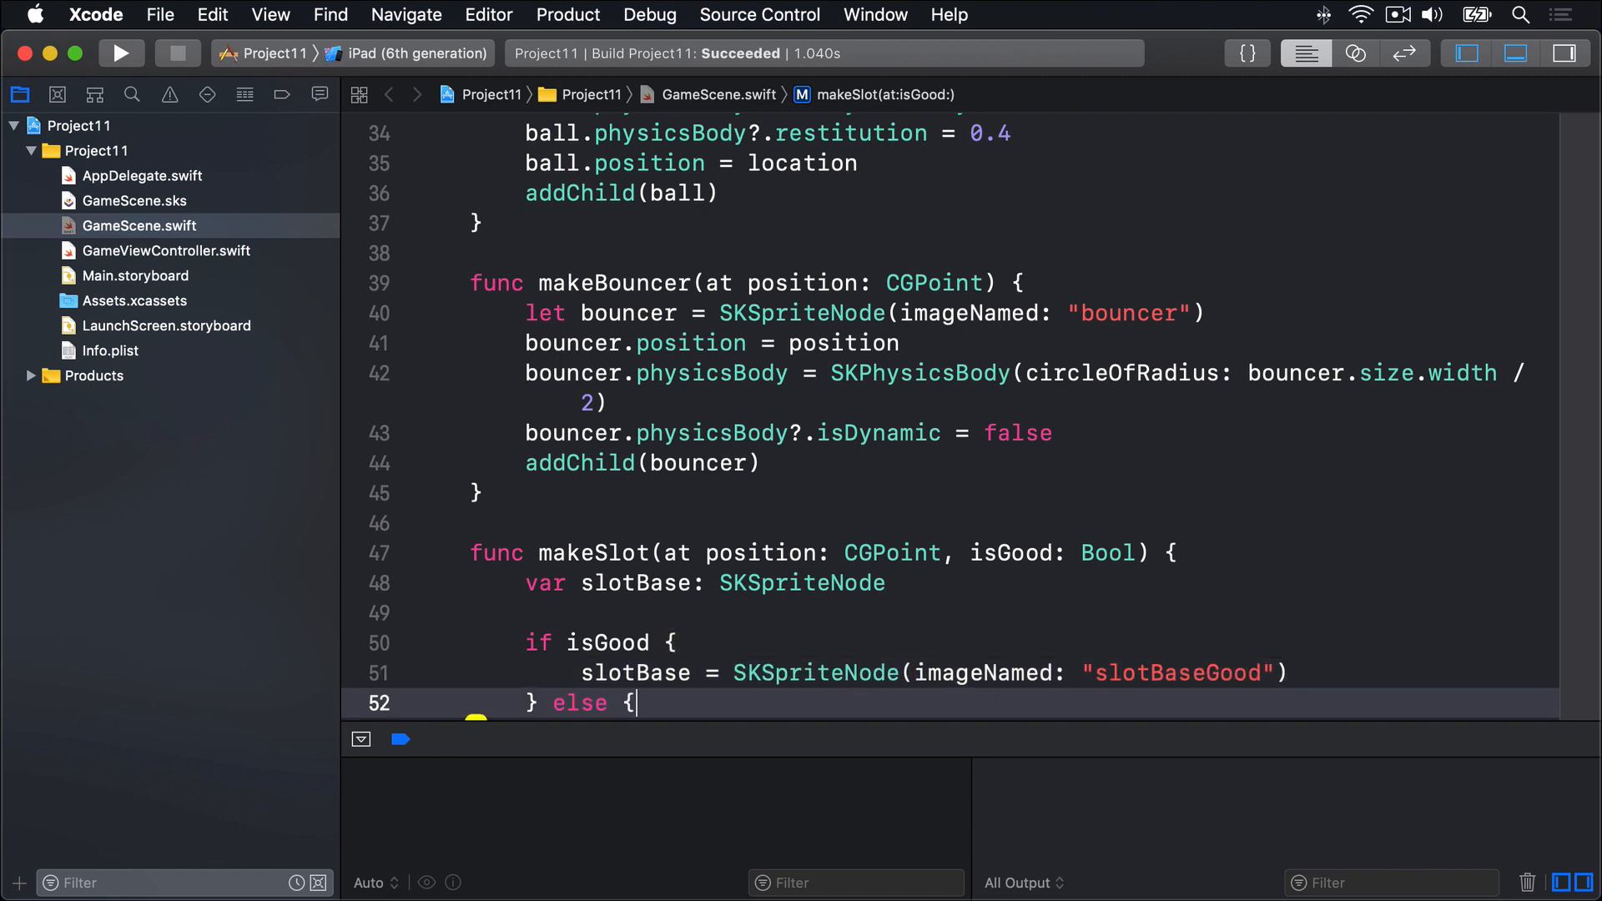
key(Return)
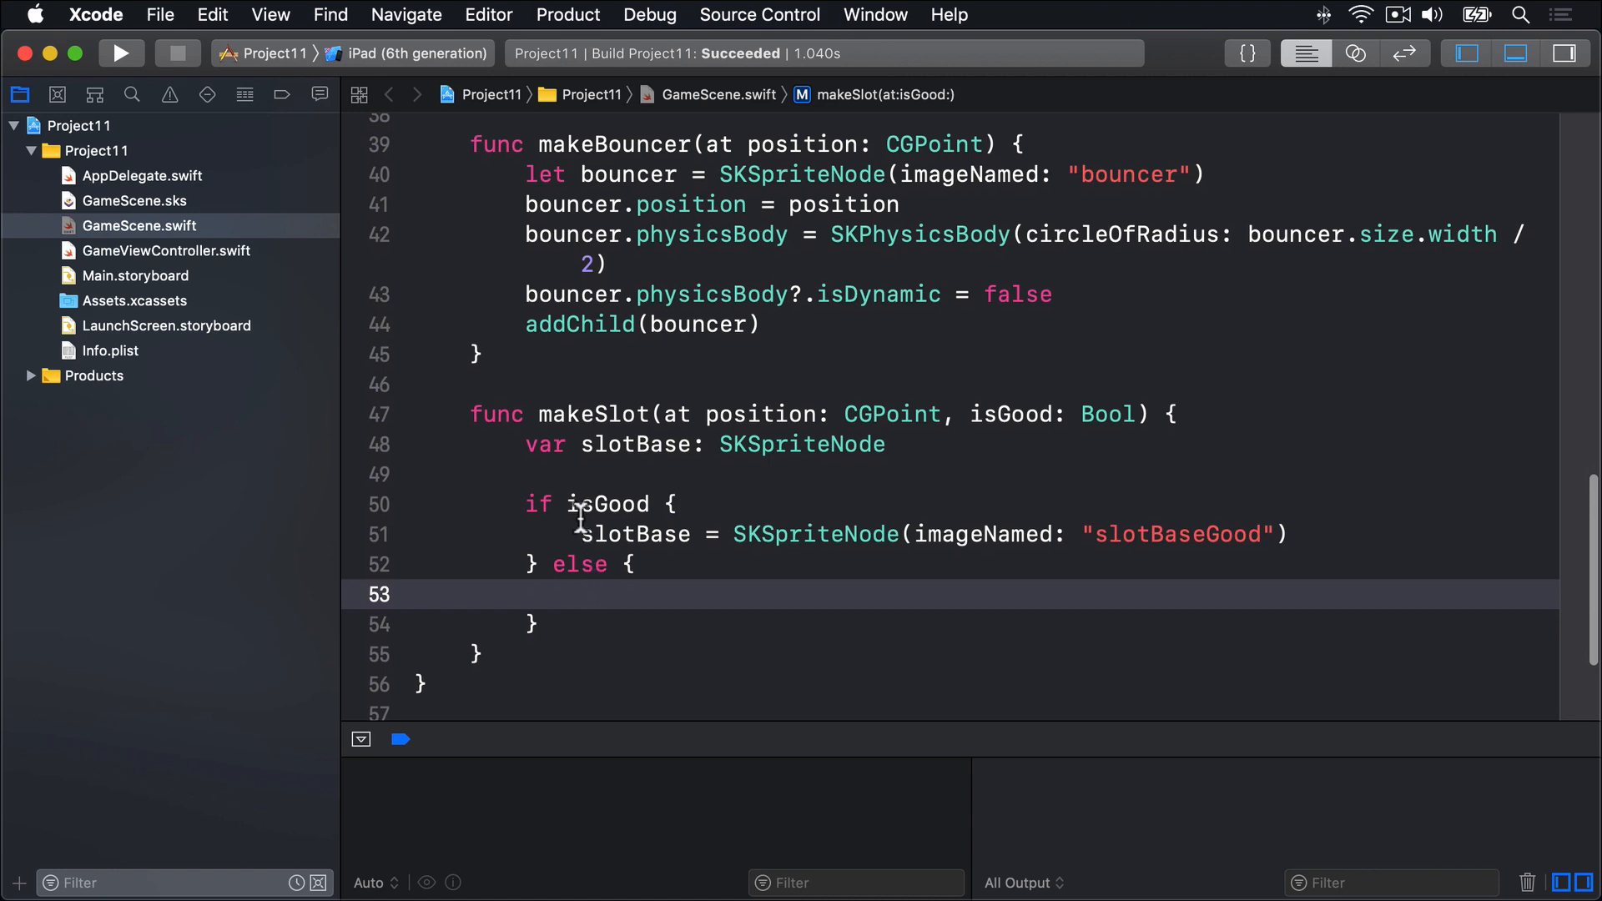
text(slotBase = SKSpriteNode(imageNamed: "slotBaseBad)
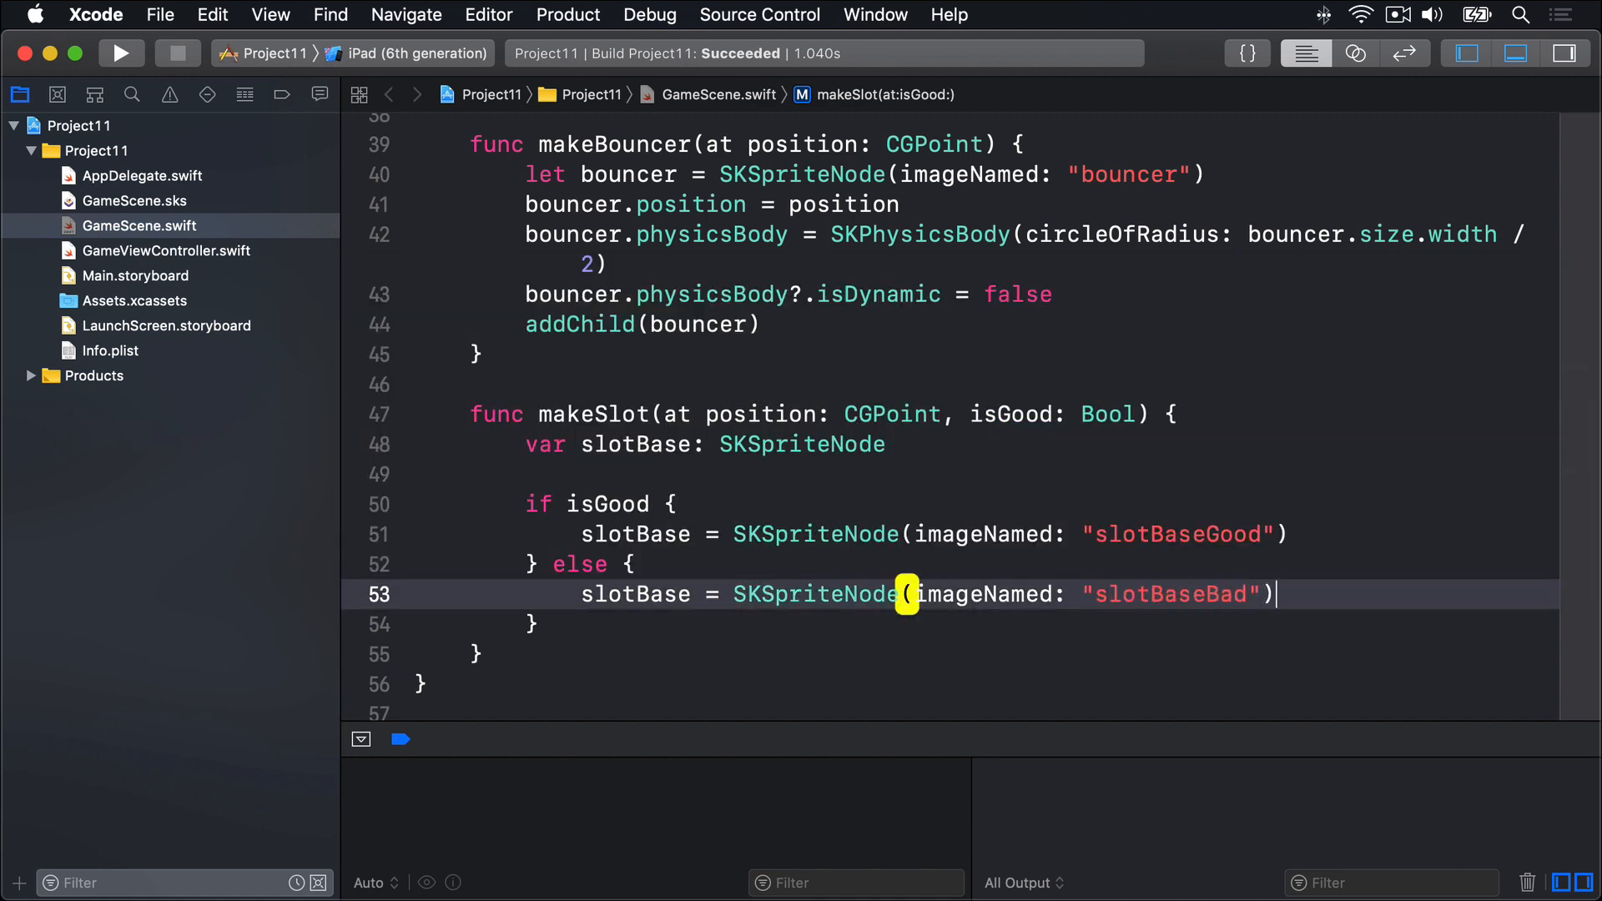
text(slot)
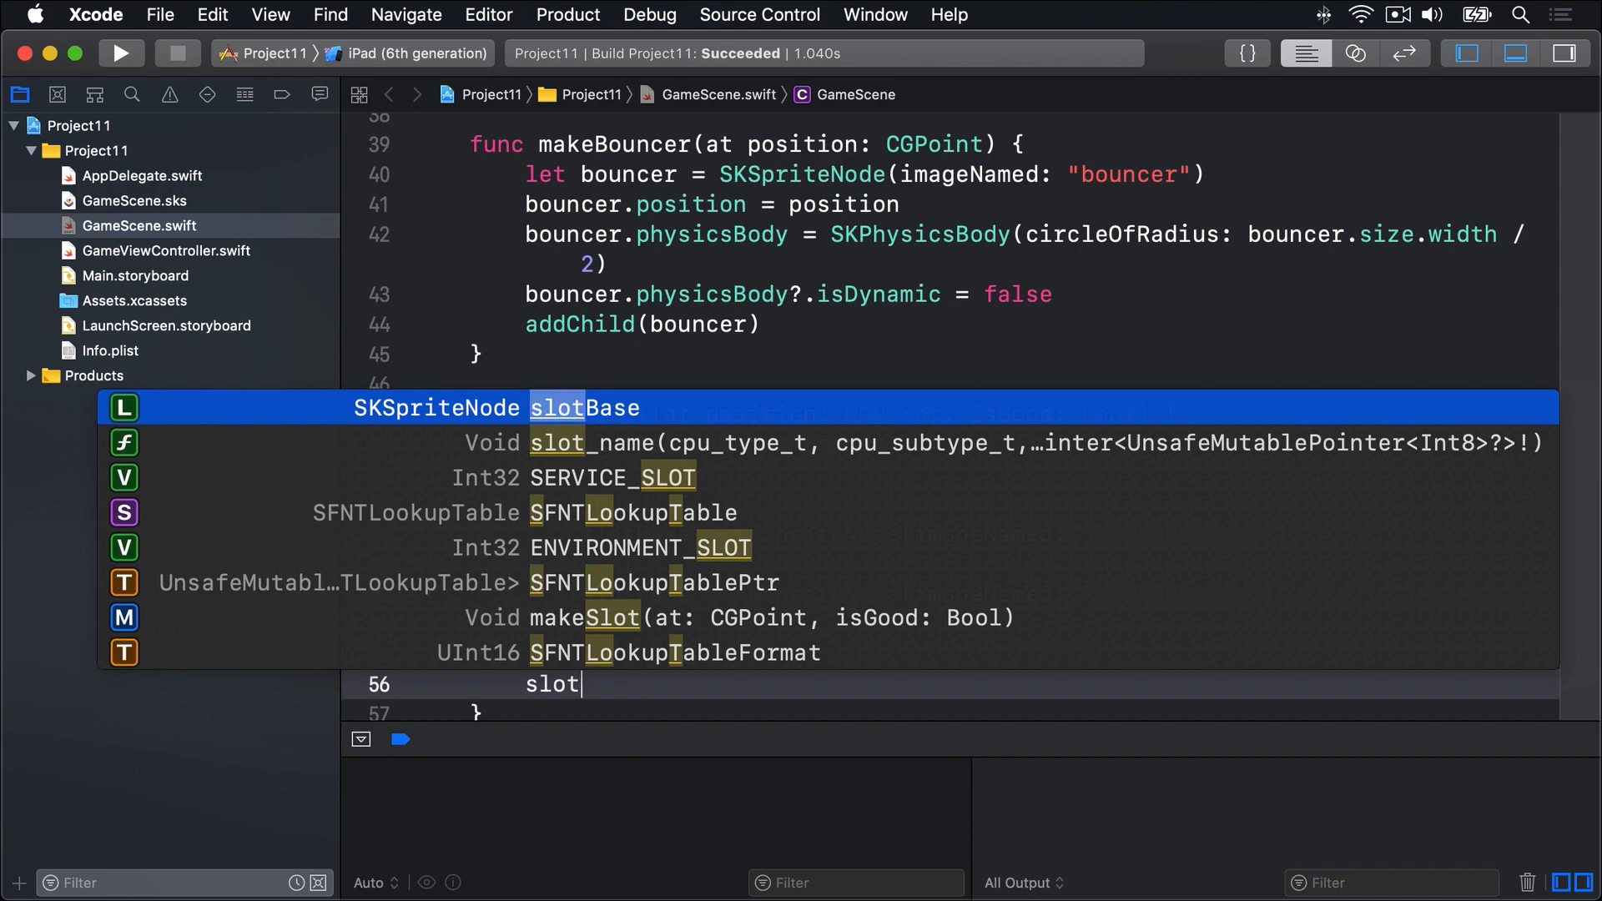
text(Base.position = position)
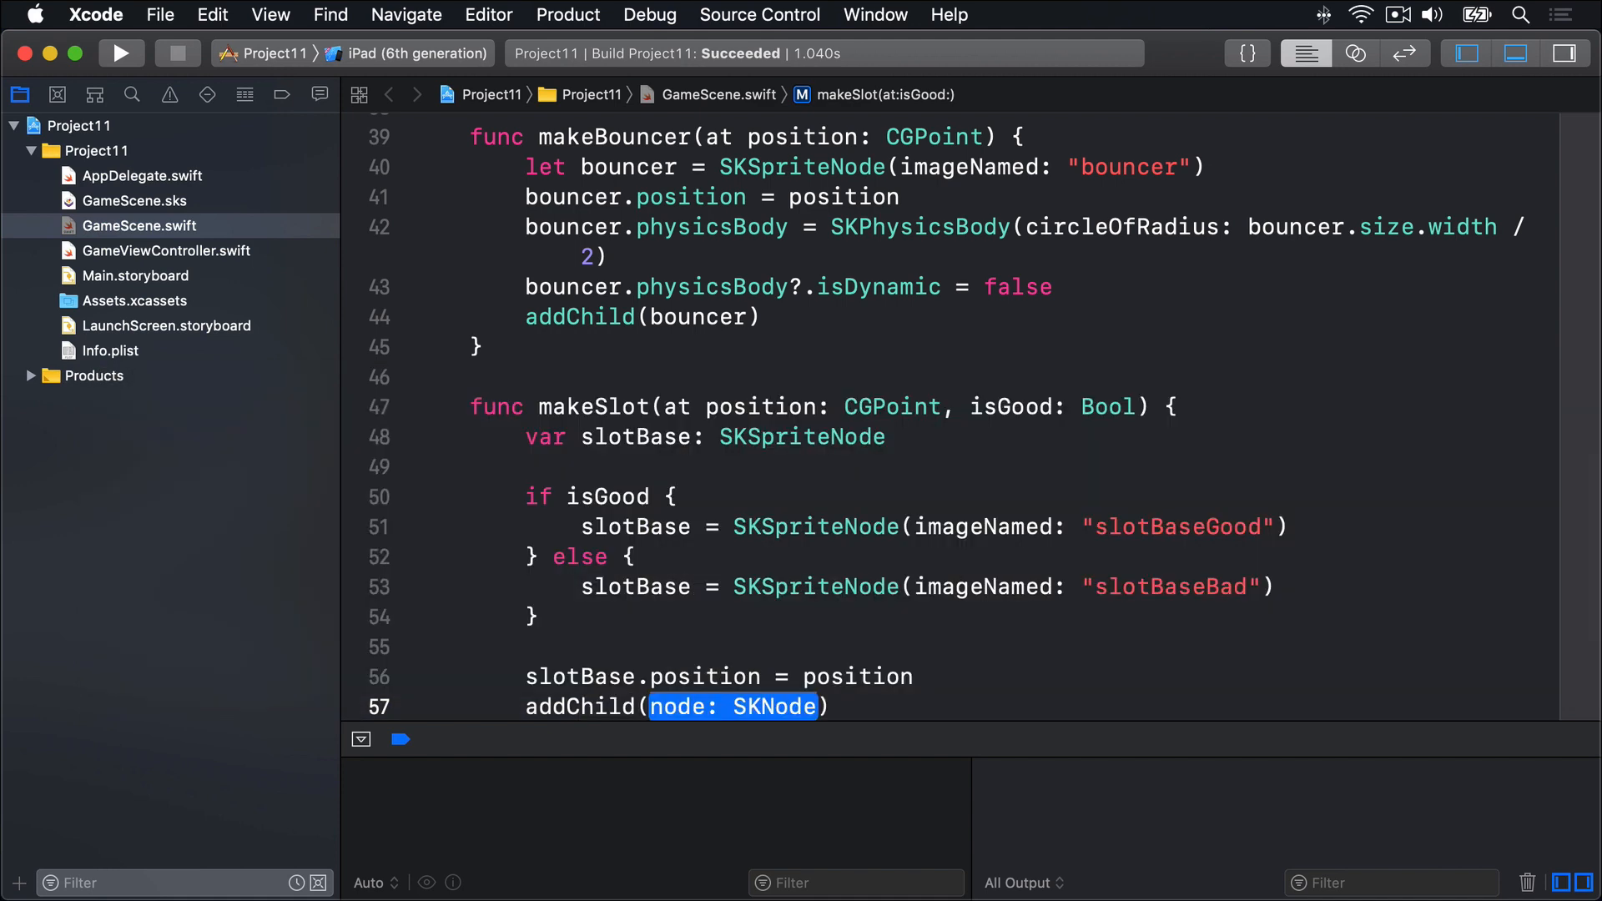
text(slotBase)
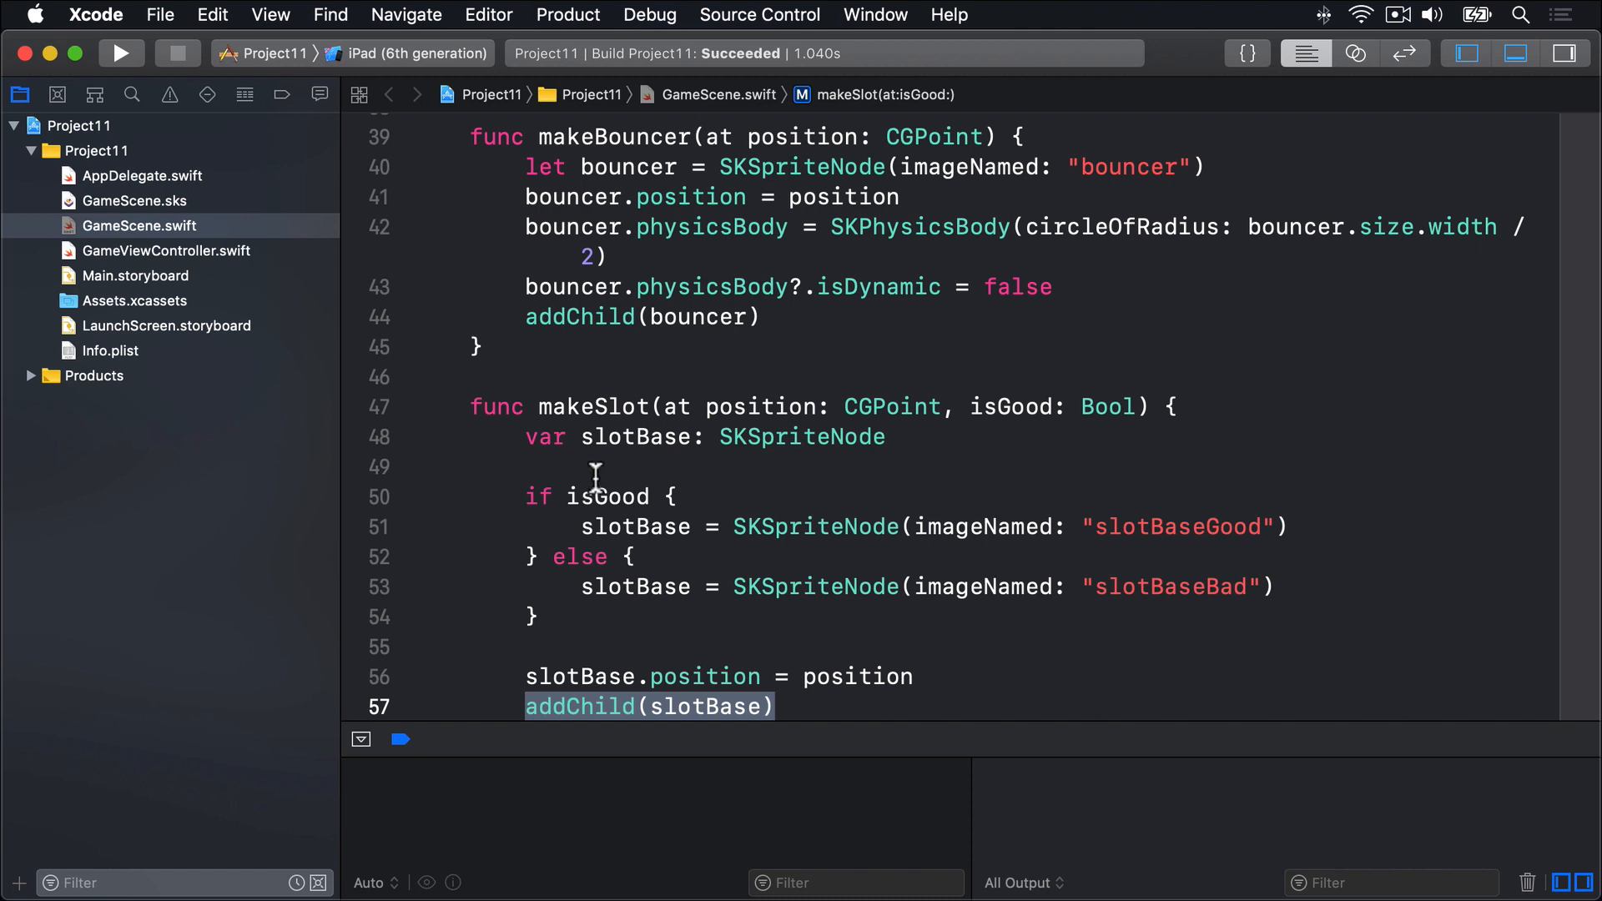
- Call makeSlot at x 128, 384, 640 and 896, alternating isGood true and false
scroll(up, 3)
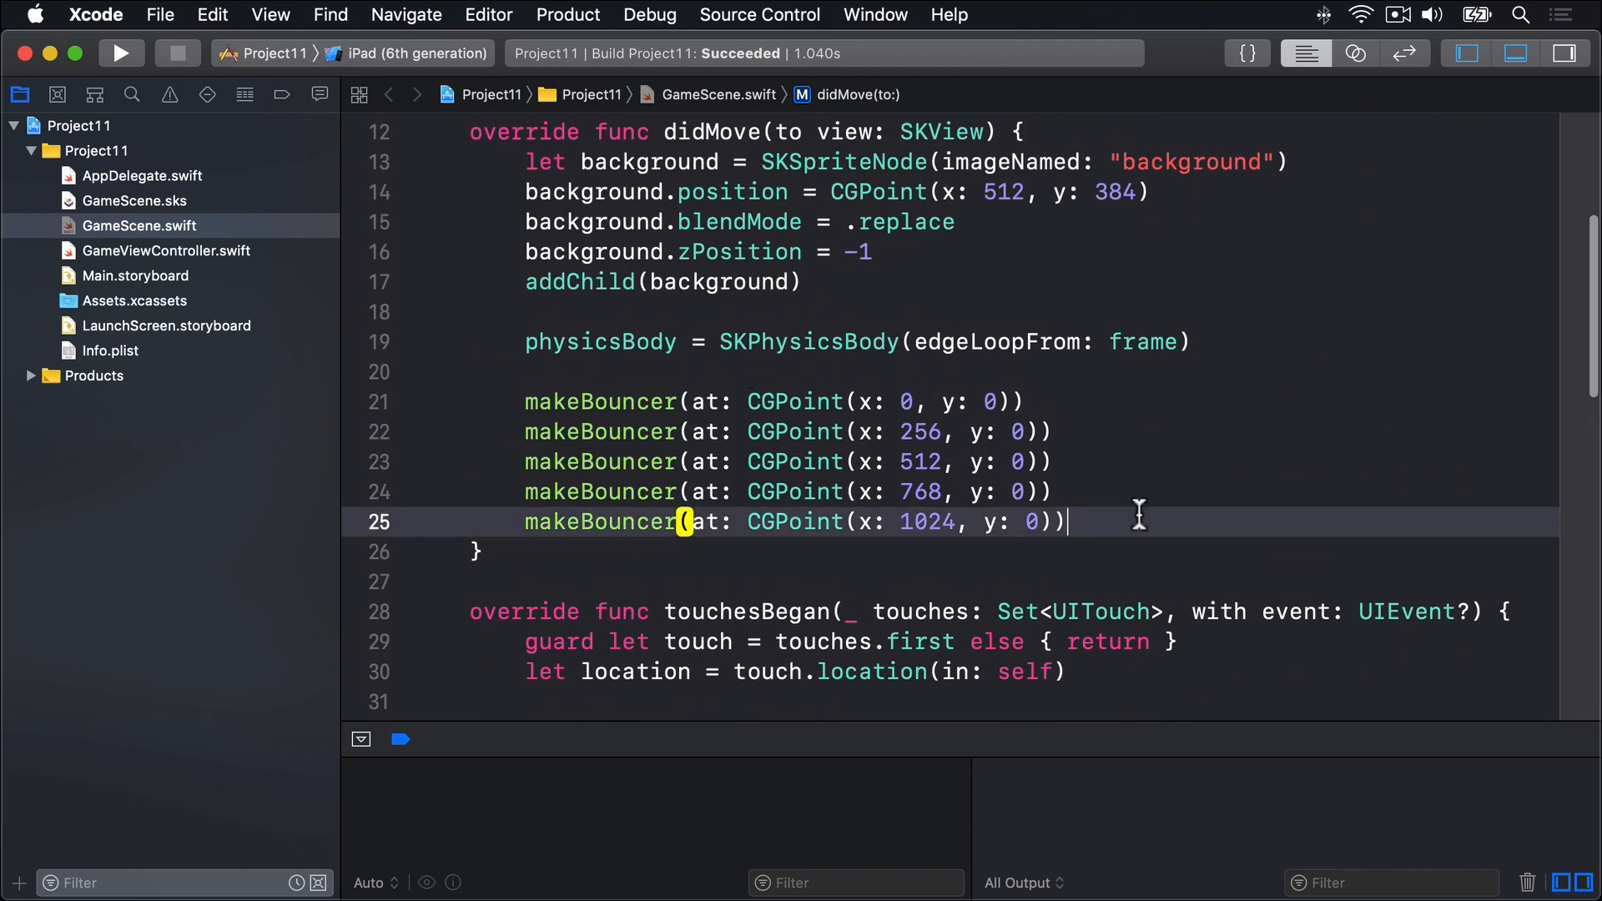
text(m)
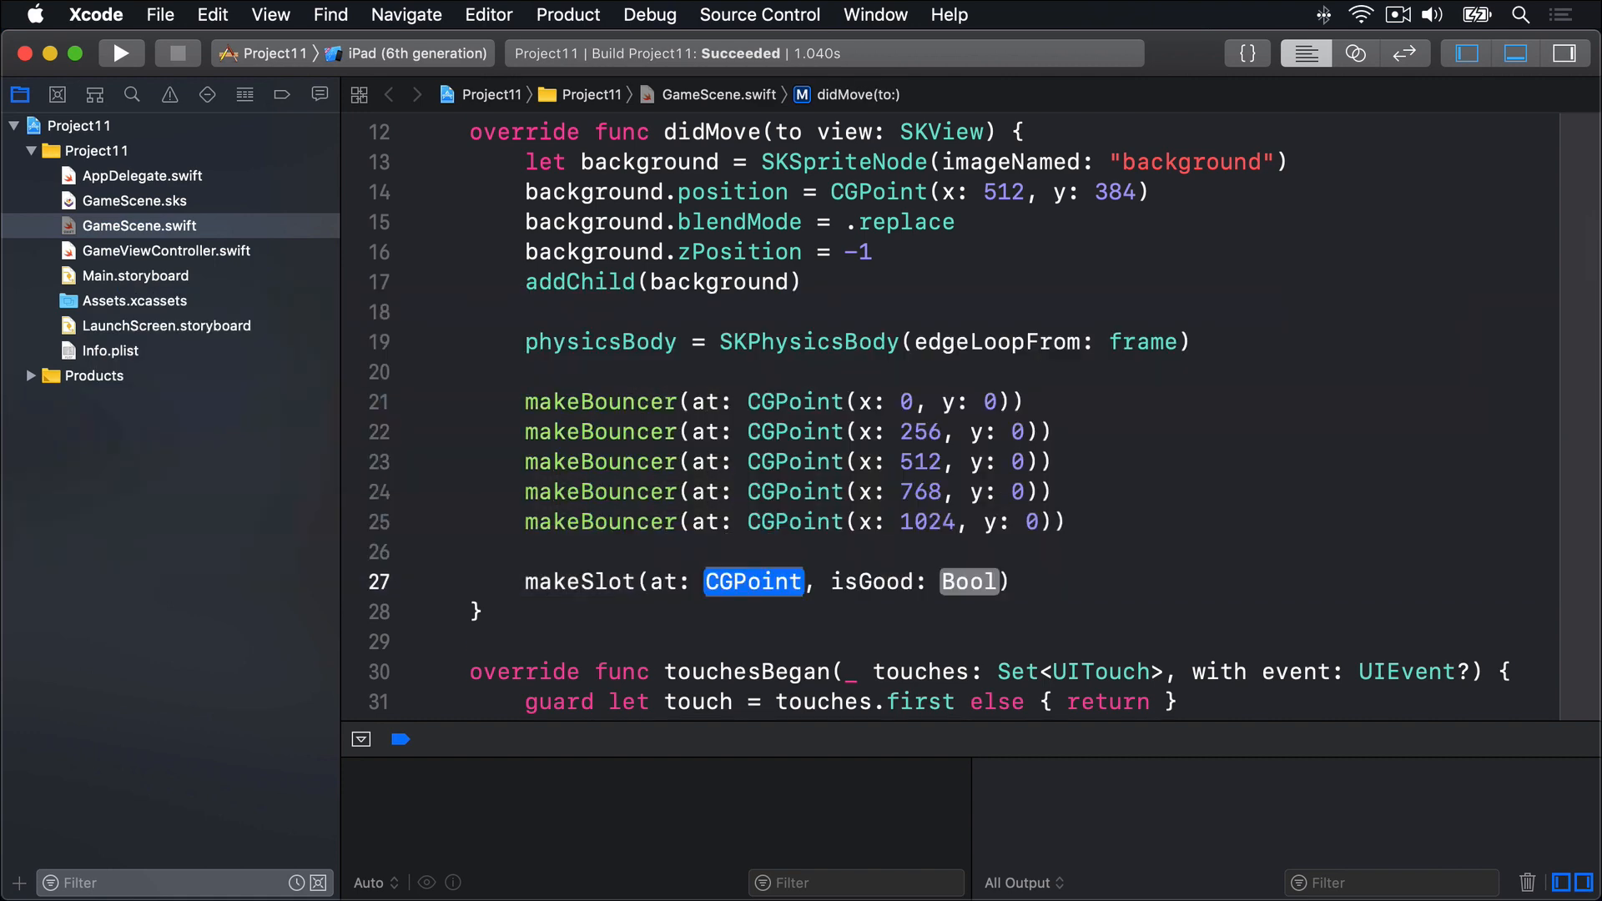
text((x: 128, y: 0)
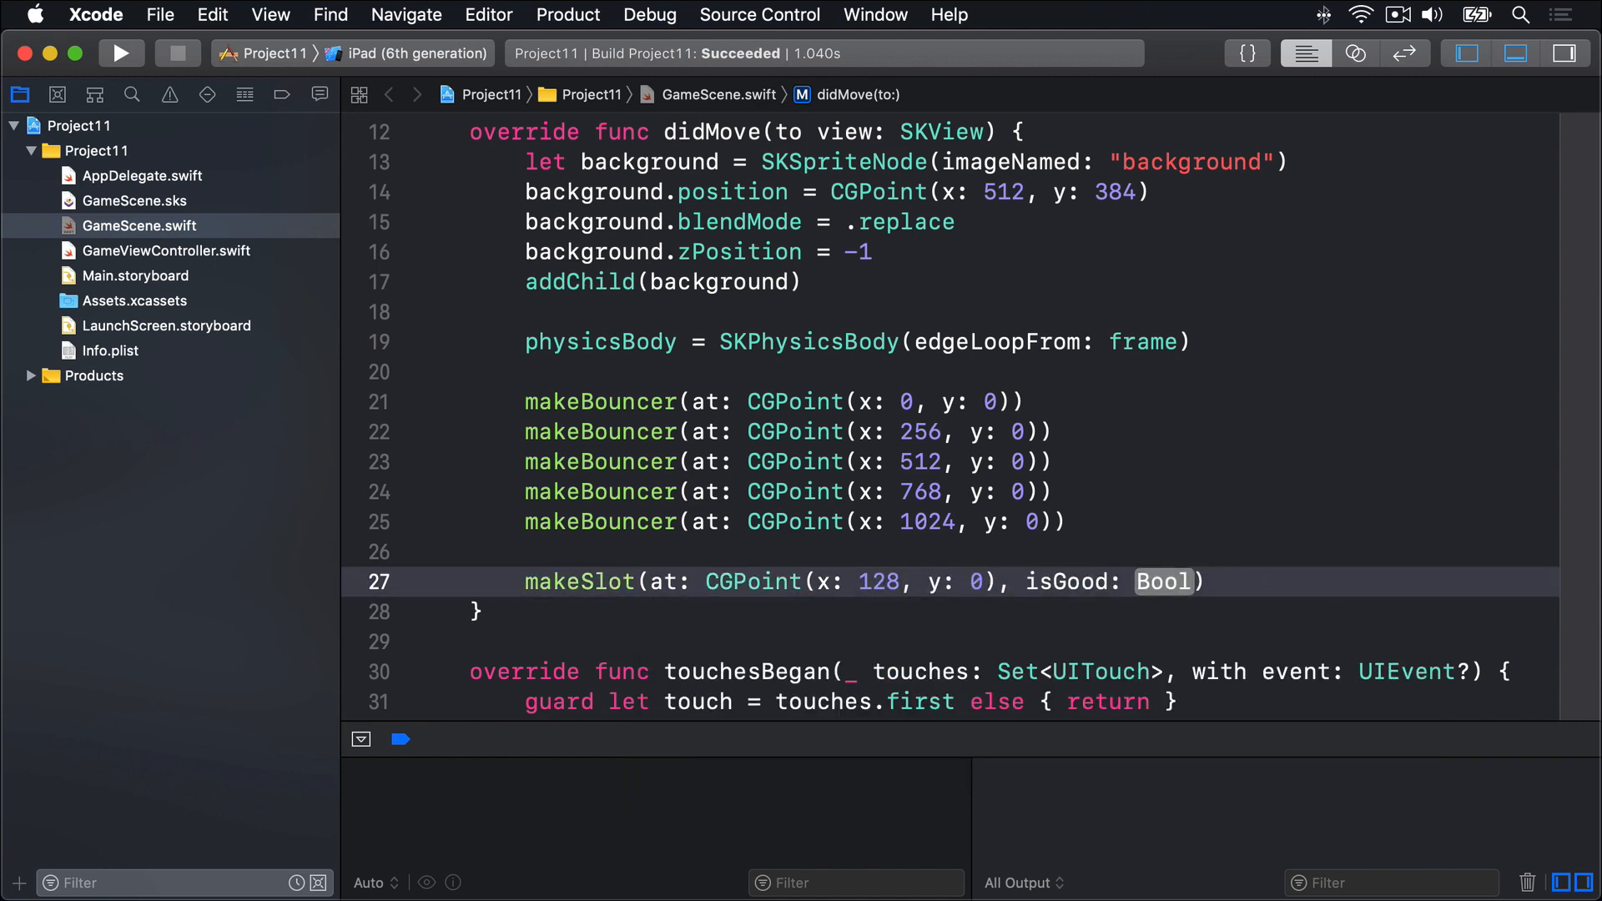
text(true)
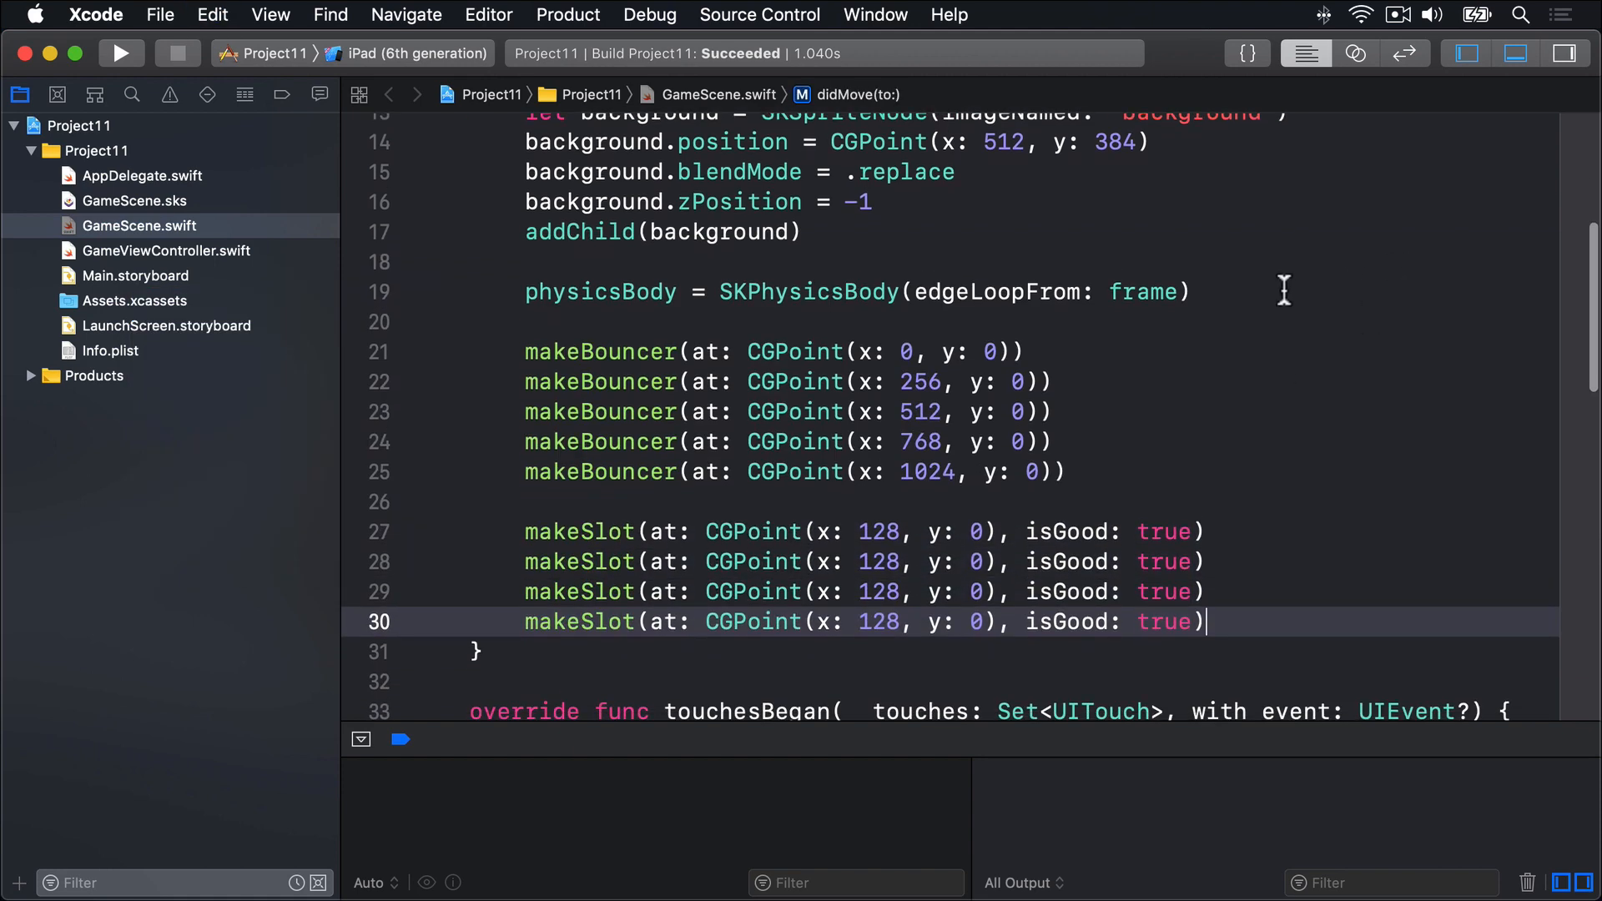
double_click(877, 561)
text(384)
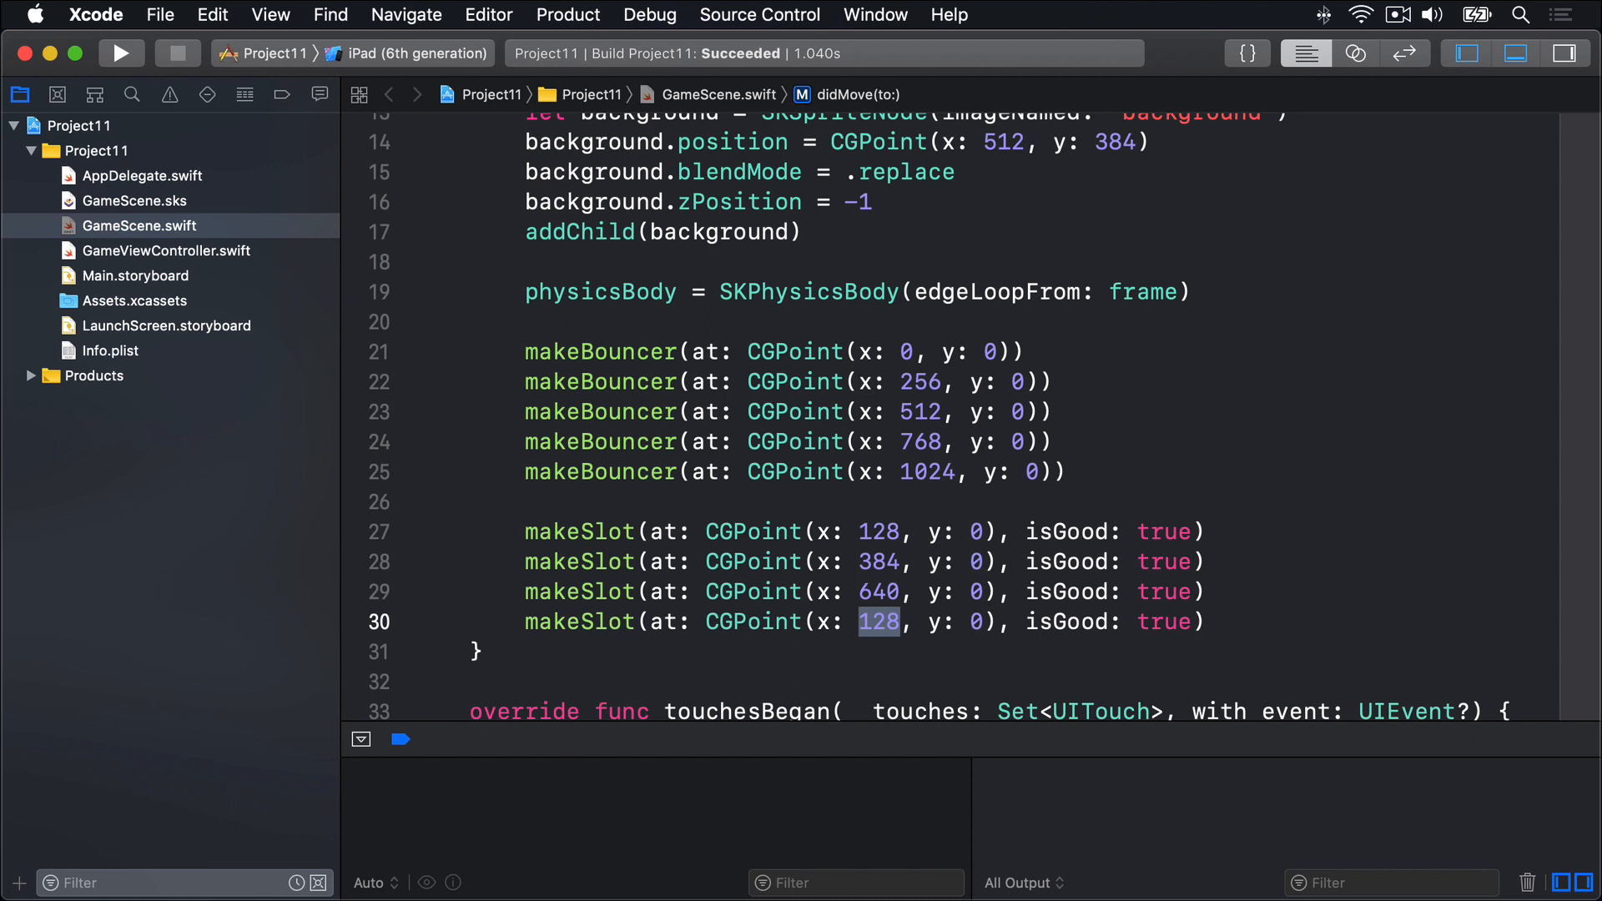
text(896)
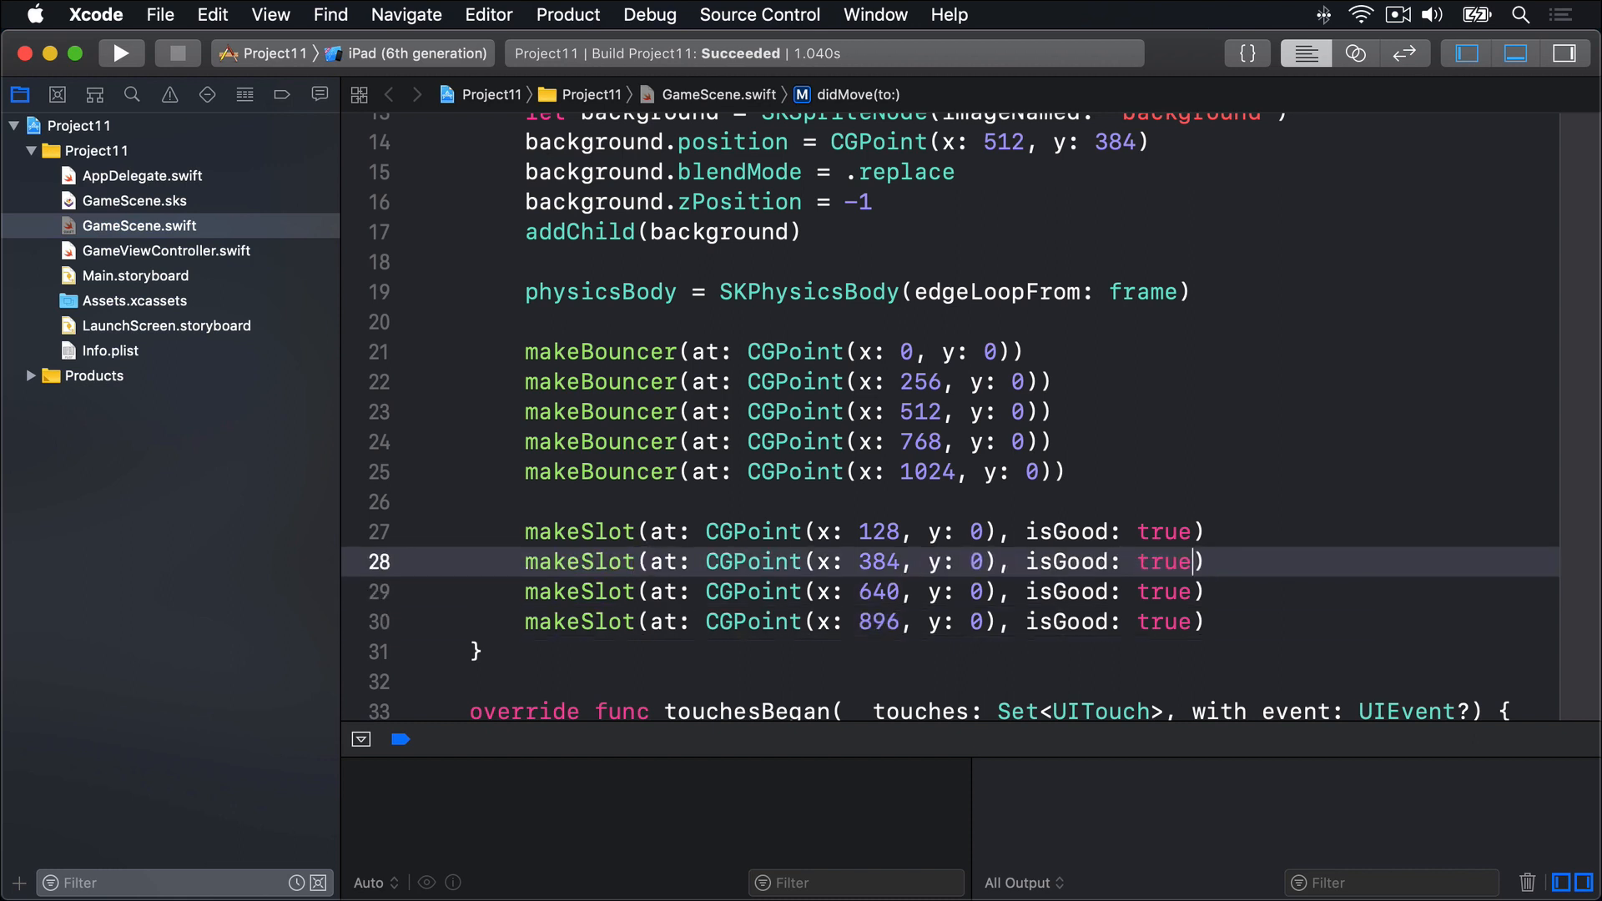
text(false)
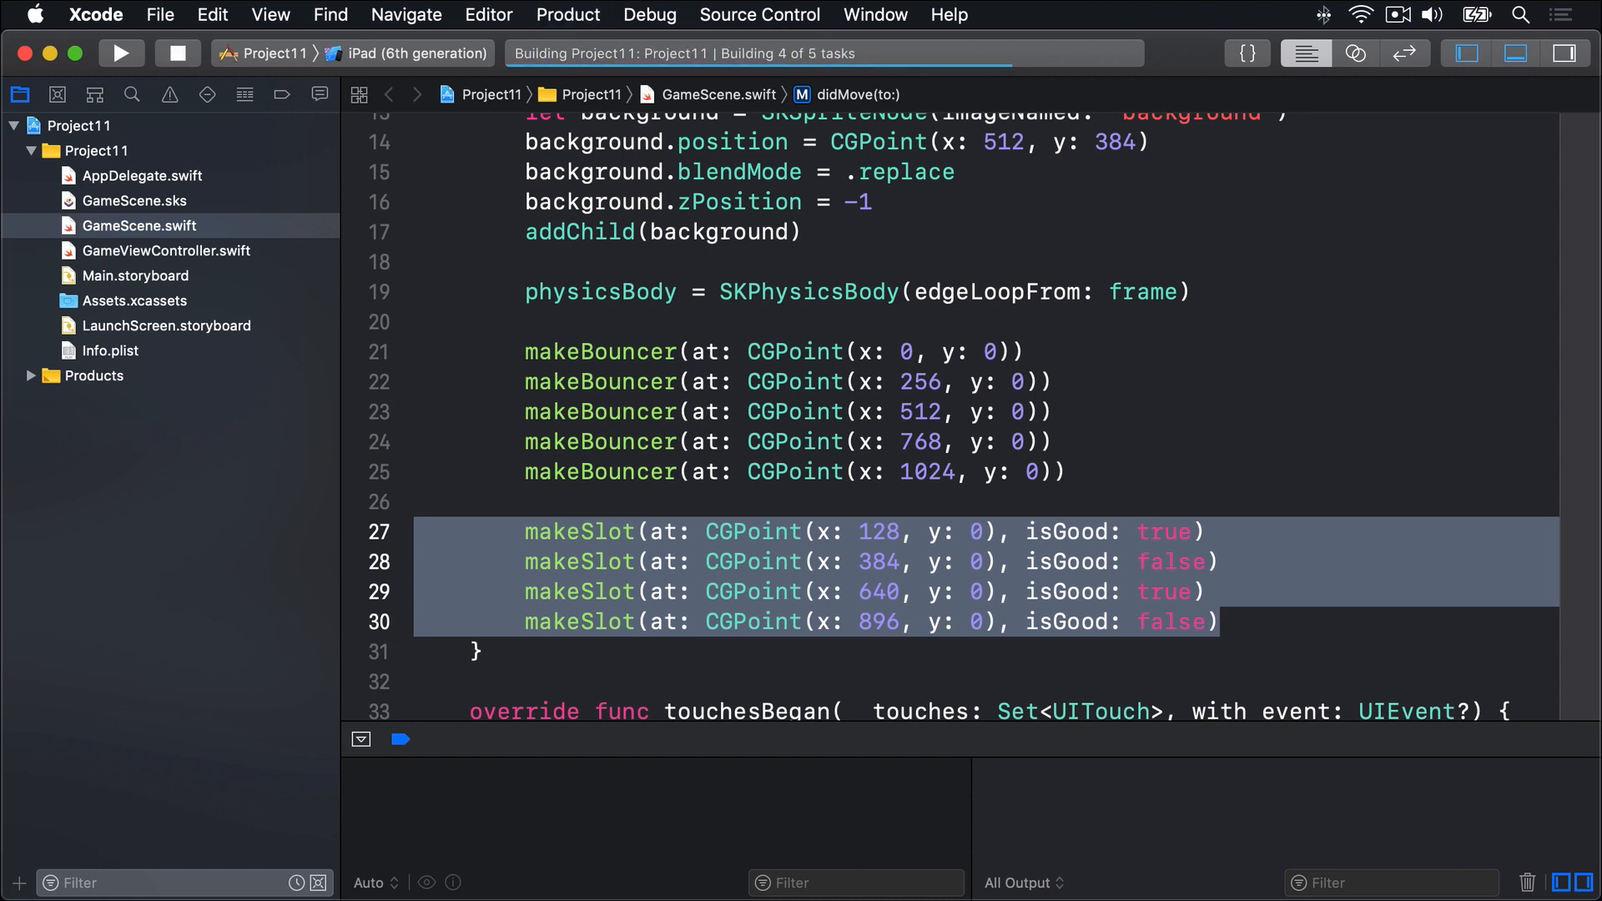
- View the running iPad game showing rainbow bouncers along the bottom edge
click(119, 54)
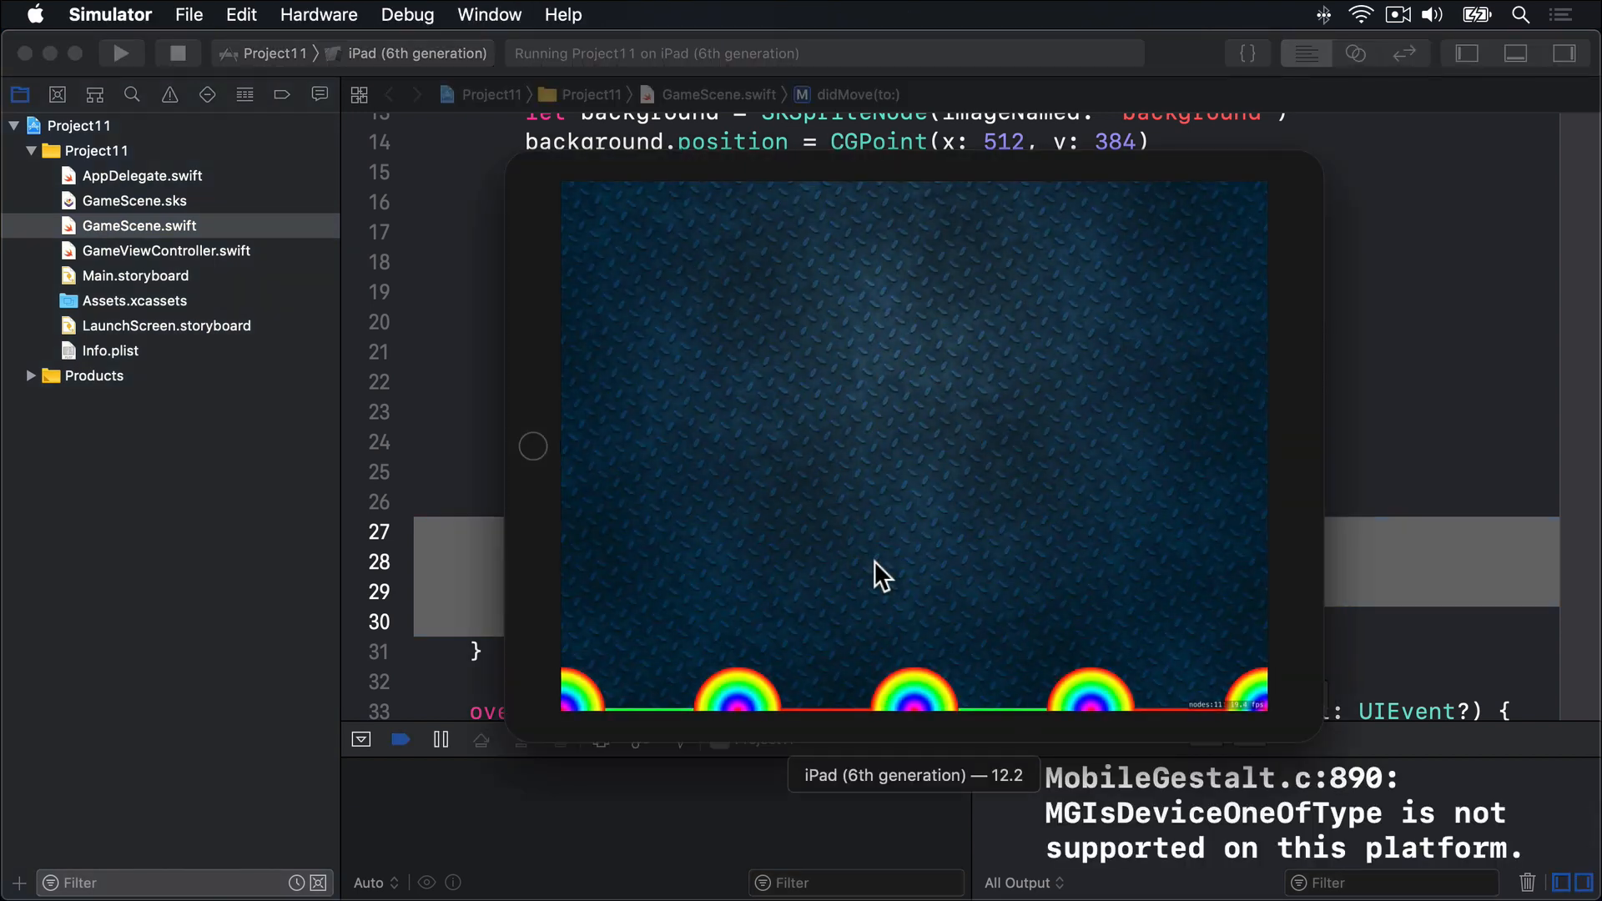
mouse_move(686, 753)
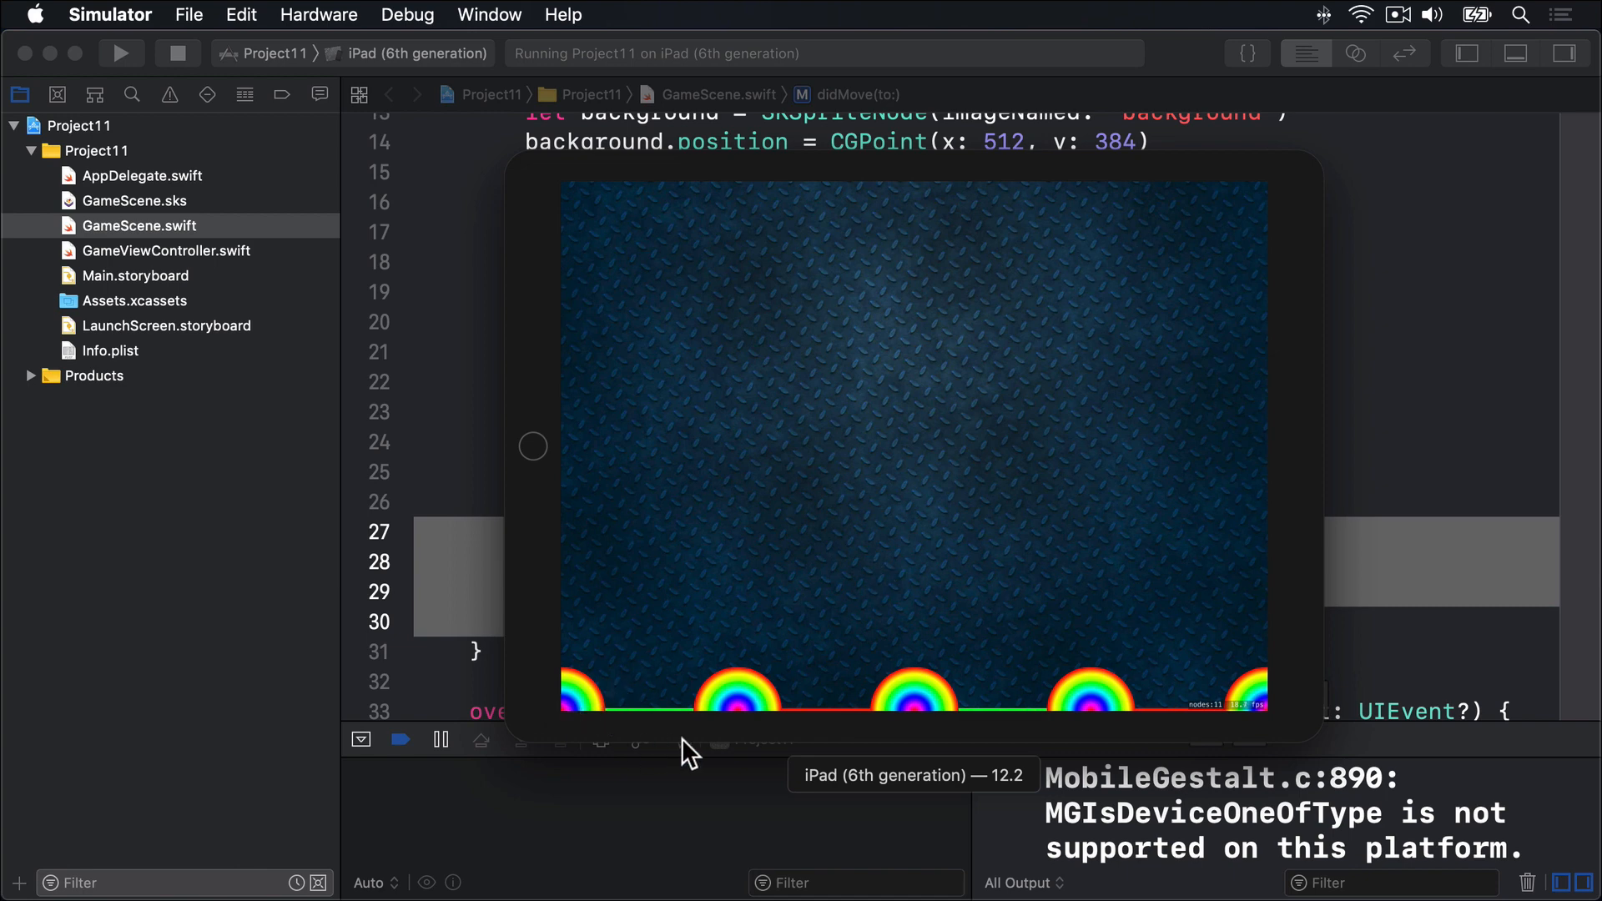
mouse_move(1222, 696)
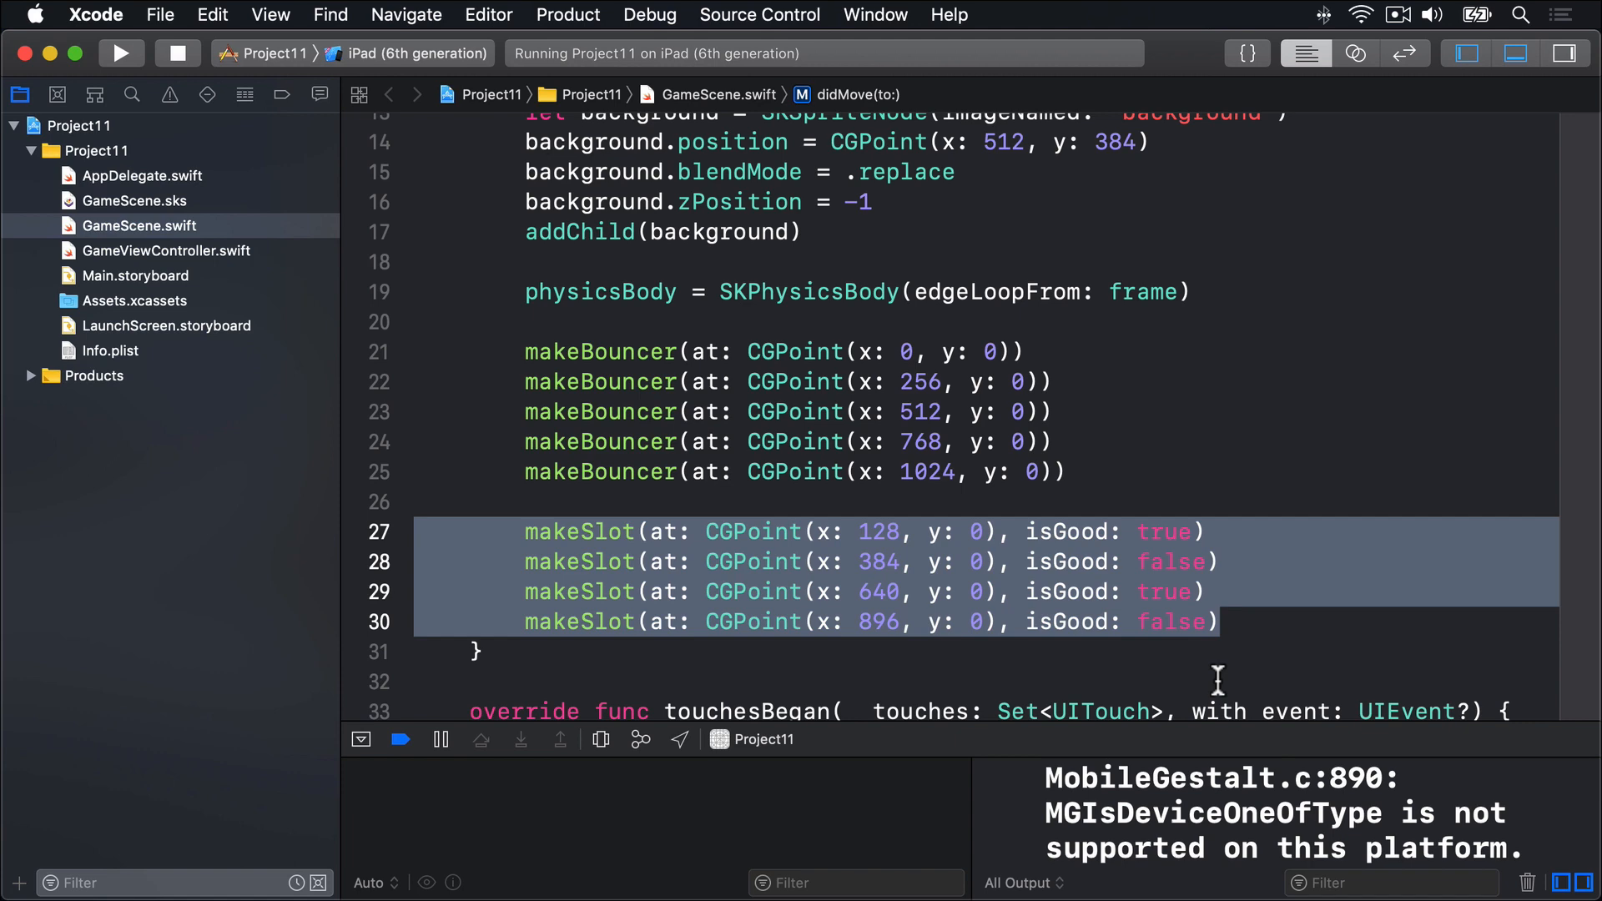
- Declare a slotGlow SKSpriteNode in makeSlot using the matching slot glow image
scroll(down, 3)
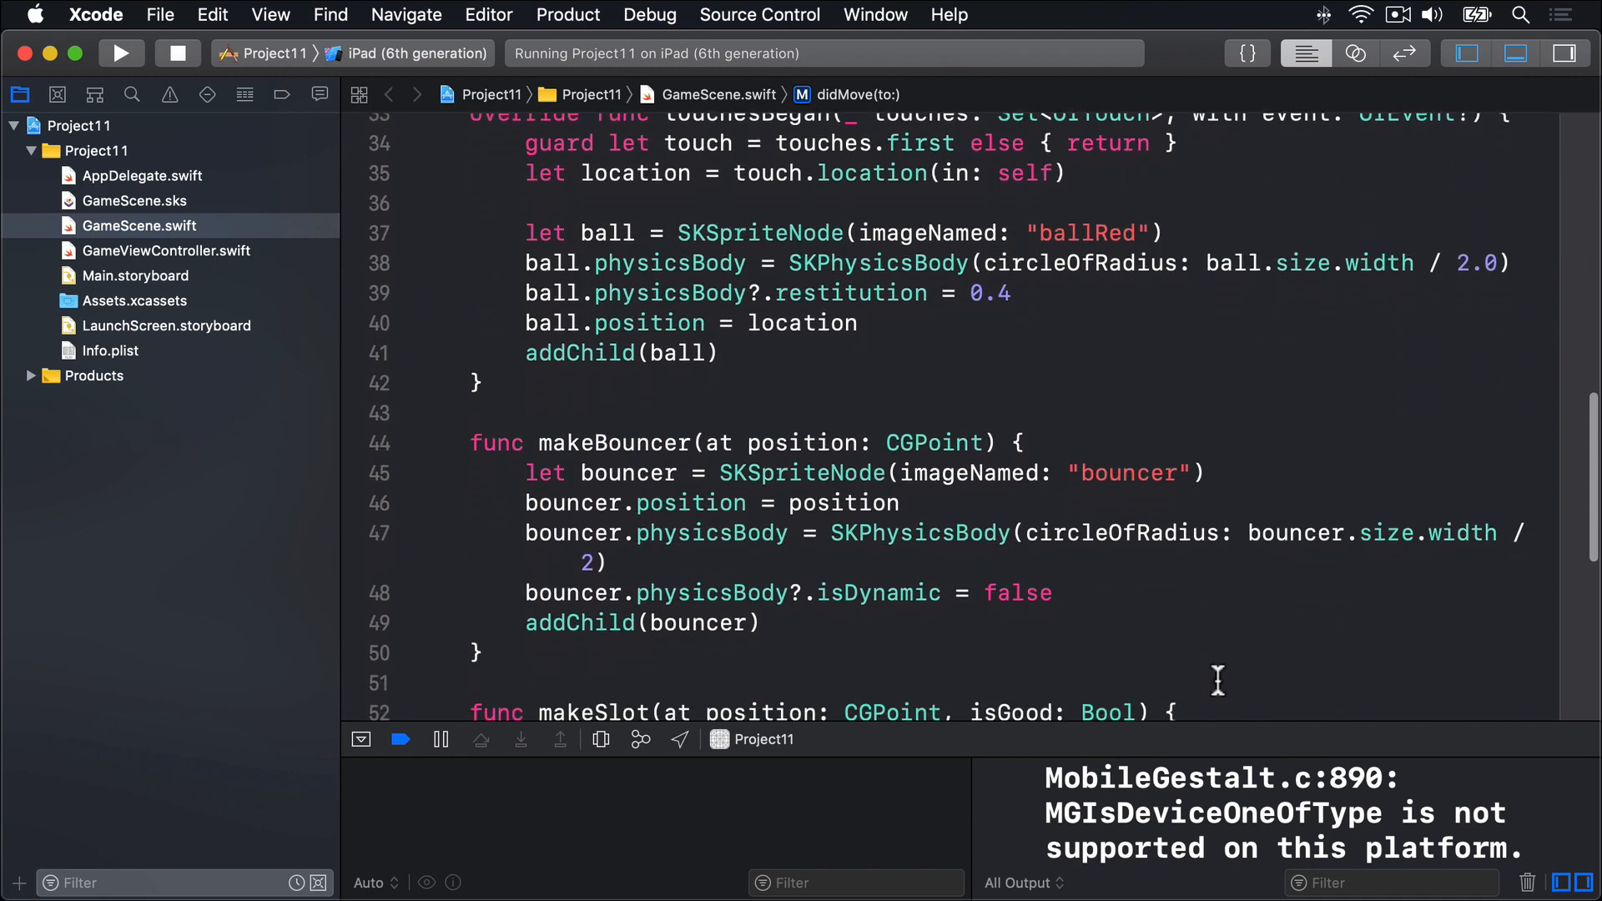
scroll(down, 3)
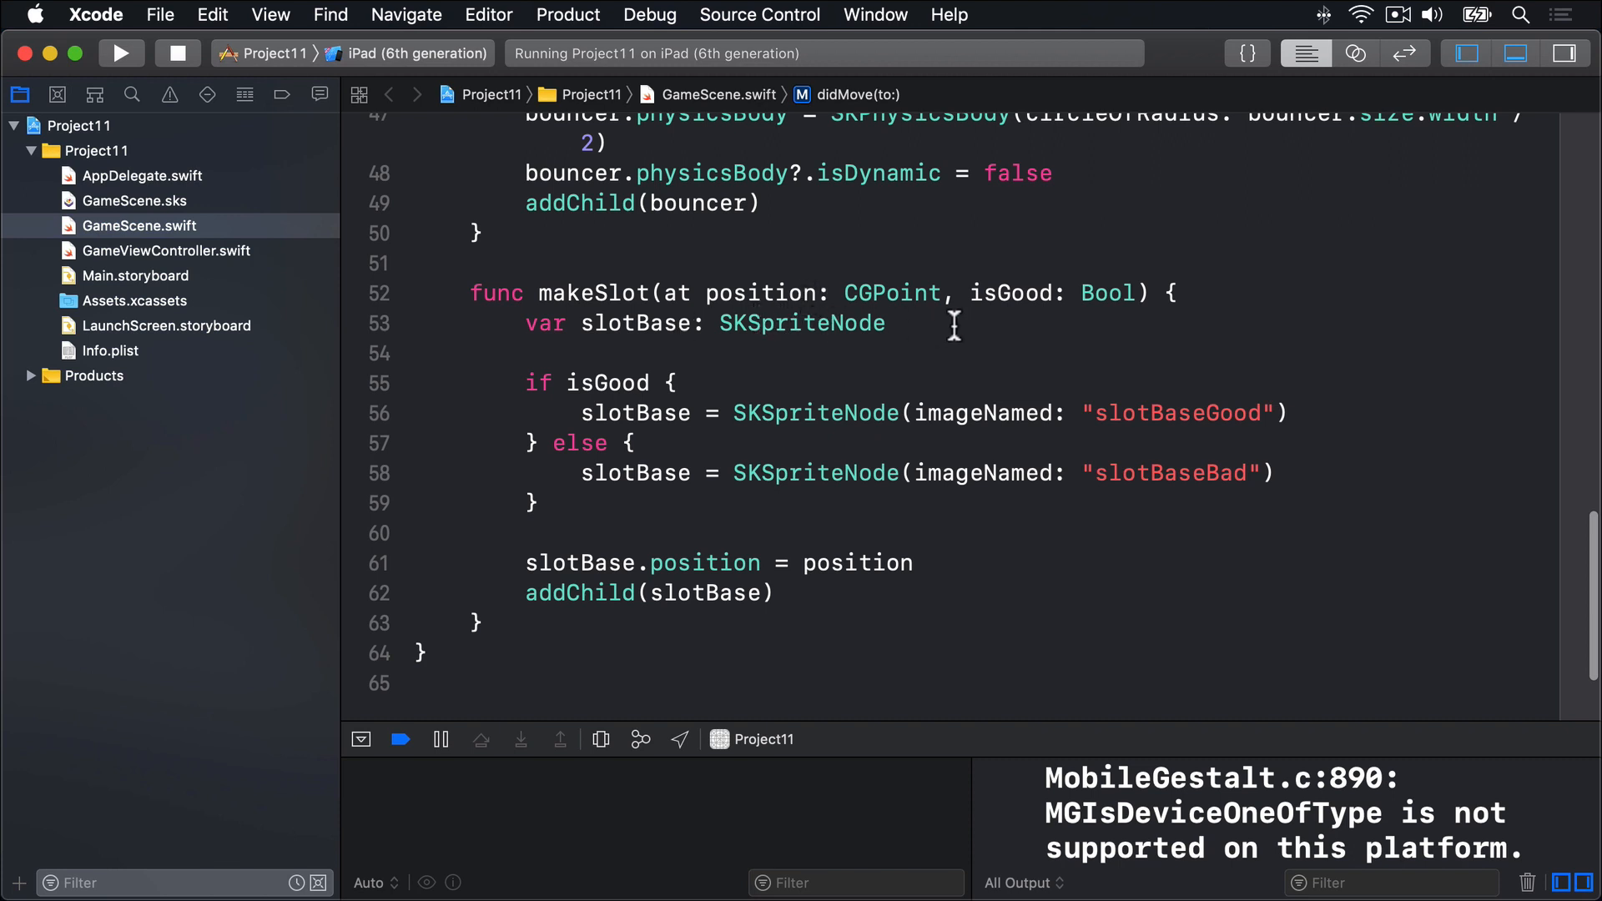
text(var slot)
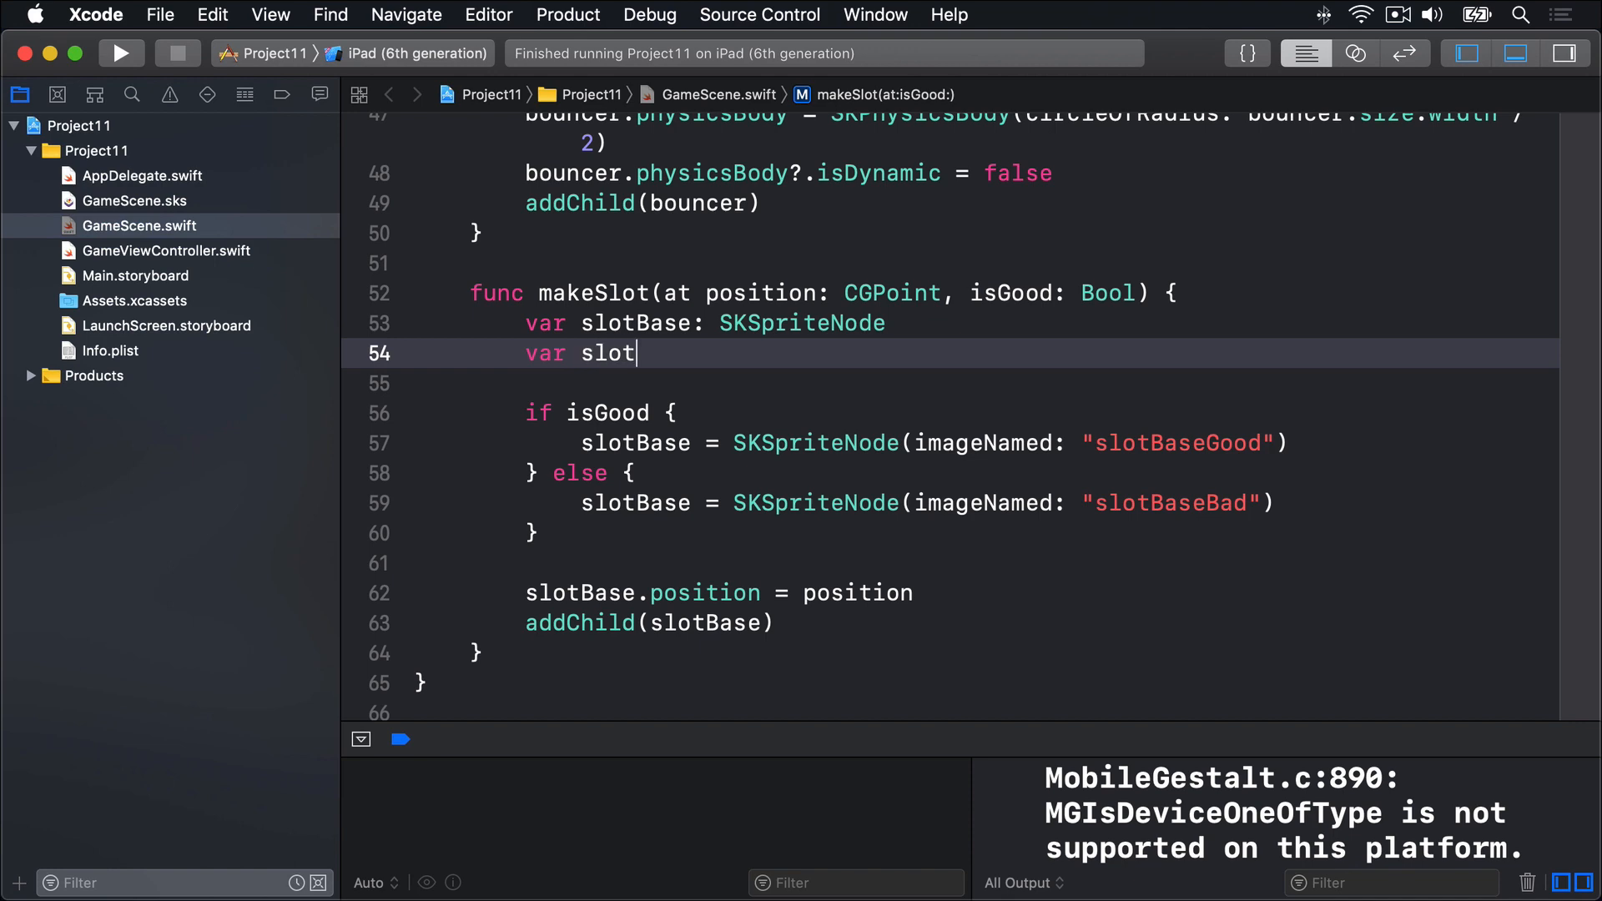
text(Glow: SKSpi)
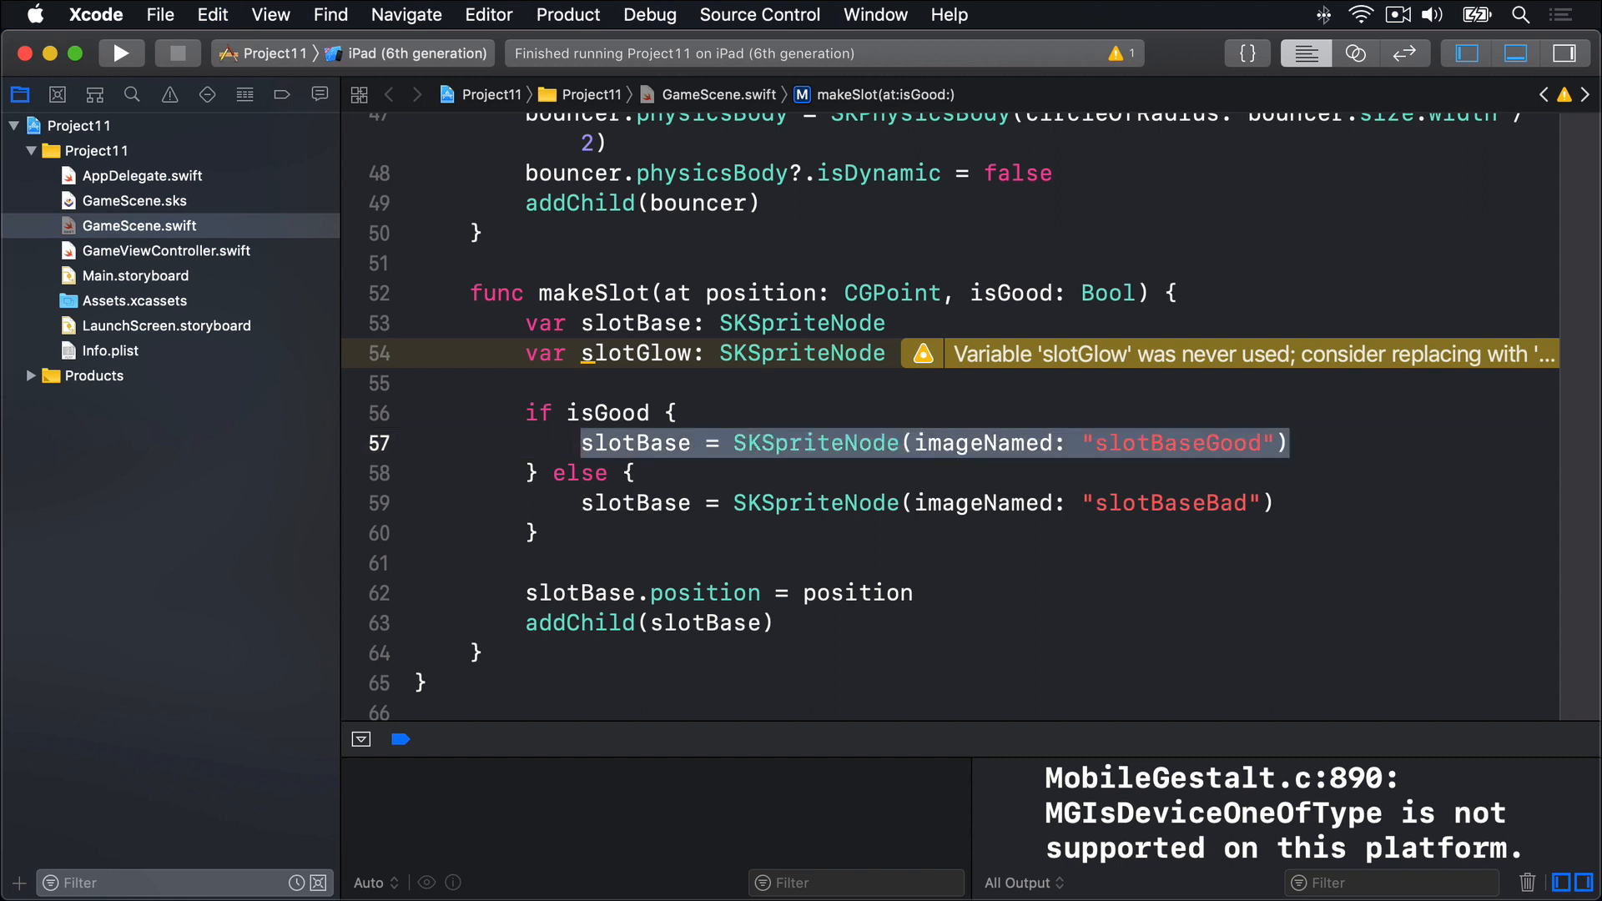
text(slotGlow = SKSpriteNode(imageNamed: "slotGlowGood)
text(slotGlow = SKSpriteNode(imageNamed: "slotGlowBad)
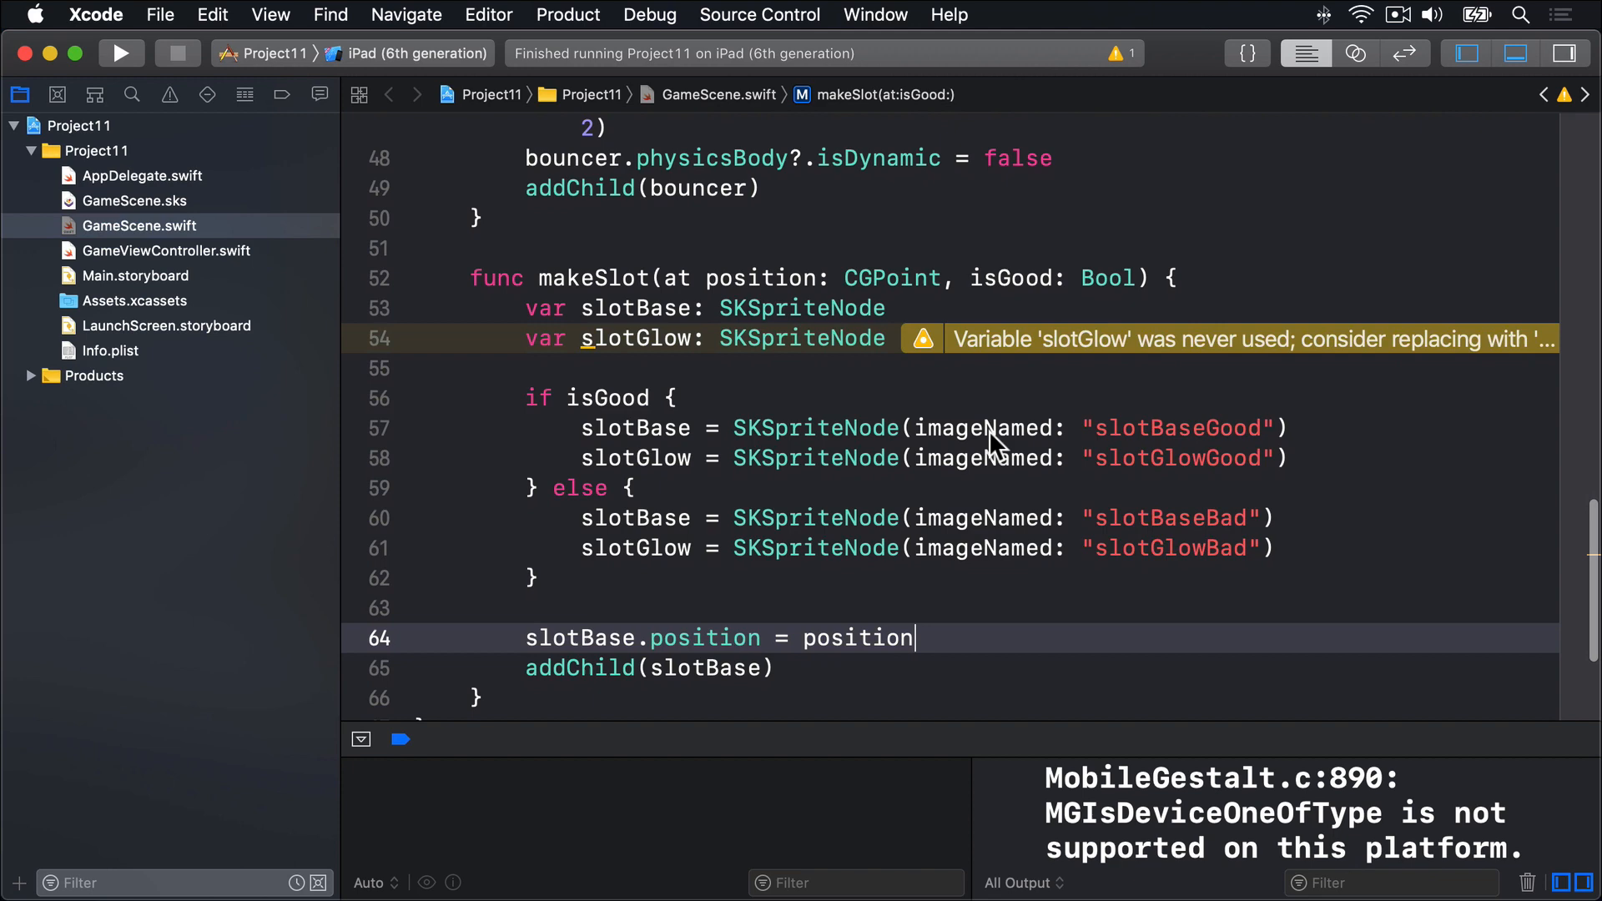
- Set slotGlow.position = position, addChild(slotGlow), and build and run on the iPad
text(al)
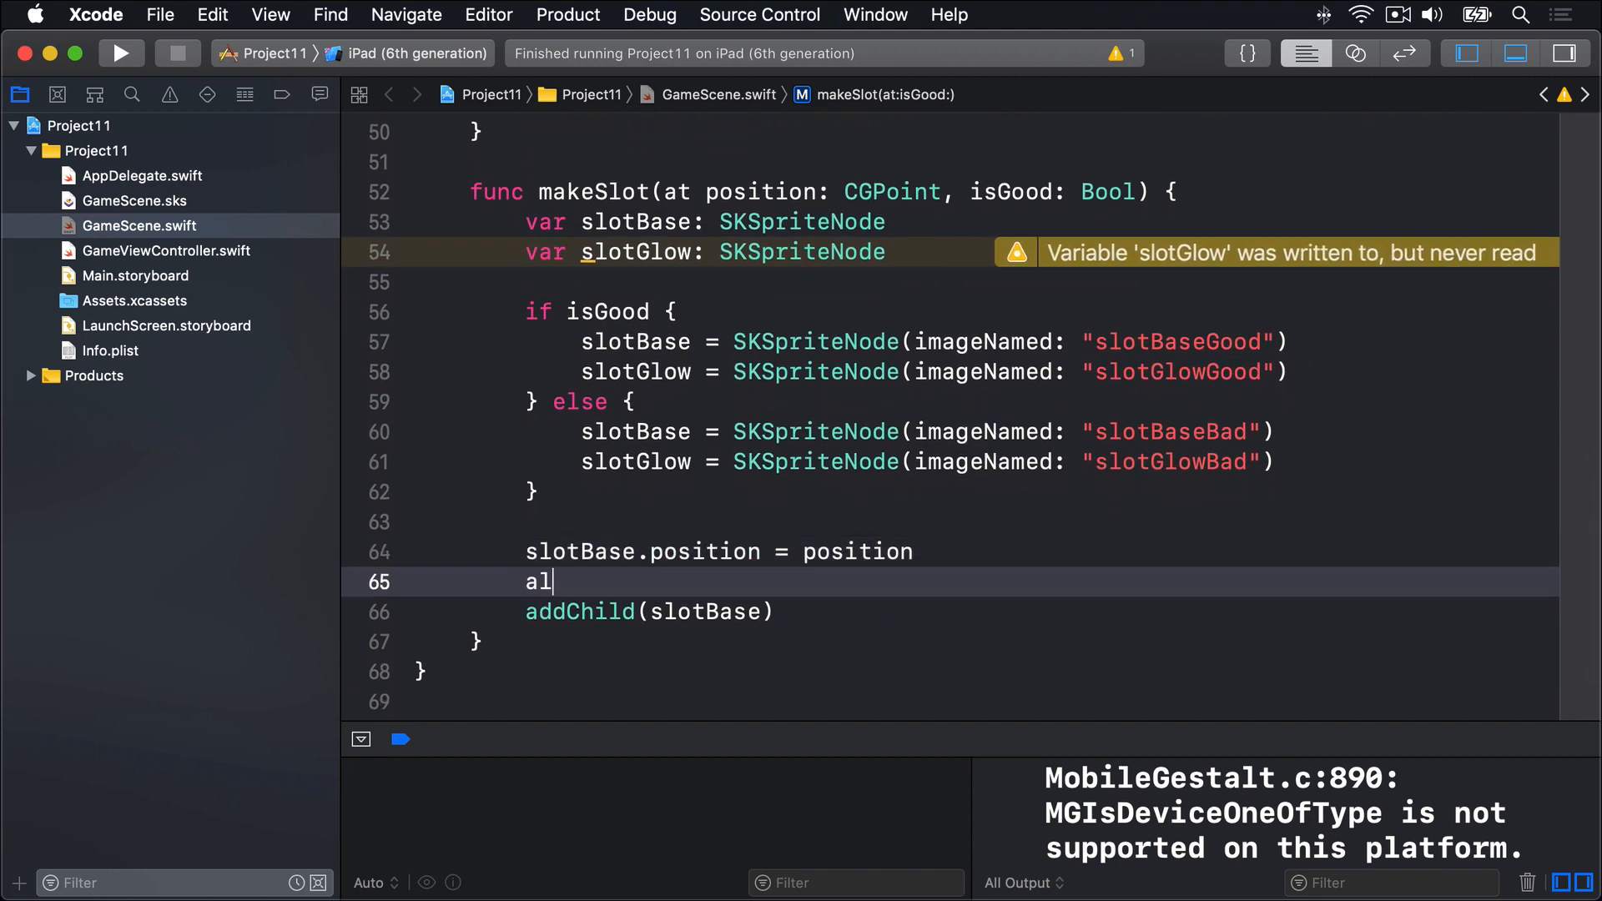
text(slotGlow.p)
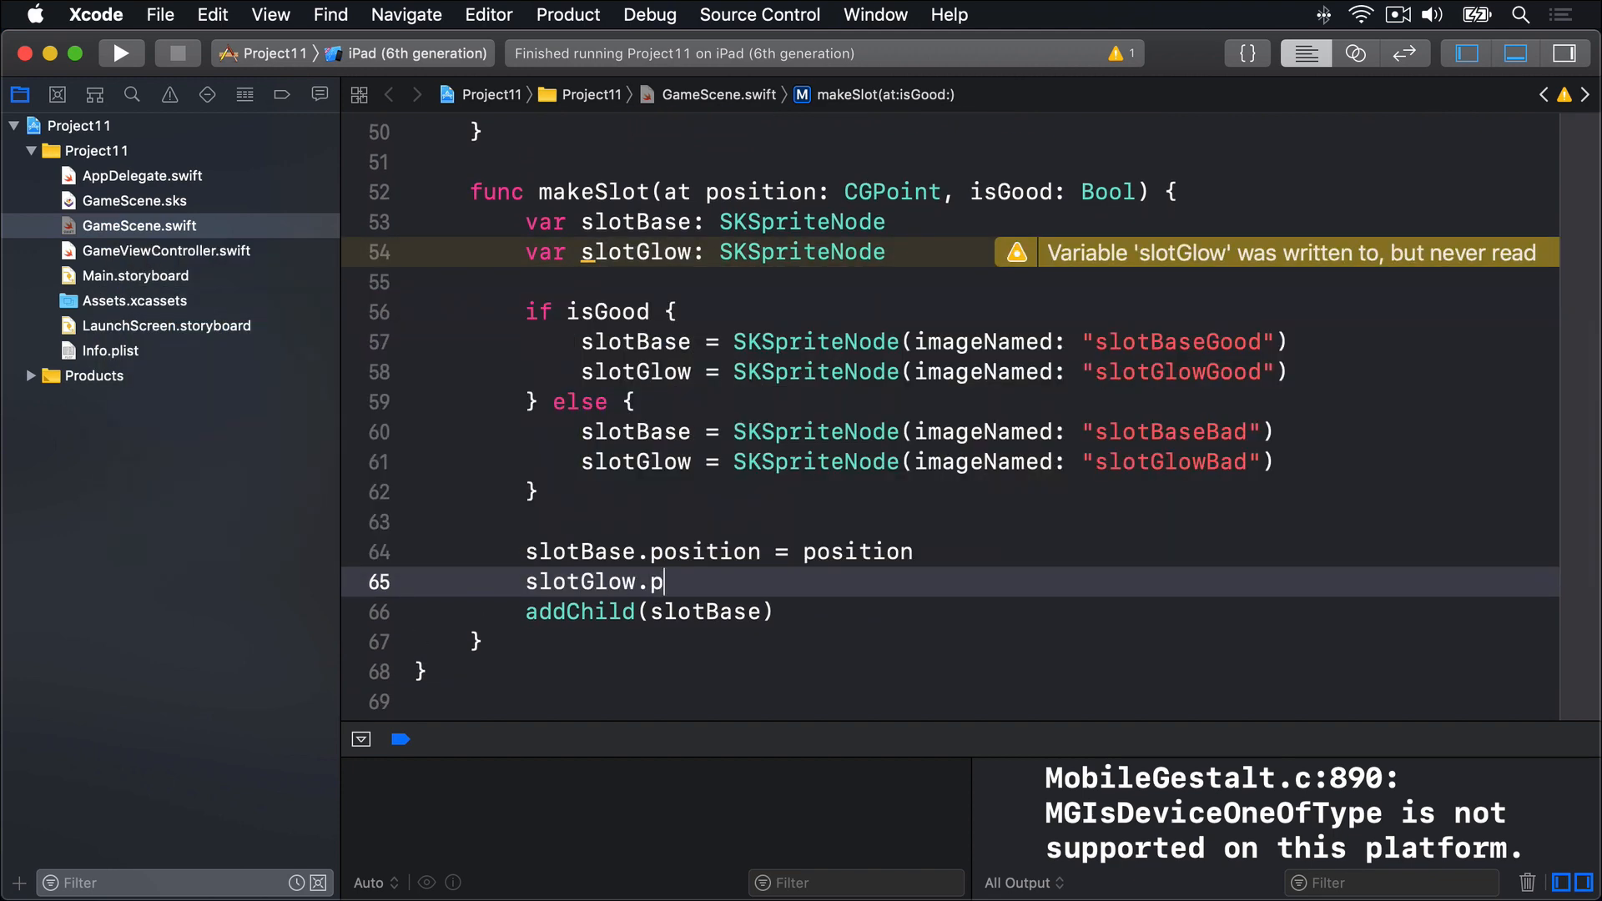
text(osition = position)
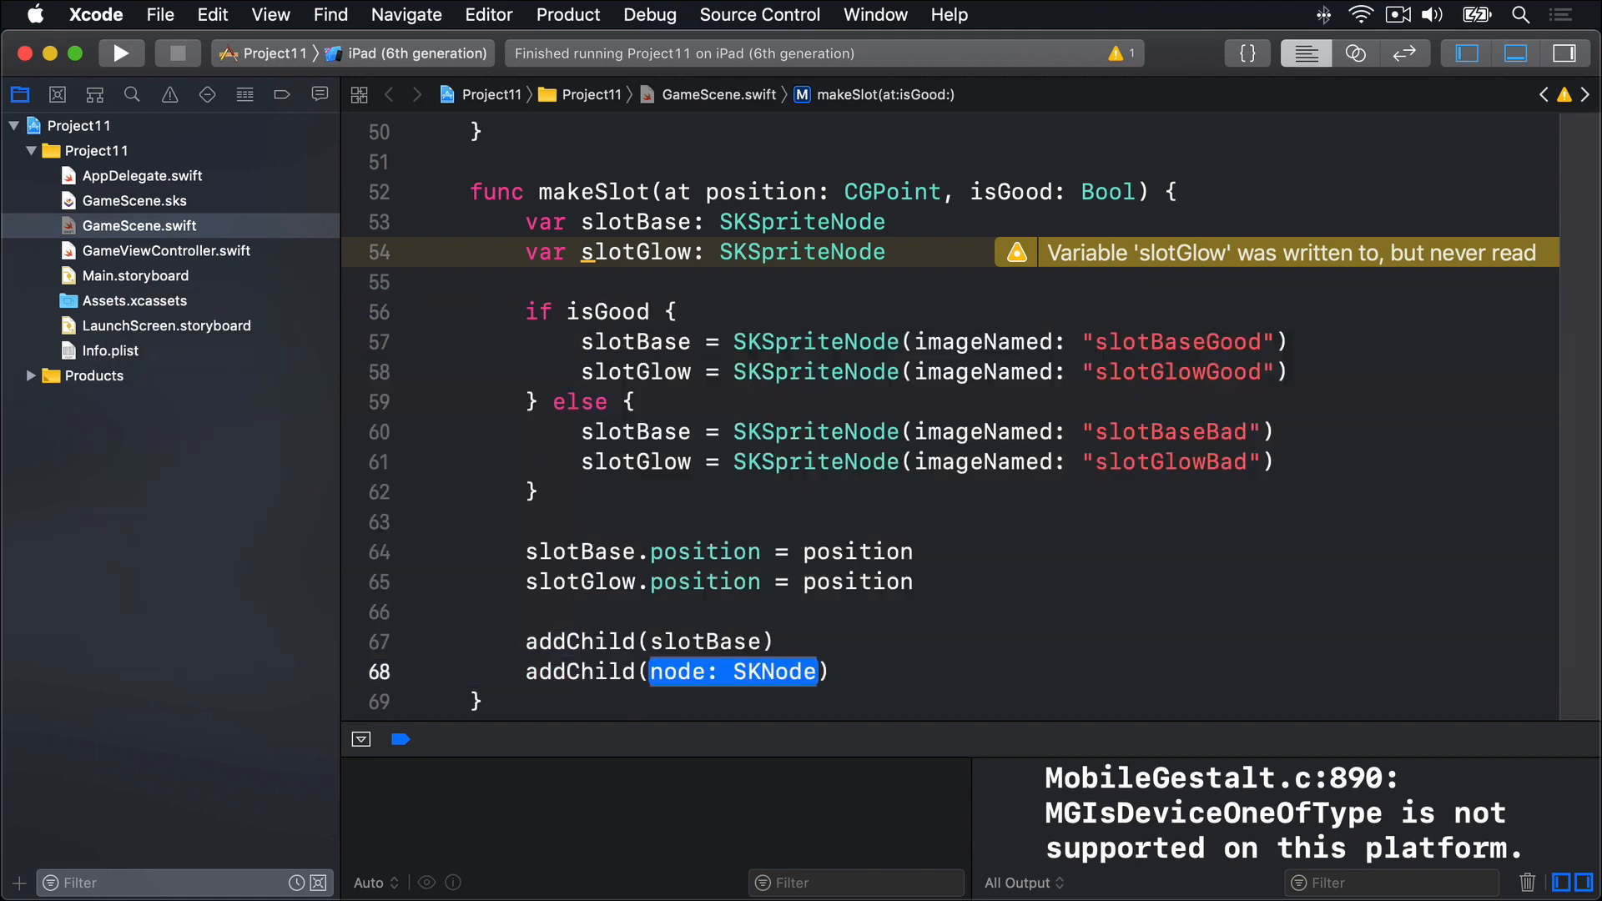
text(slotGlow)
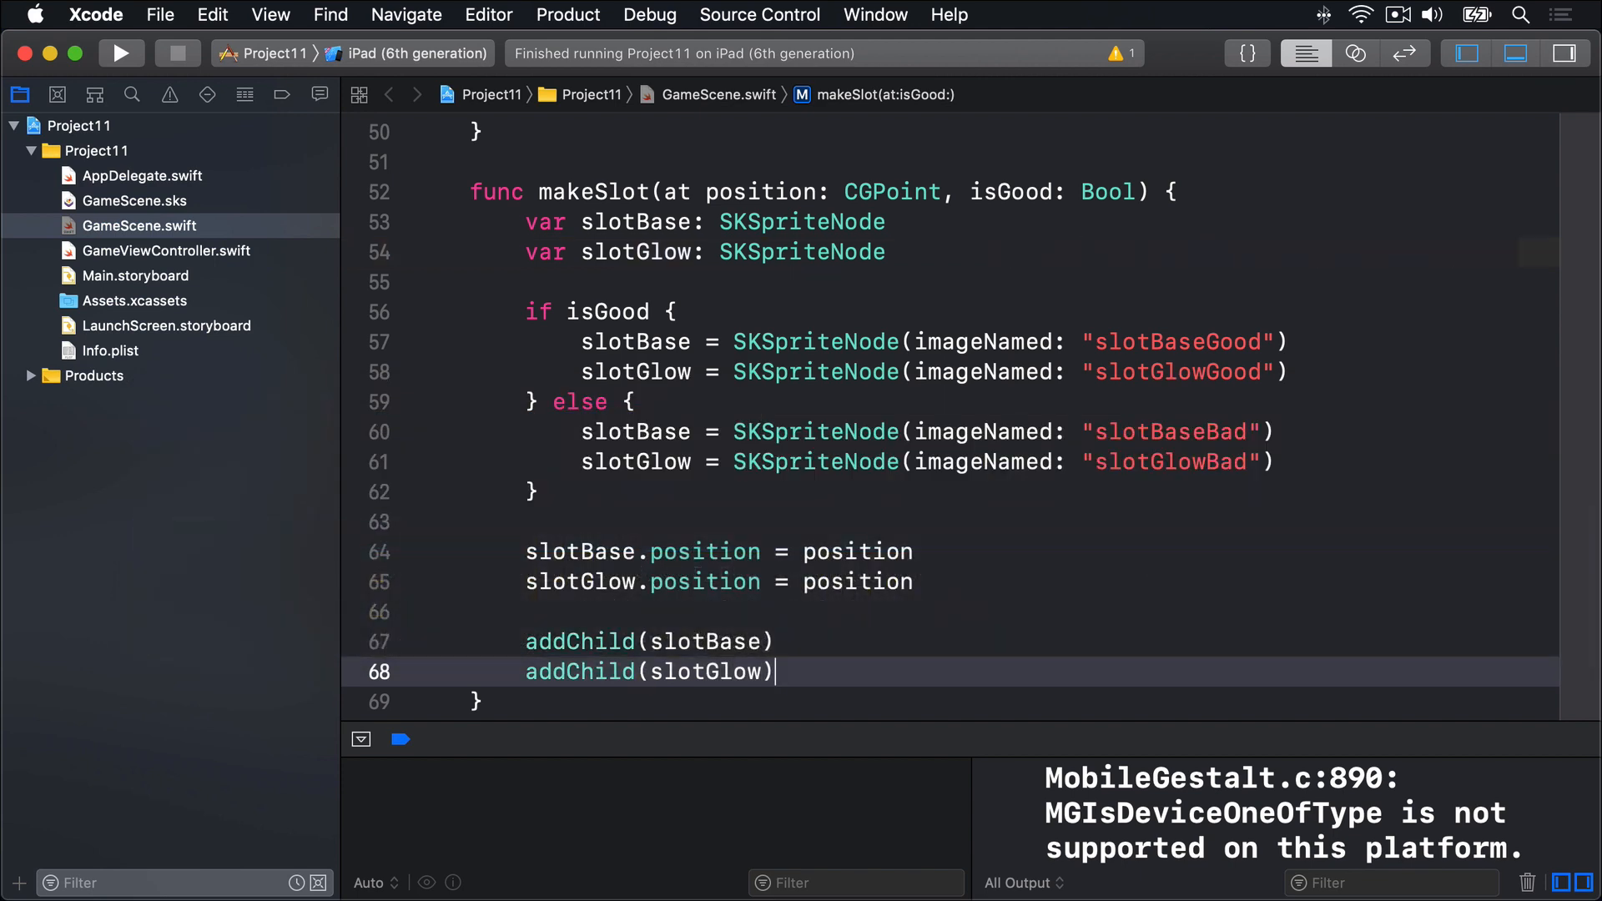
click(119, 54)
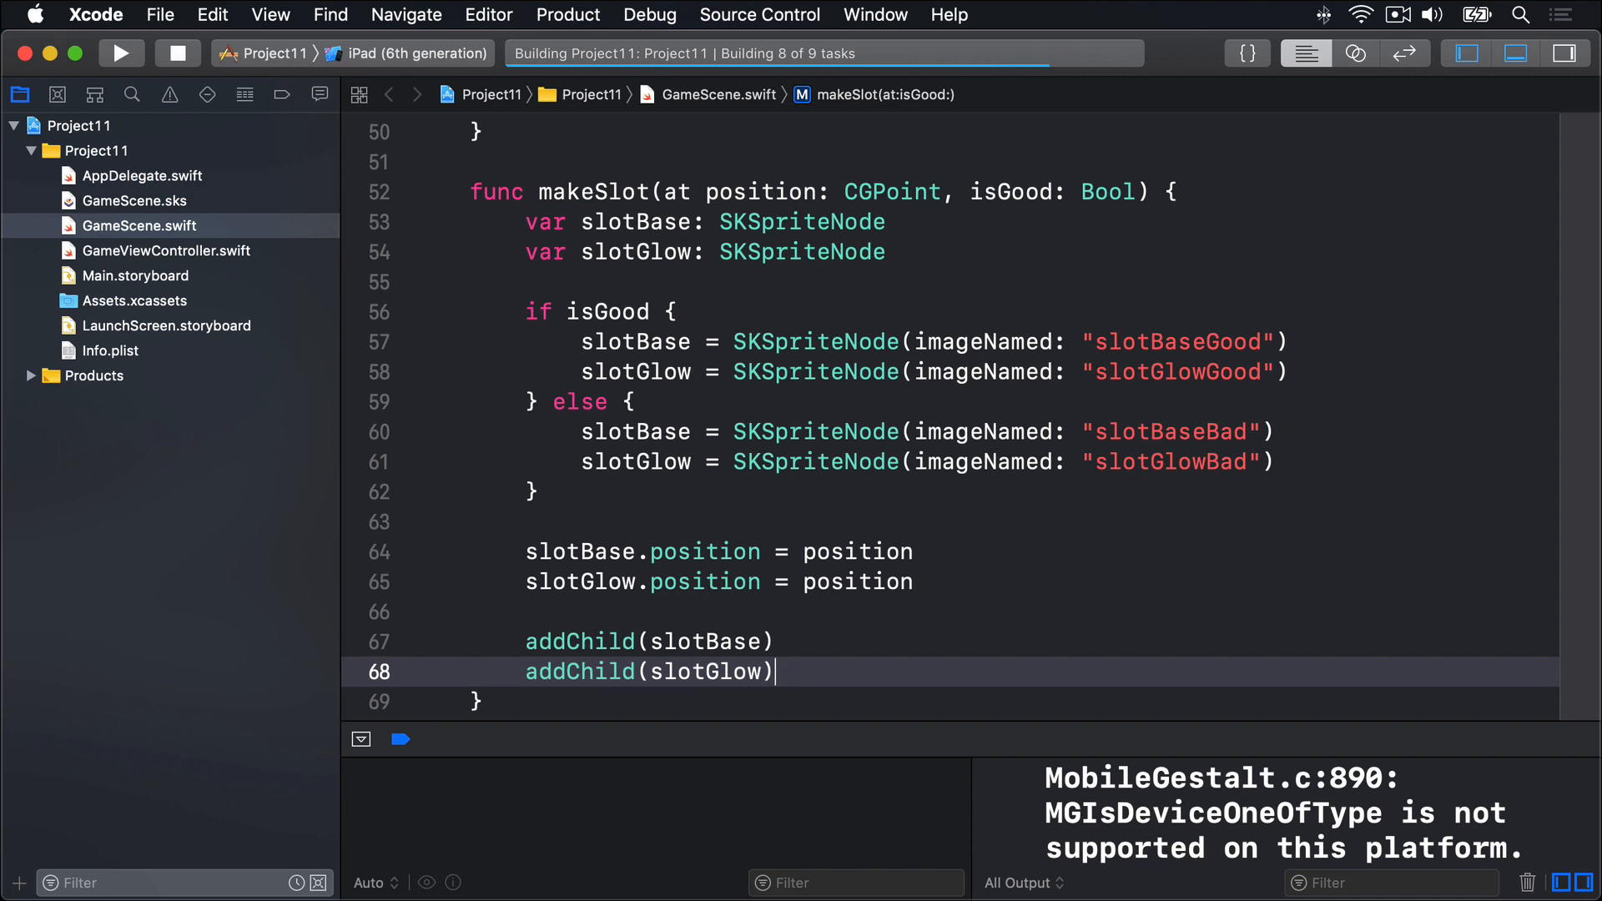
- Inspect the green and red glows now showing at each slot in Simulator
click(119, 54)
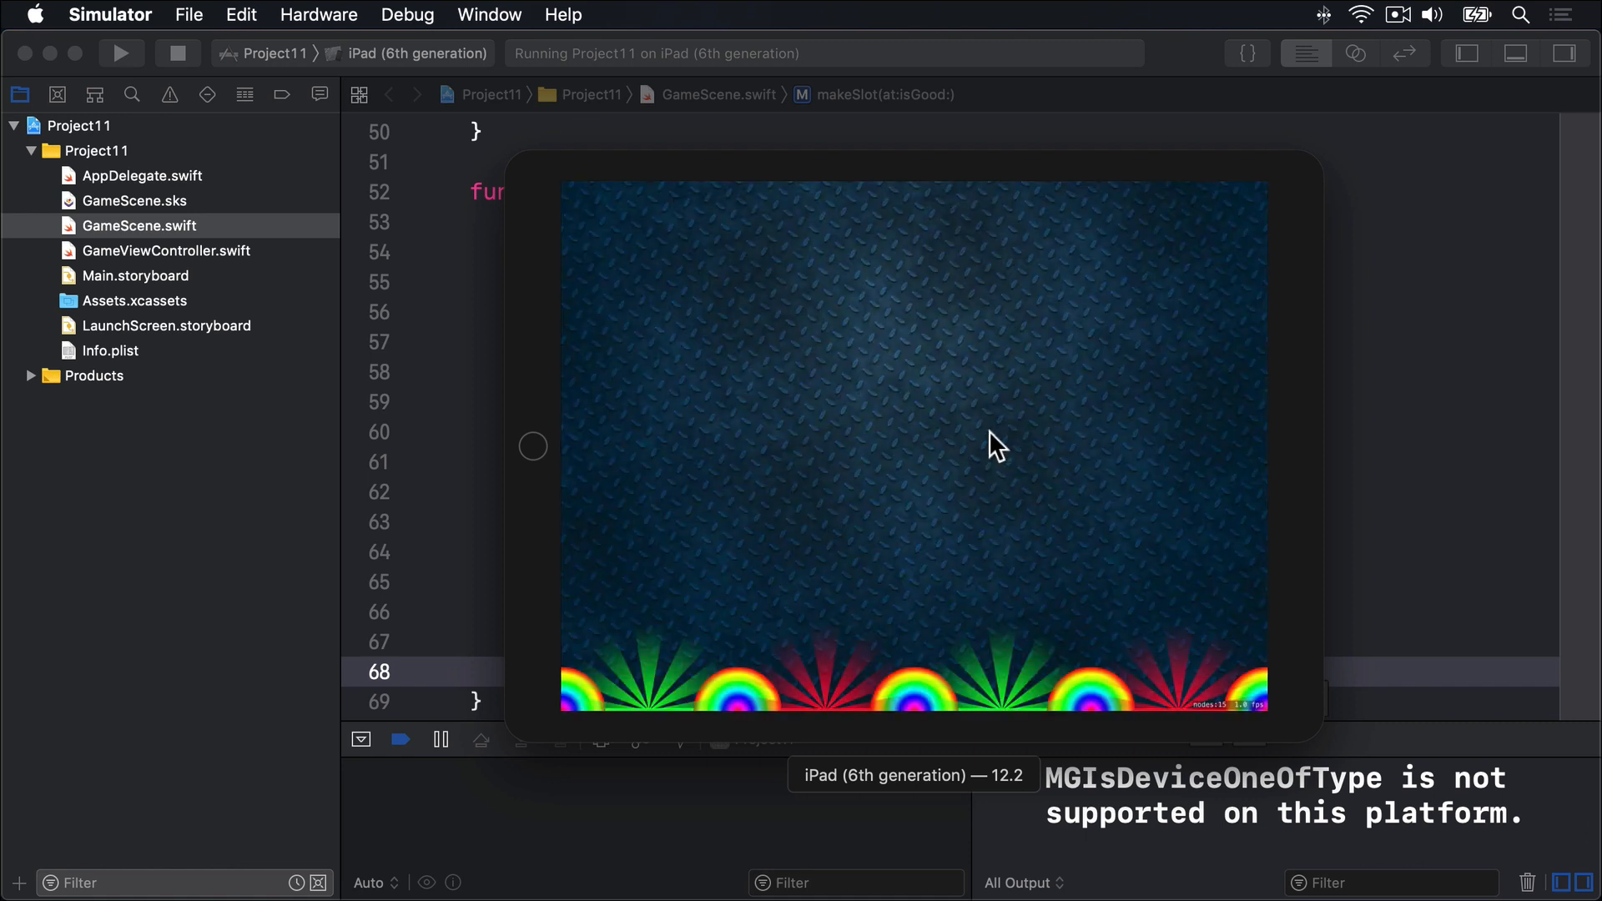
mouse_move(879, 665)
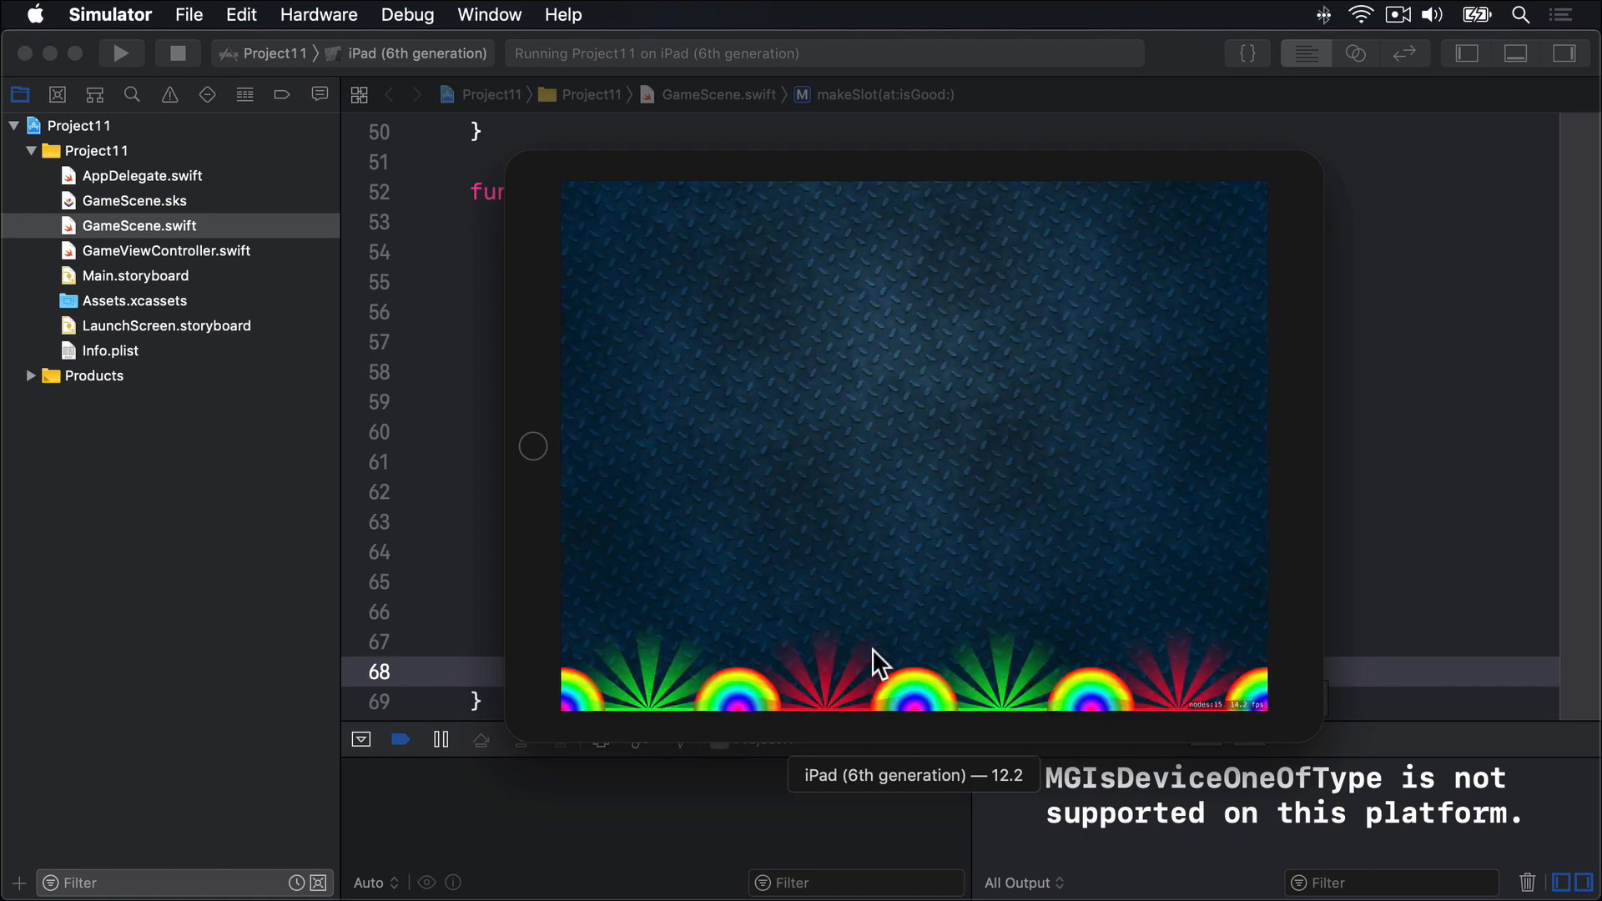
mouse_move(1191, 731)
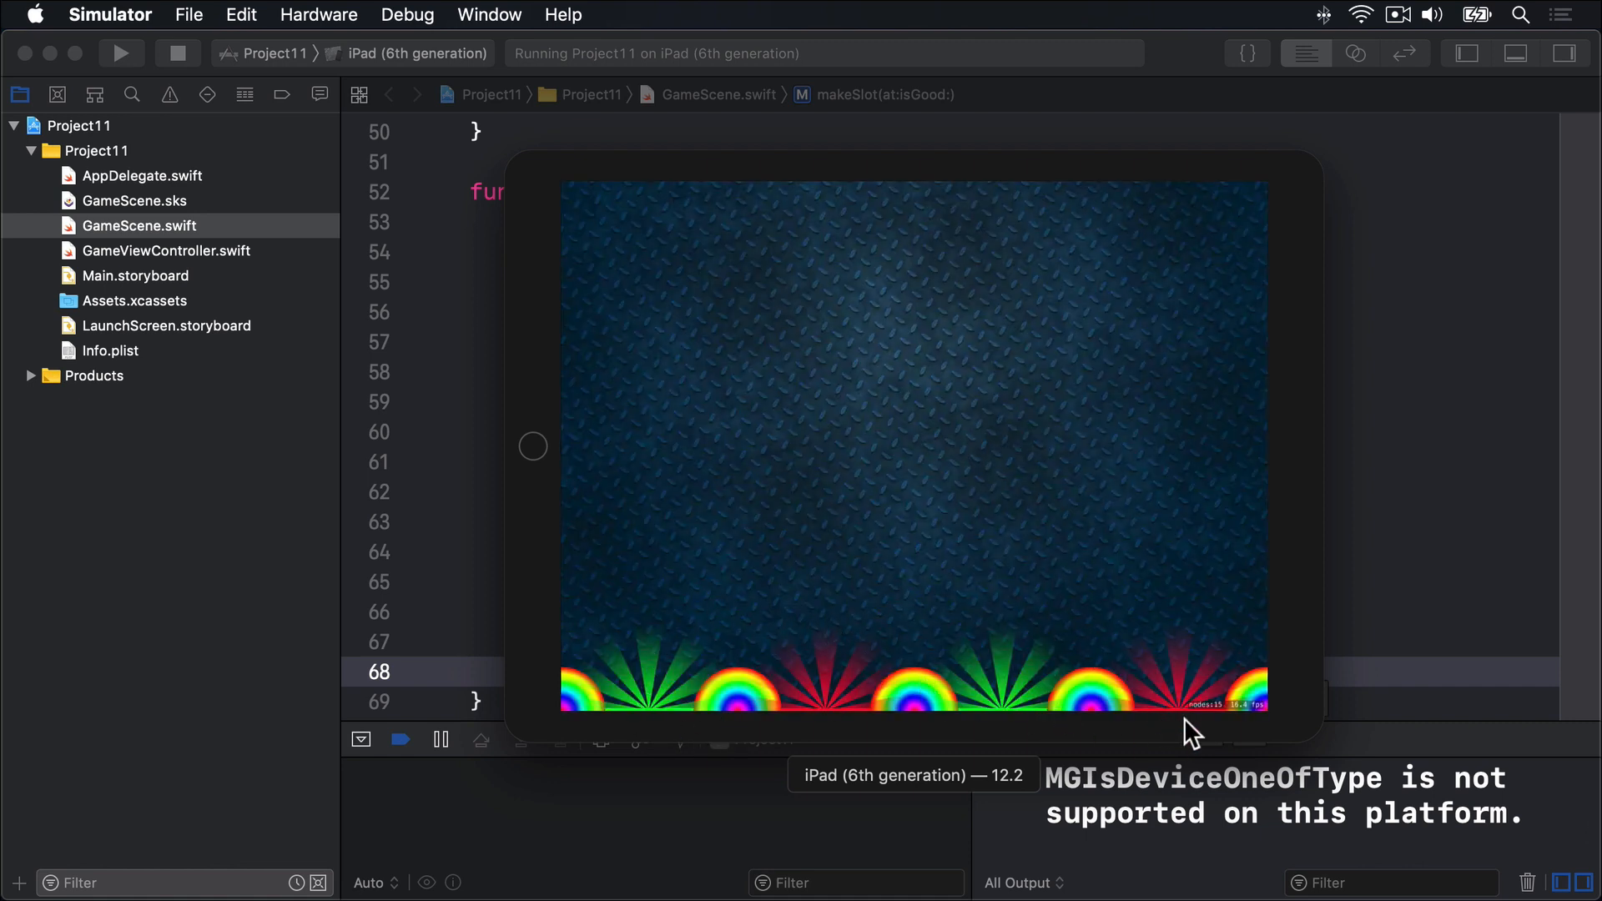
mouse_move(1485, 568)
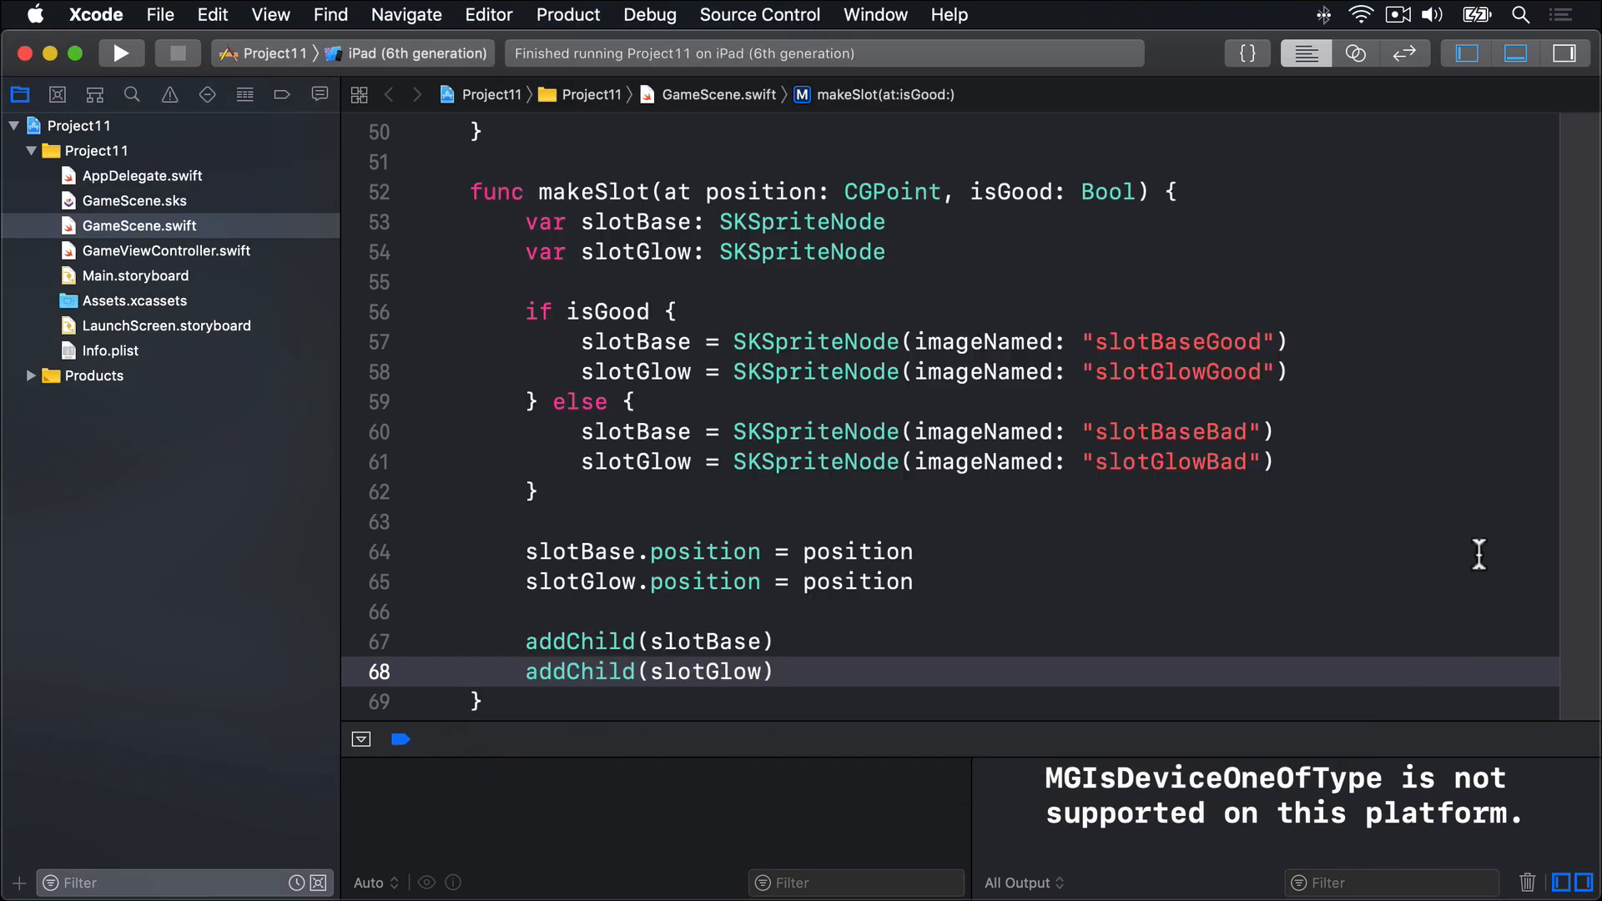
- Return to makeSlot and add a blank line after addChild(slotGlow)
click(775, 671)
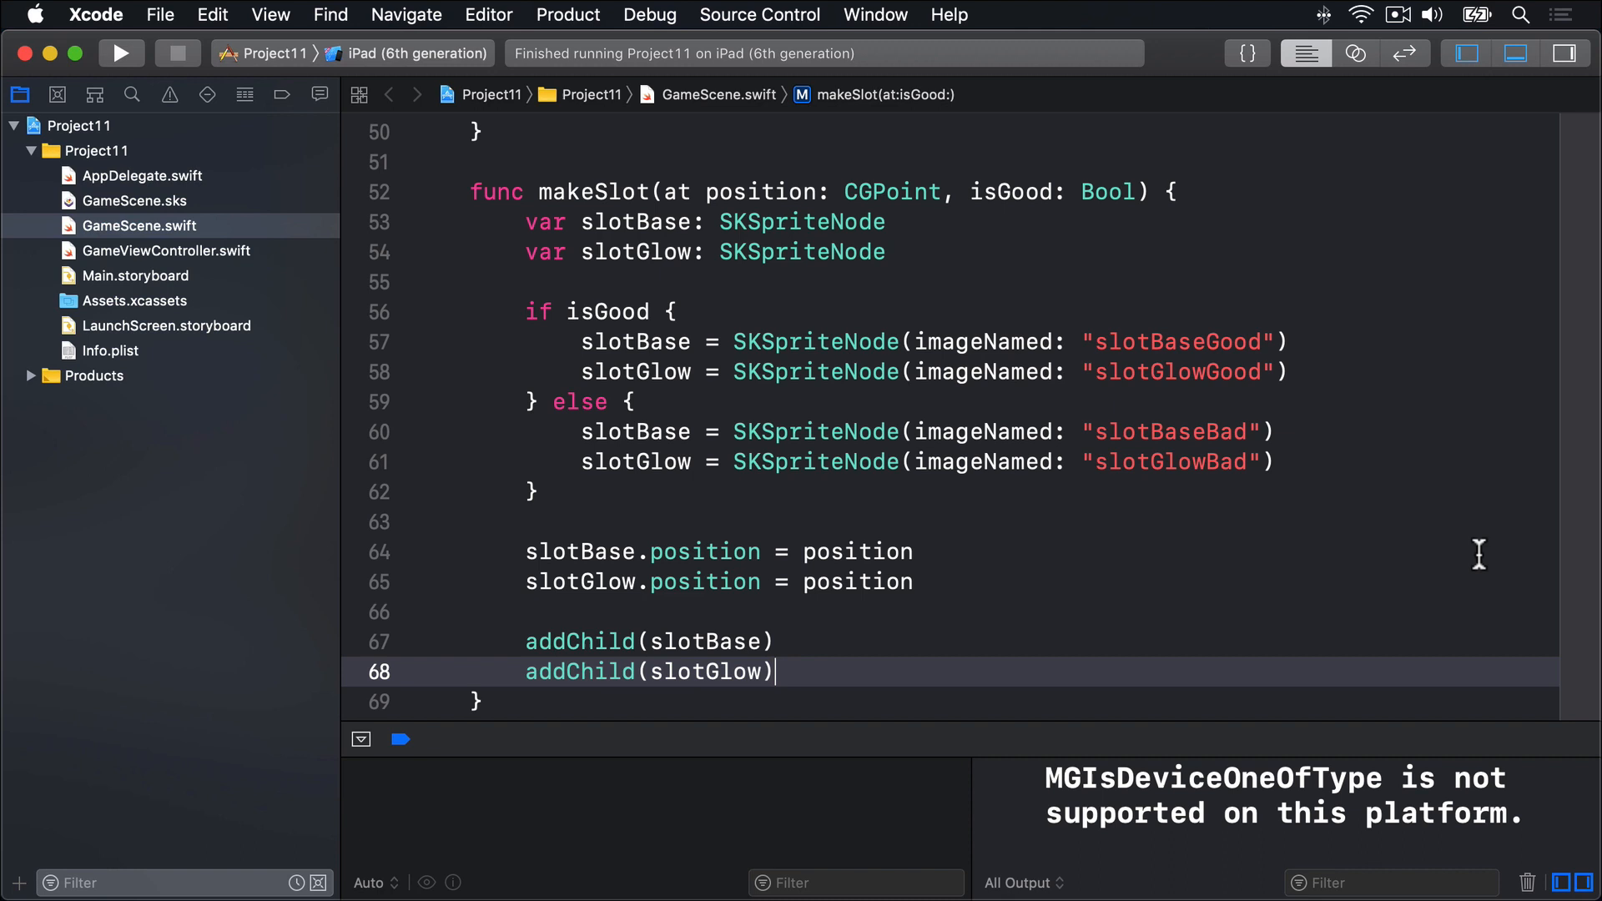
mouse_move(771, 323)
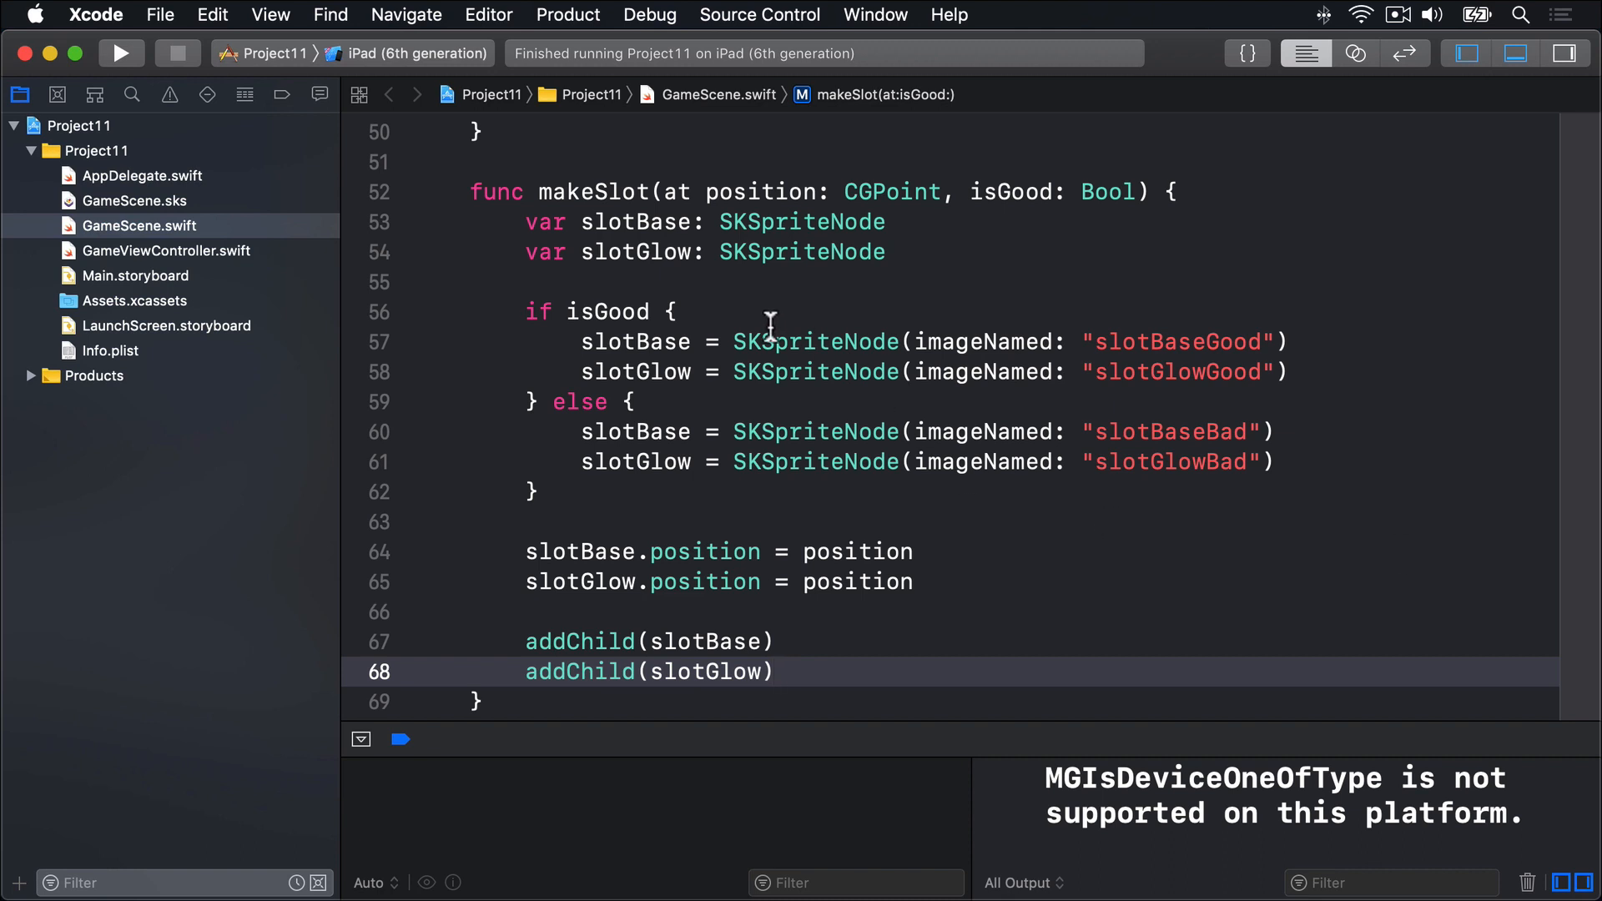
double_click(814, 341)
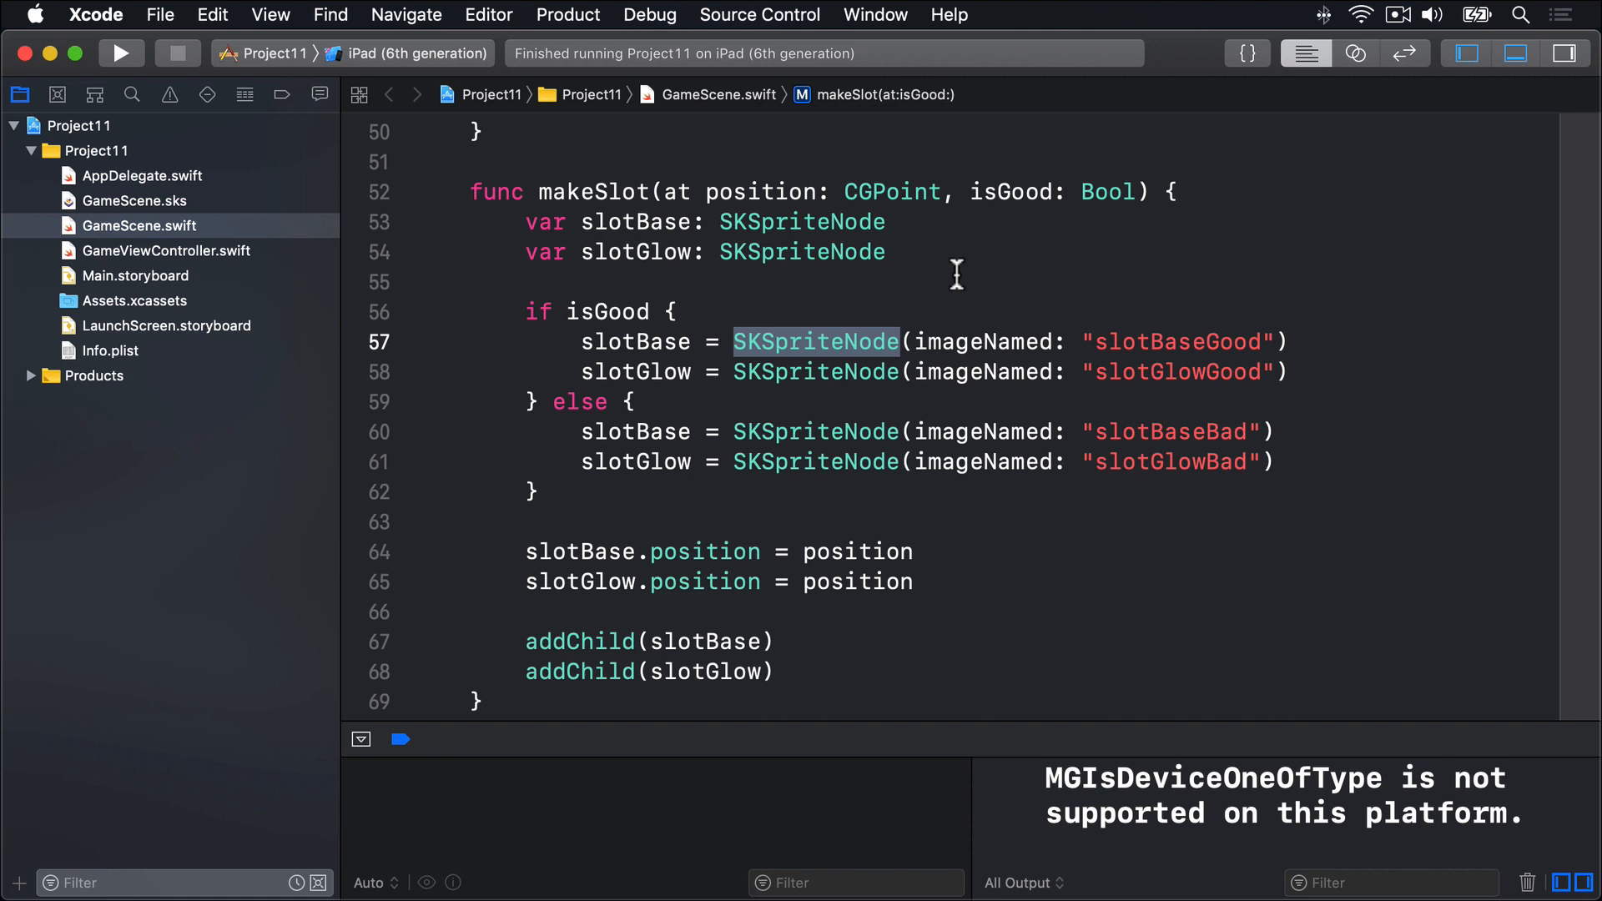
mouse_move(955, 583)
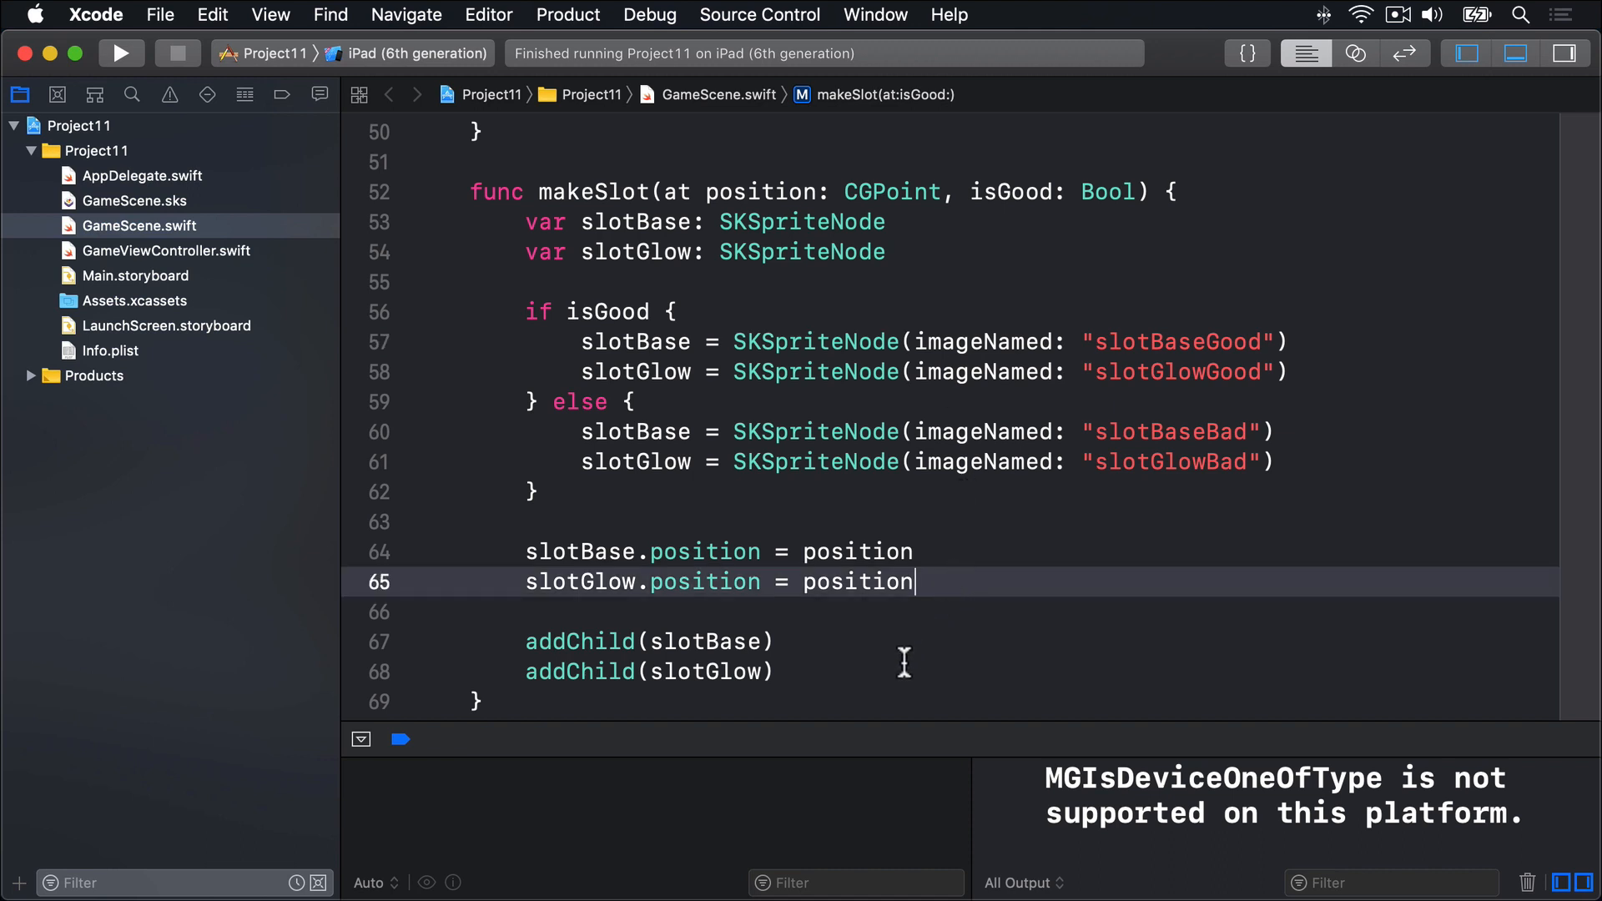
key(Return)
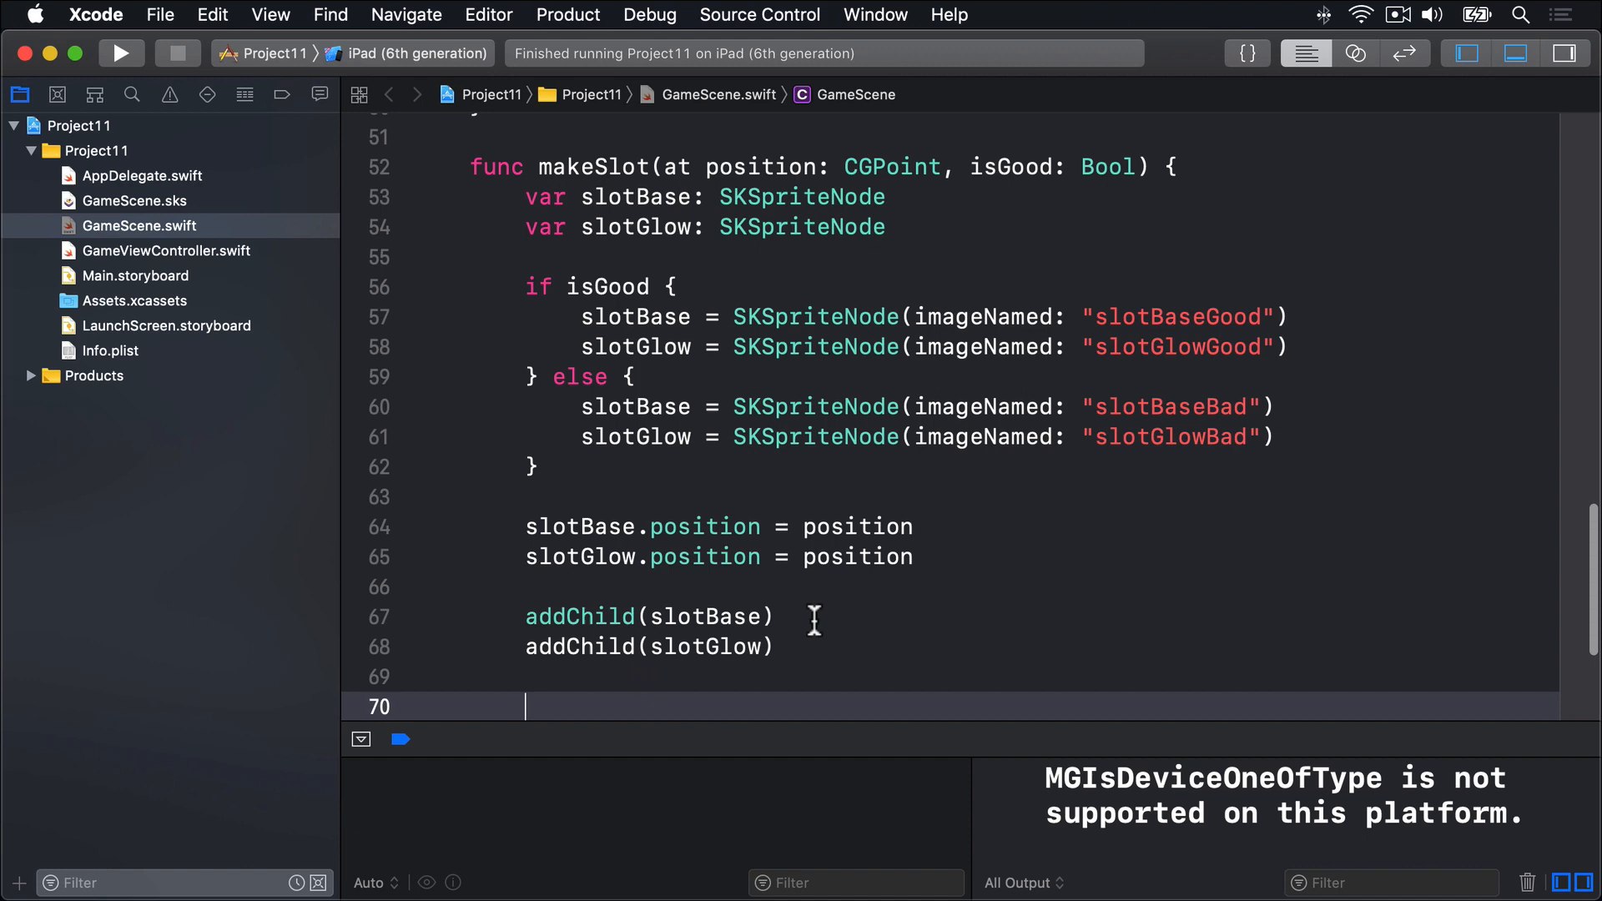
- Run SKAction.repeatForever of rotate(byAngle: .pi, duration: 10) on slotGlow
text(let sp)
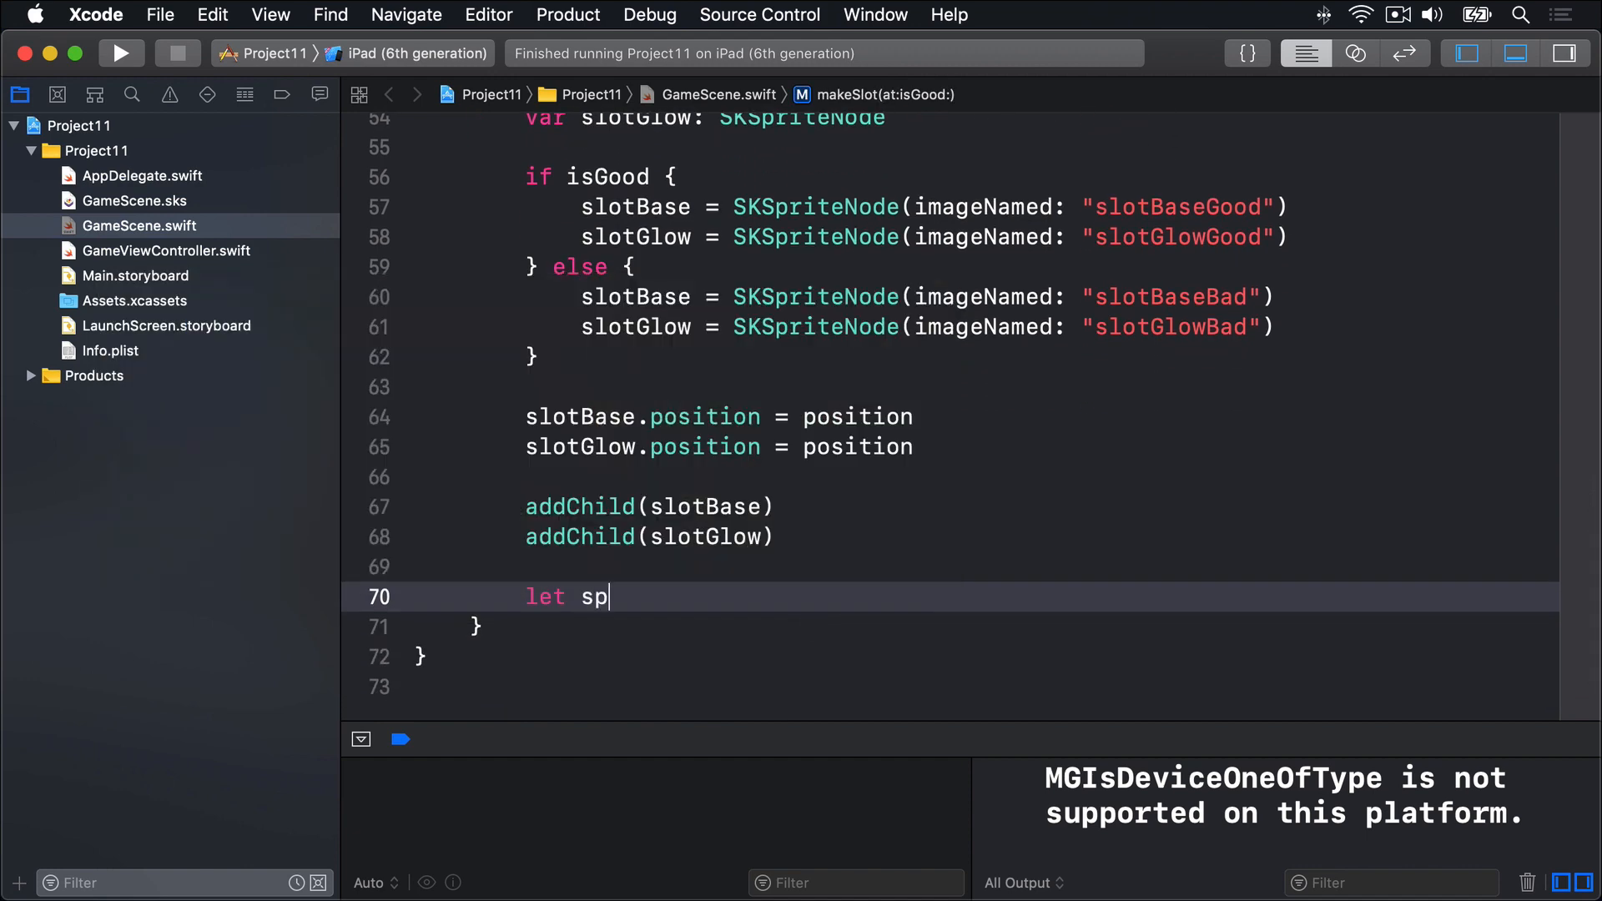
text(in = SKAction.rotate(byAngle: CGFloat, duration: TimeInterval)
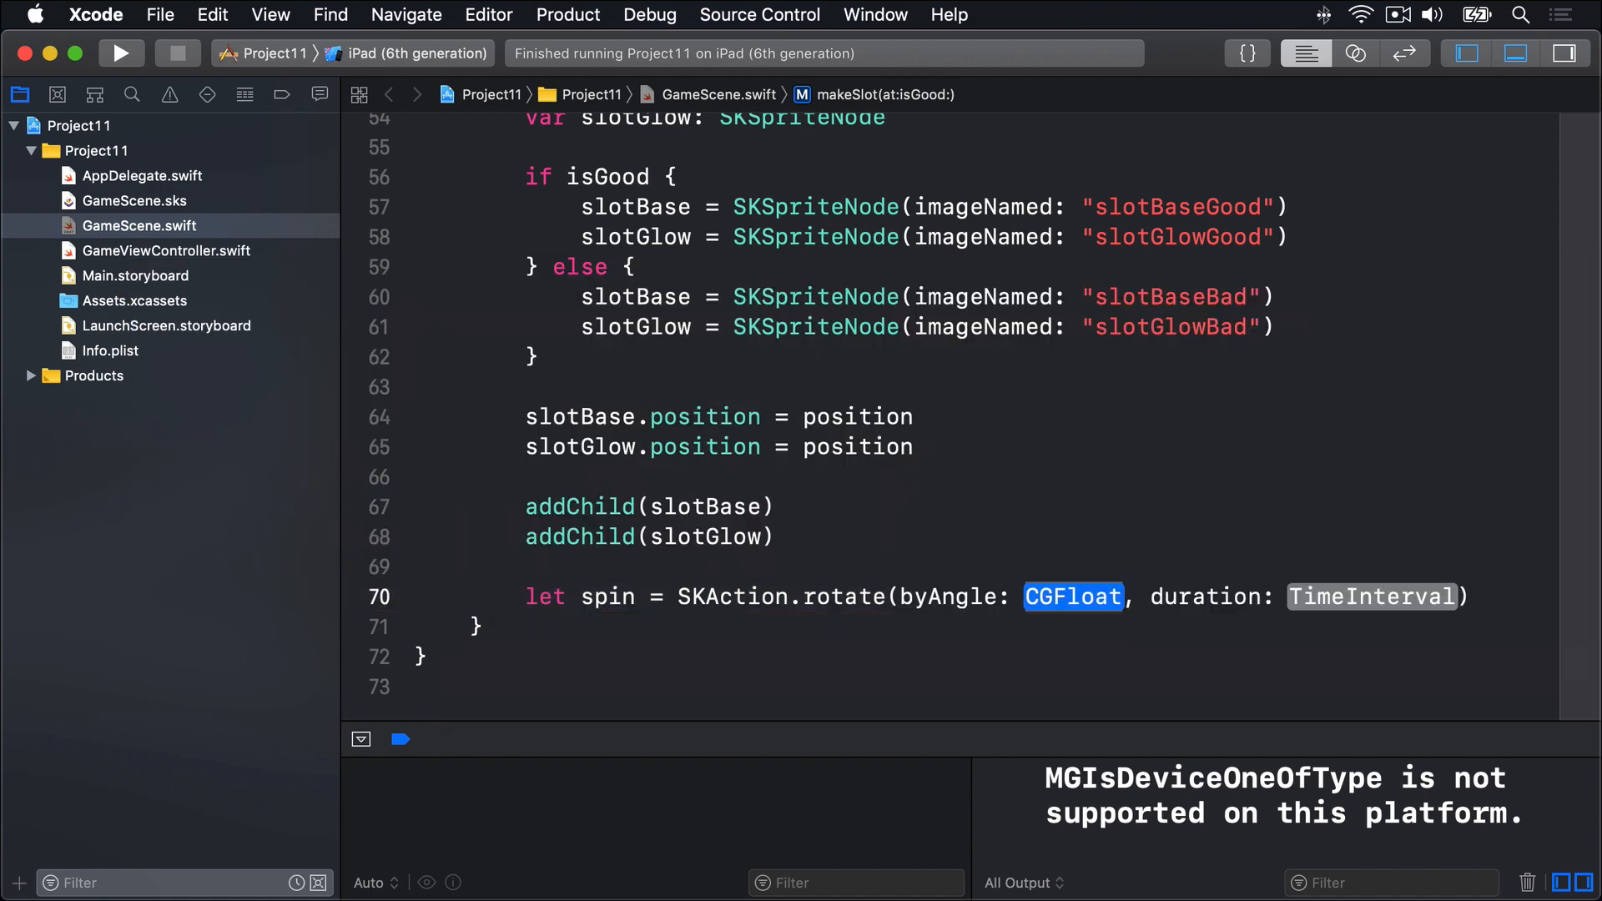
text(.pi)
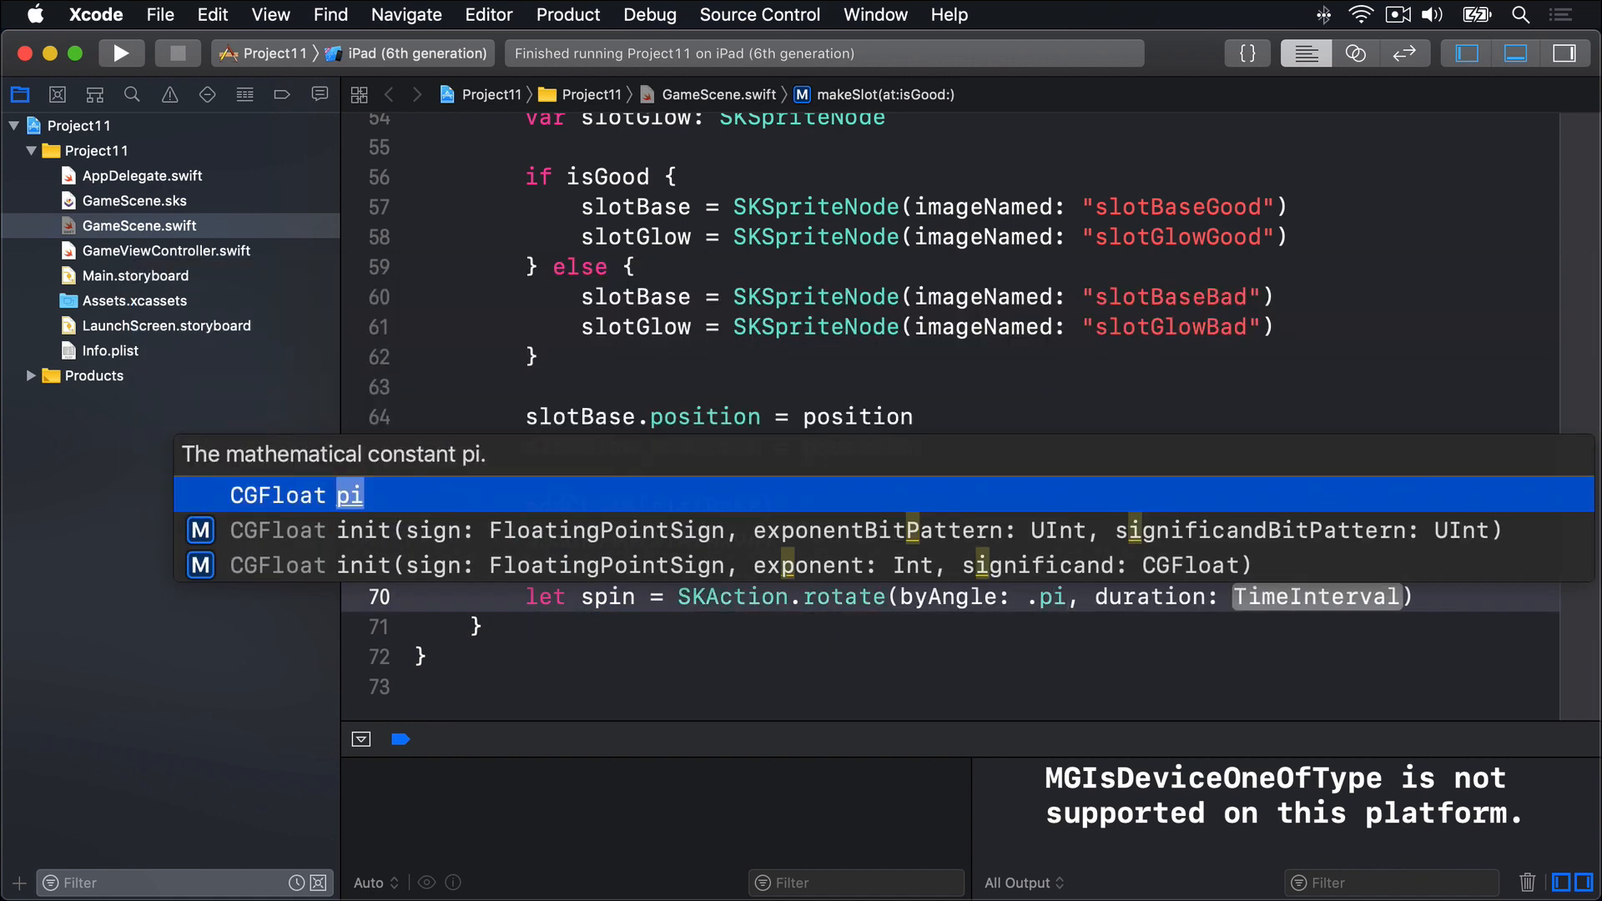
key(Escape)
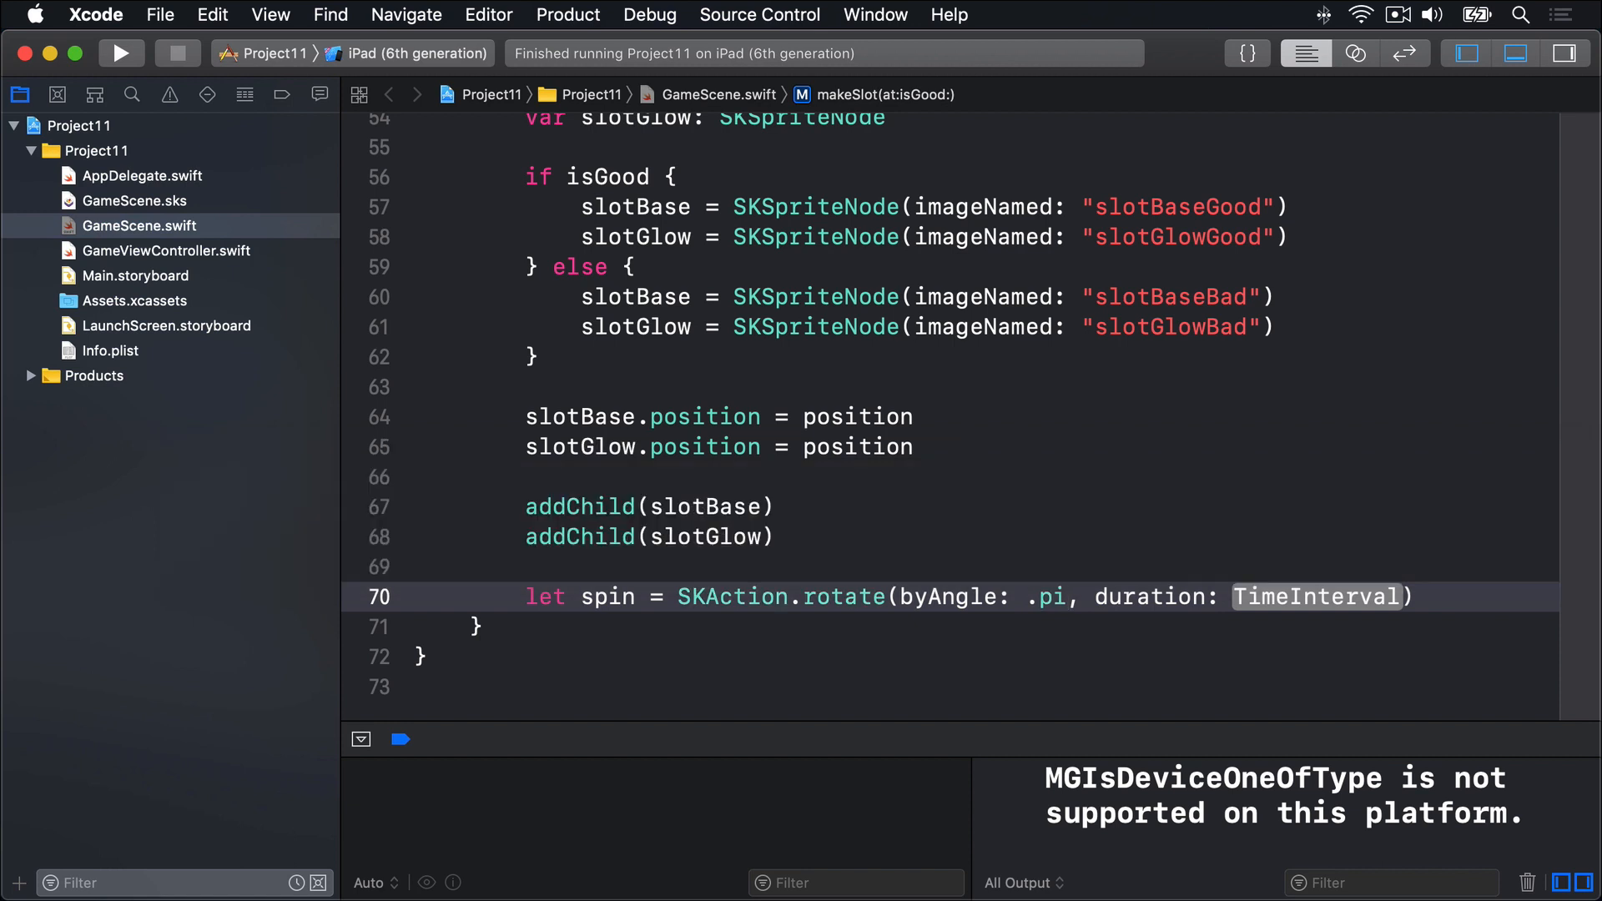
text(10)
text(let spinFore)
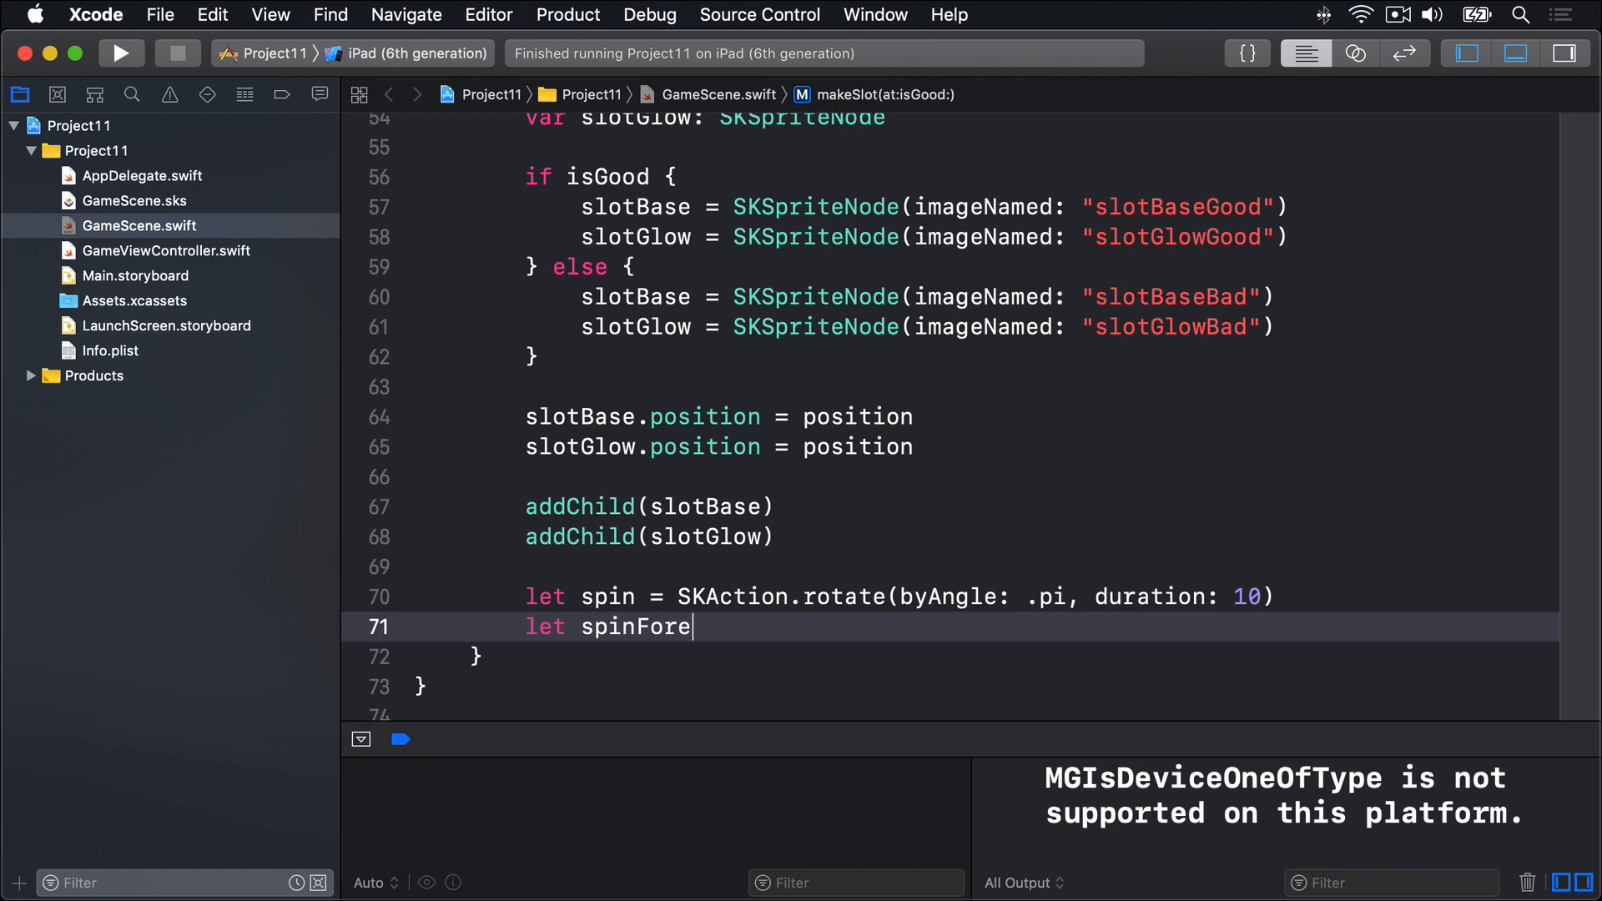
text(ver = SKAction.repeatForever(action: SKAction)
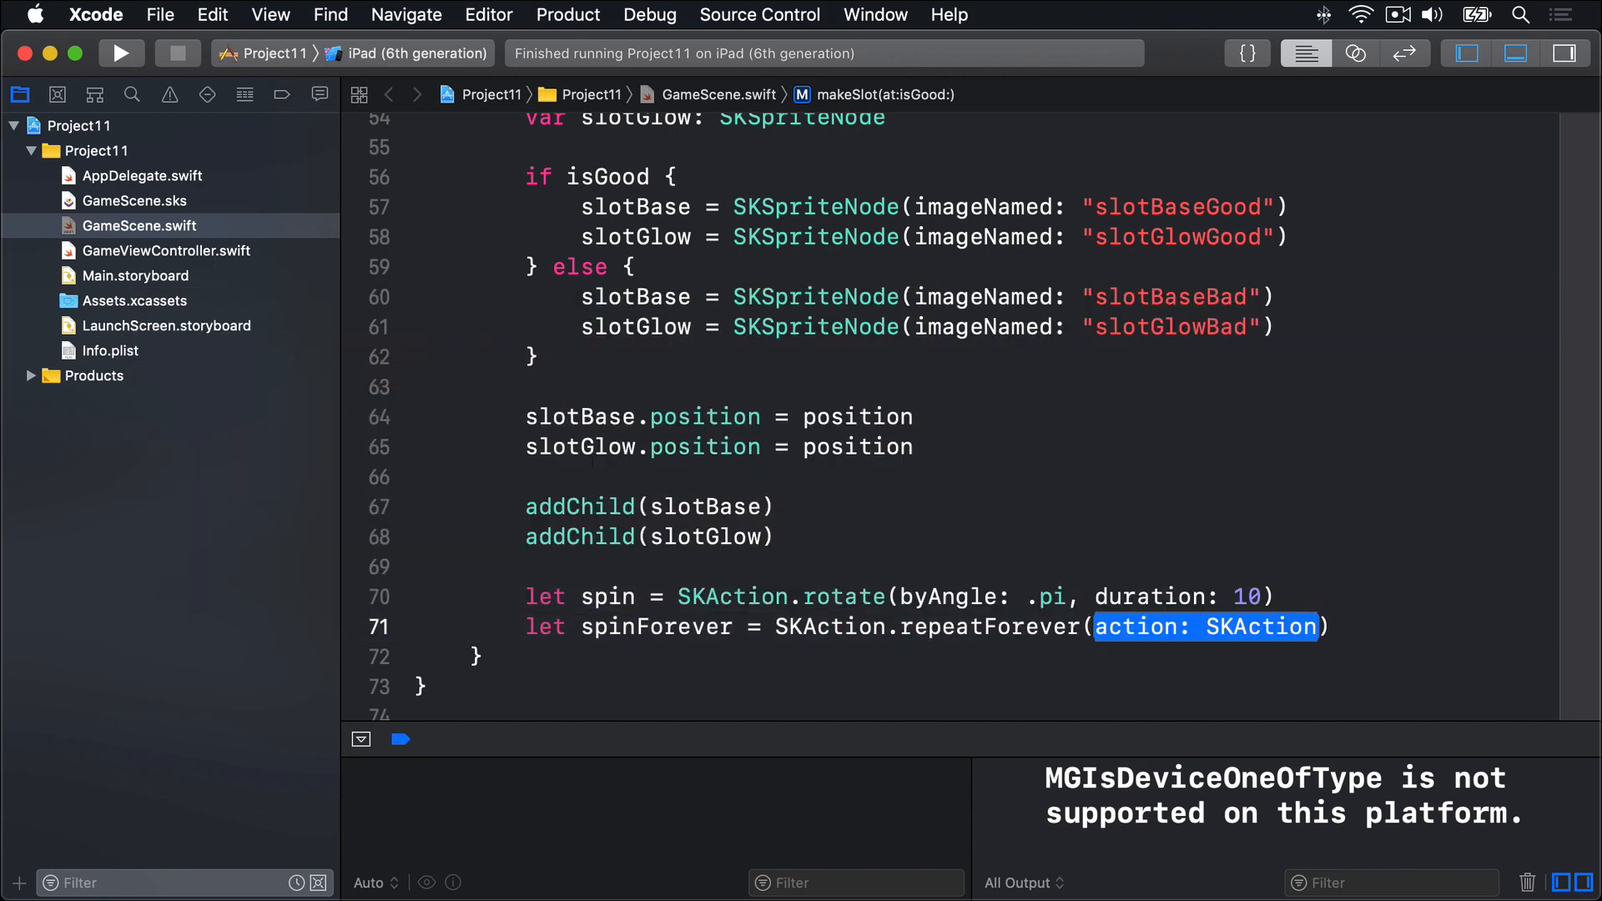
text(sp)
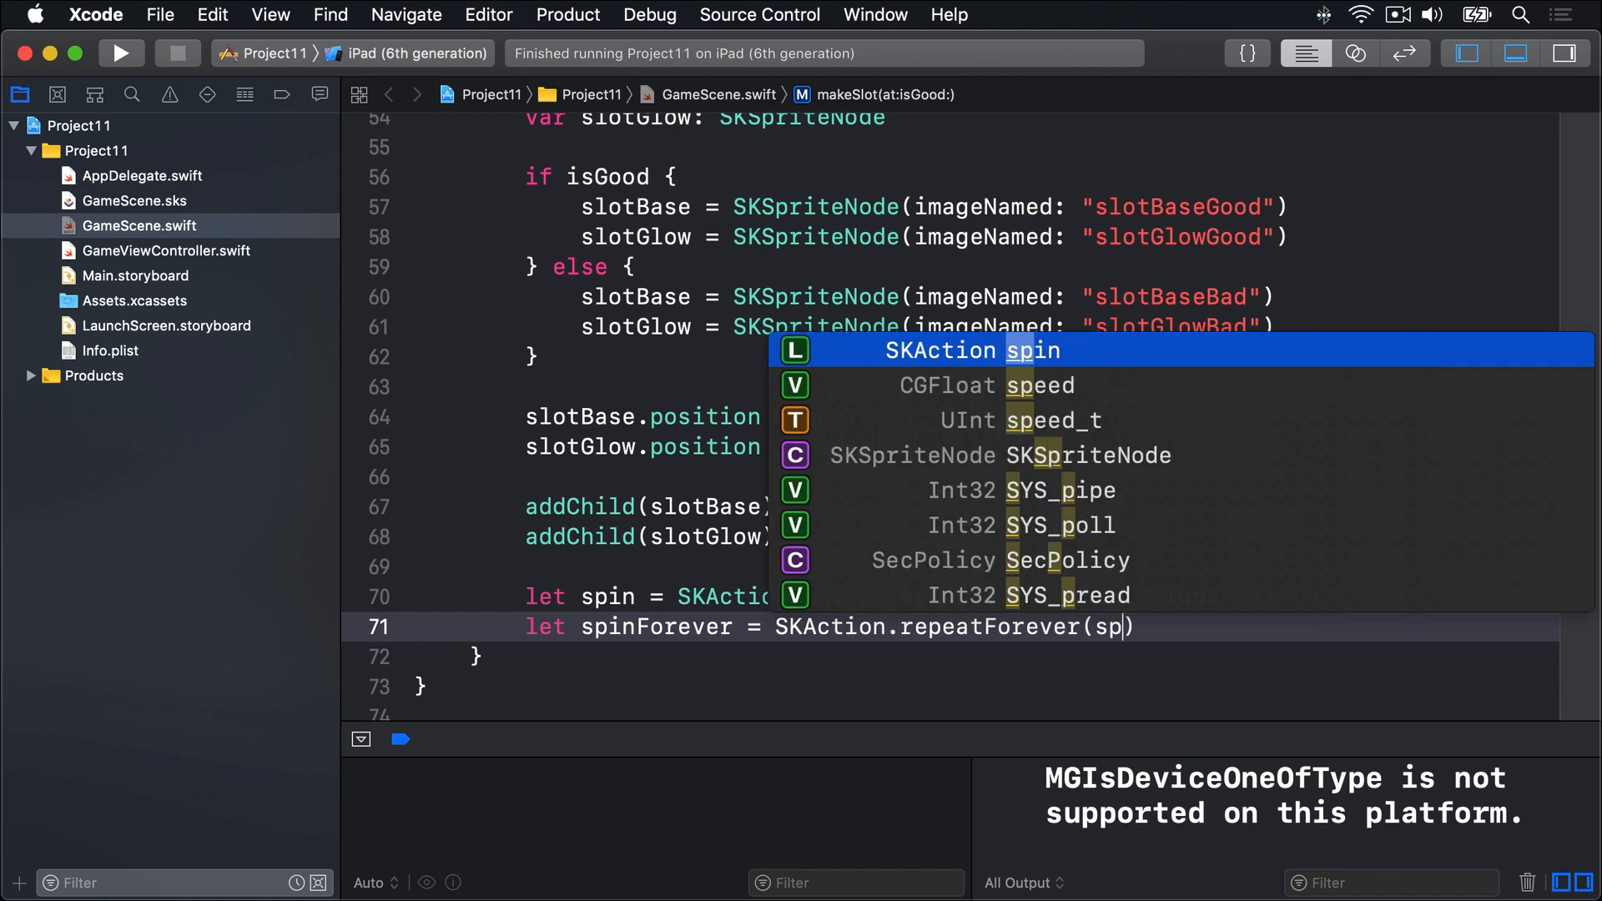
text(slotGlow.run(spinForever)
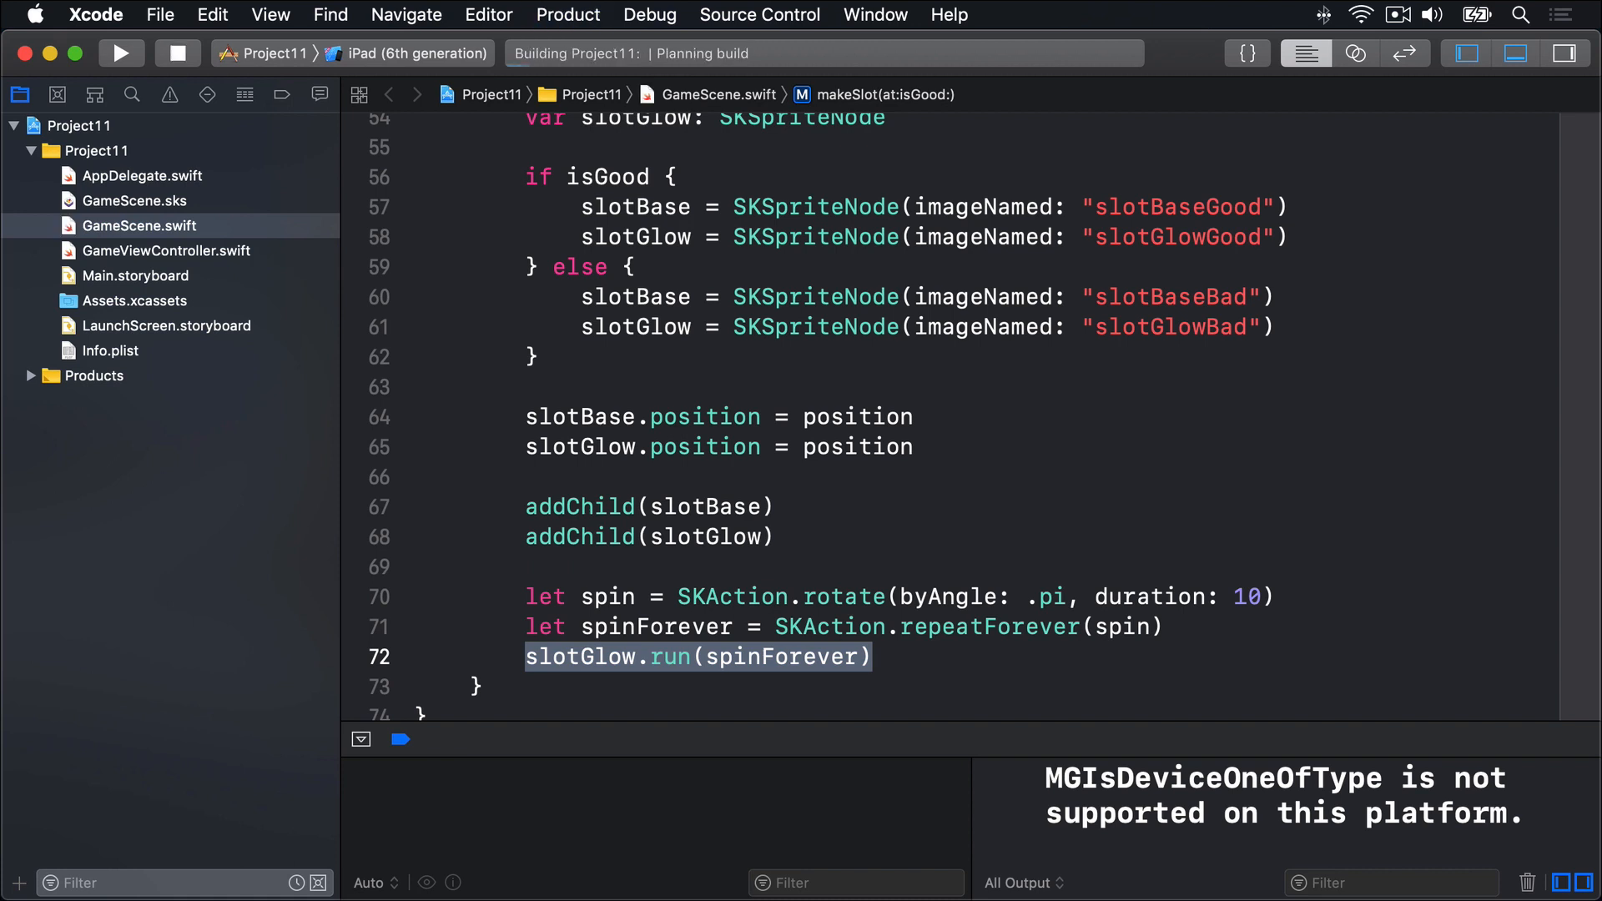
- Watch the red and green glows rotate in Simulator, then stop the game
click(119, 54)
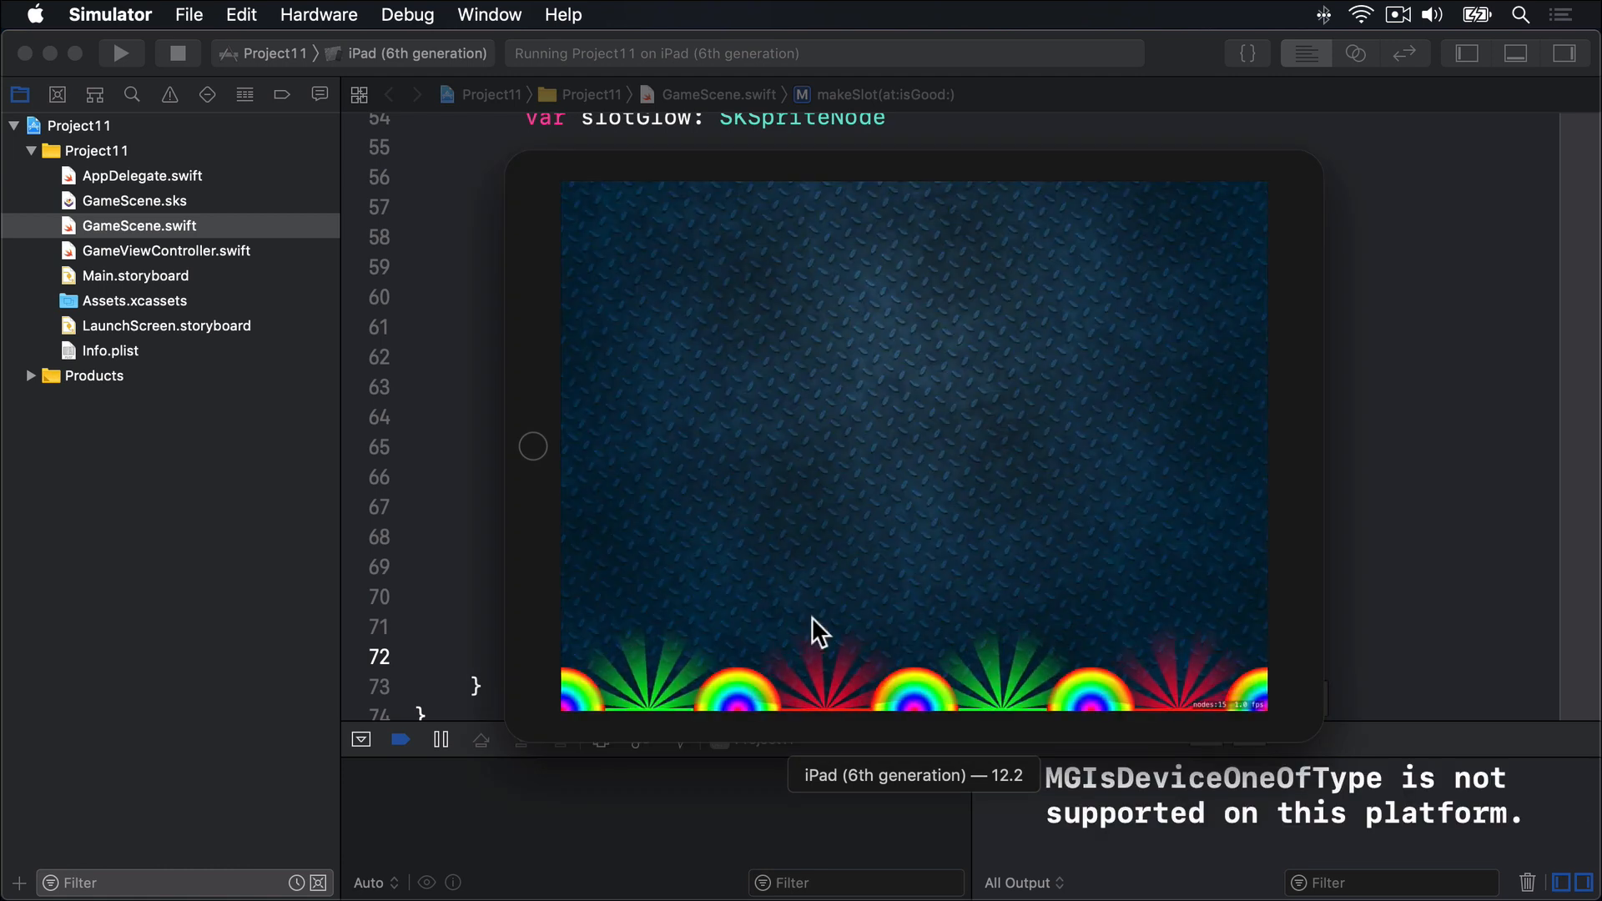
mouse_move(1007, 684)
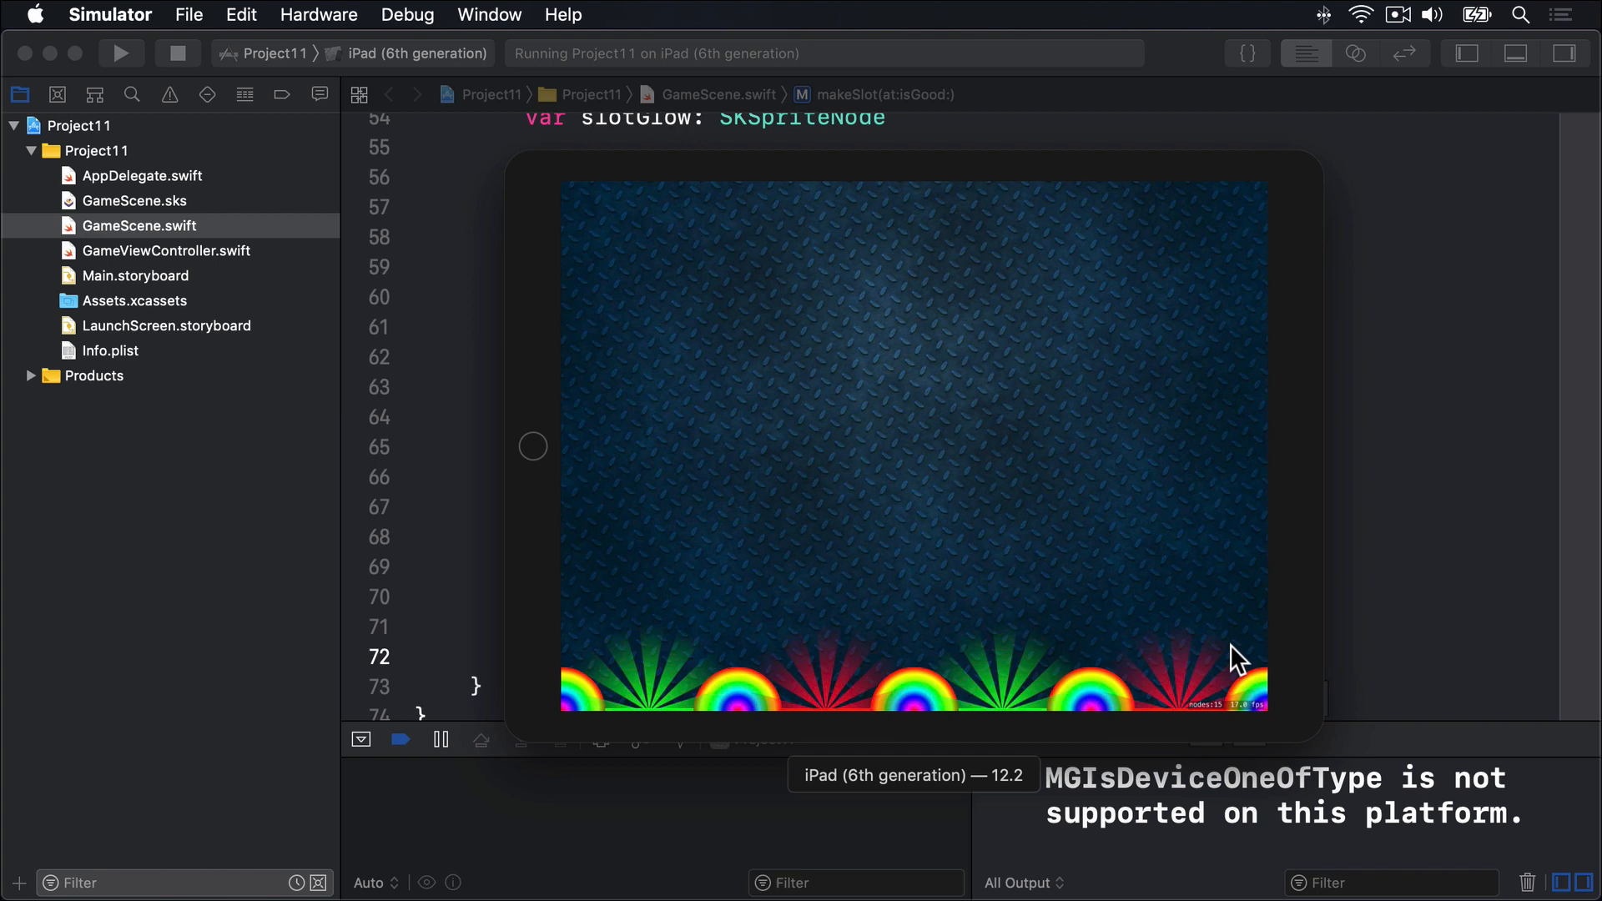
mouse_move(1448, 636)
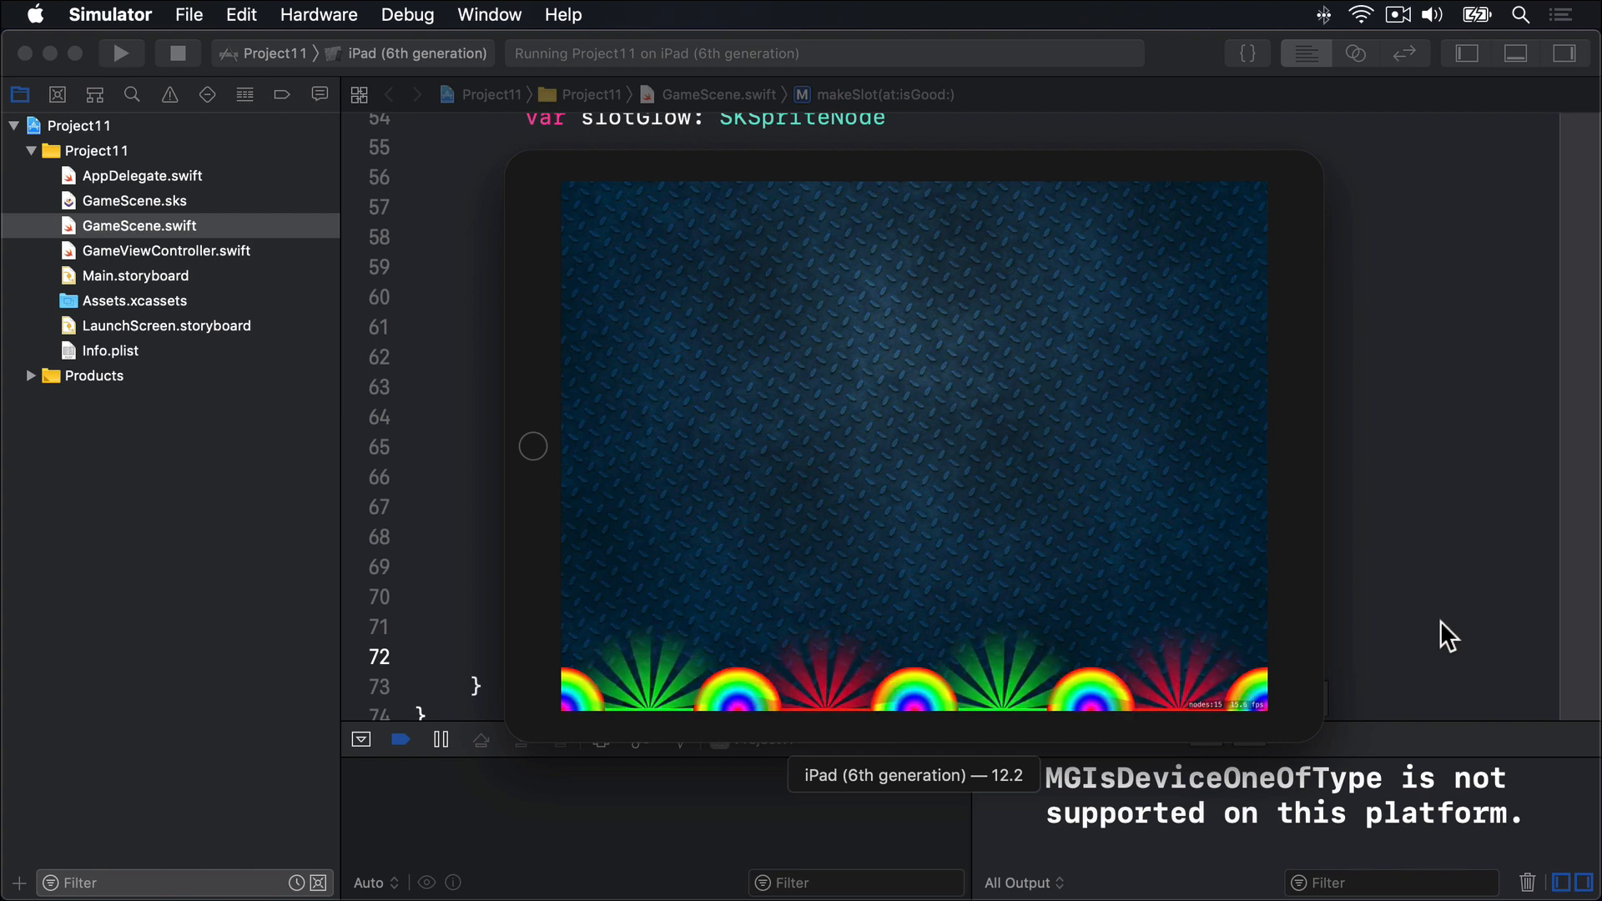
click(177, 53)
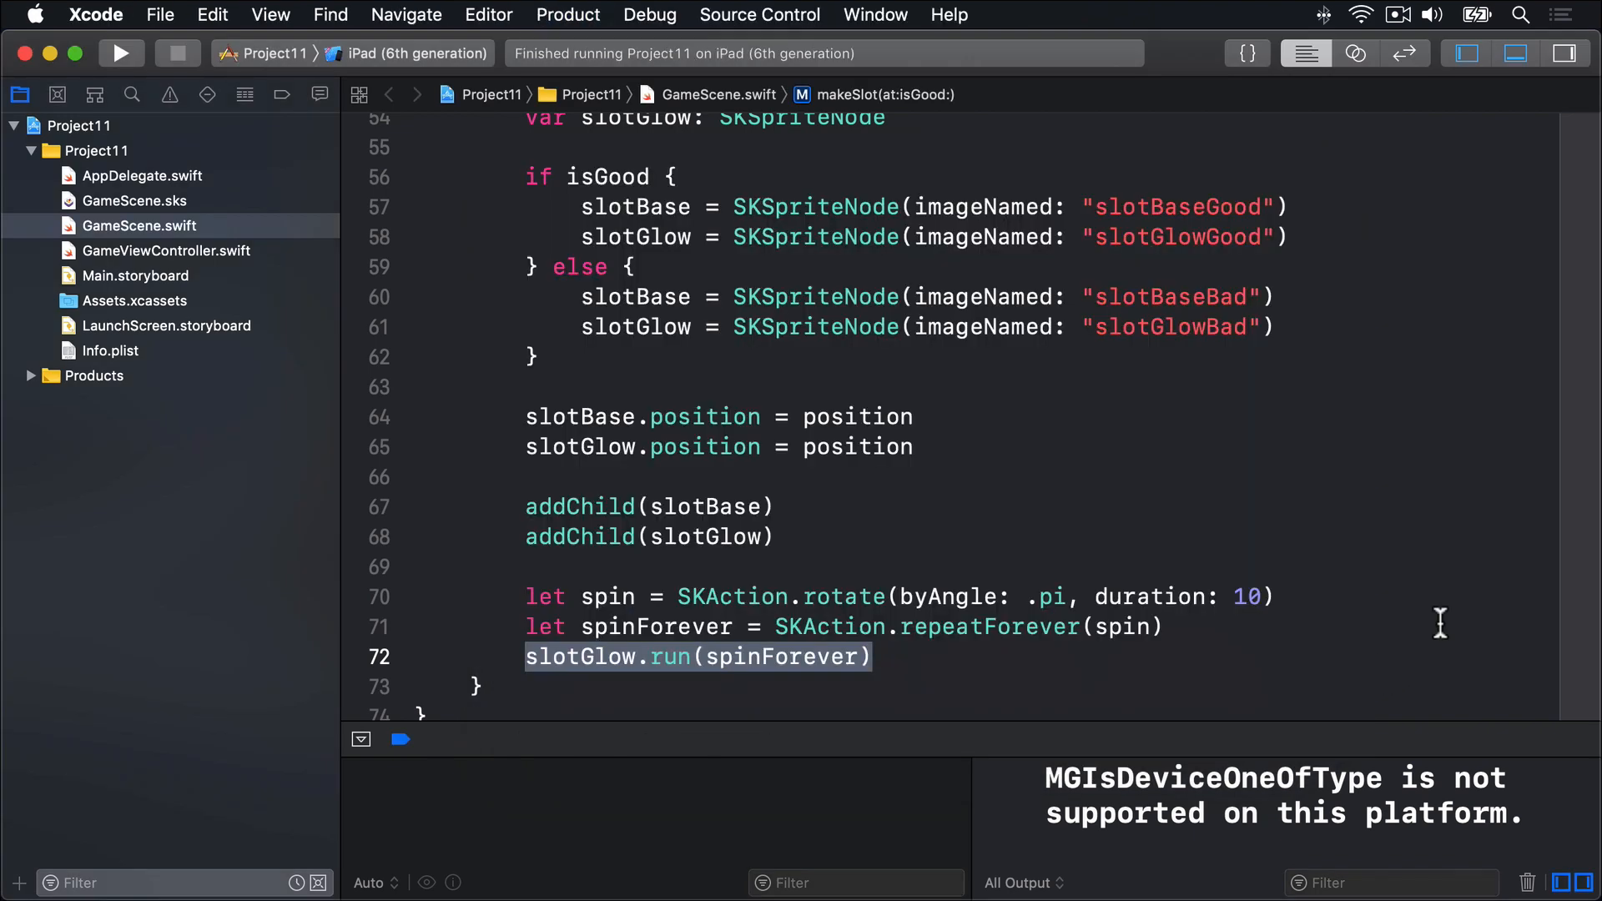